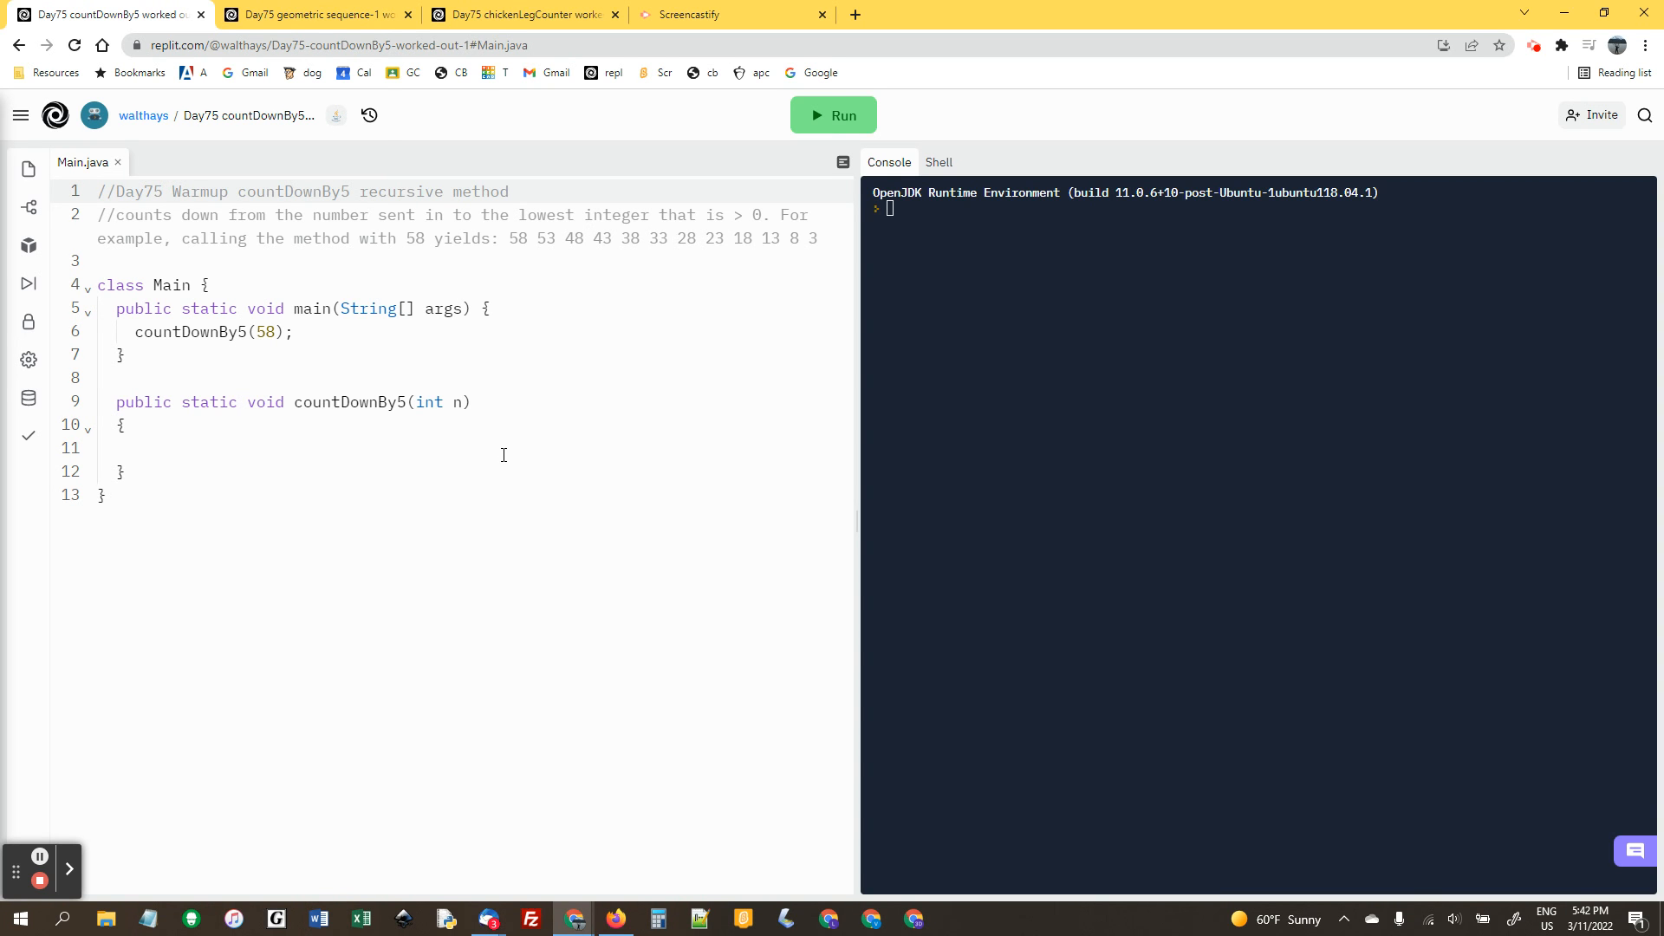
pyautogui.moveTo(490, 438)
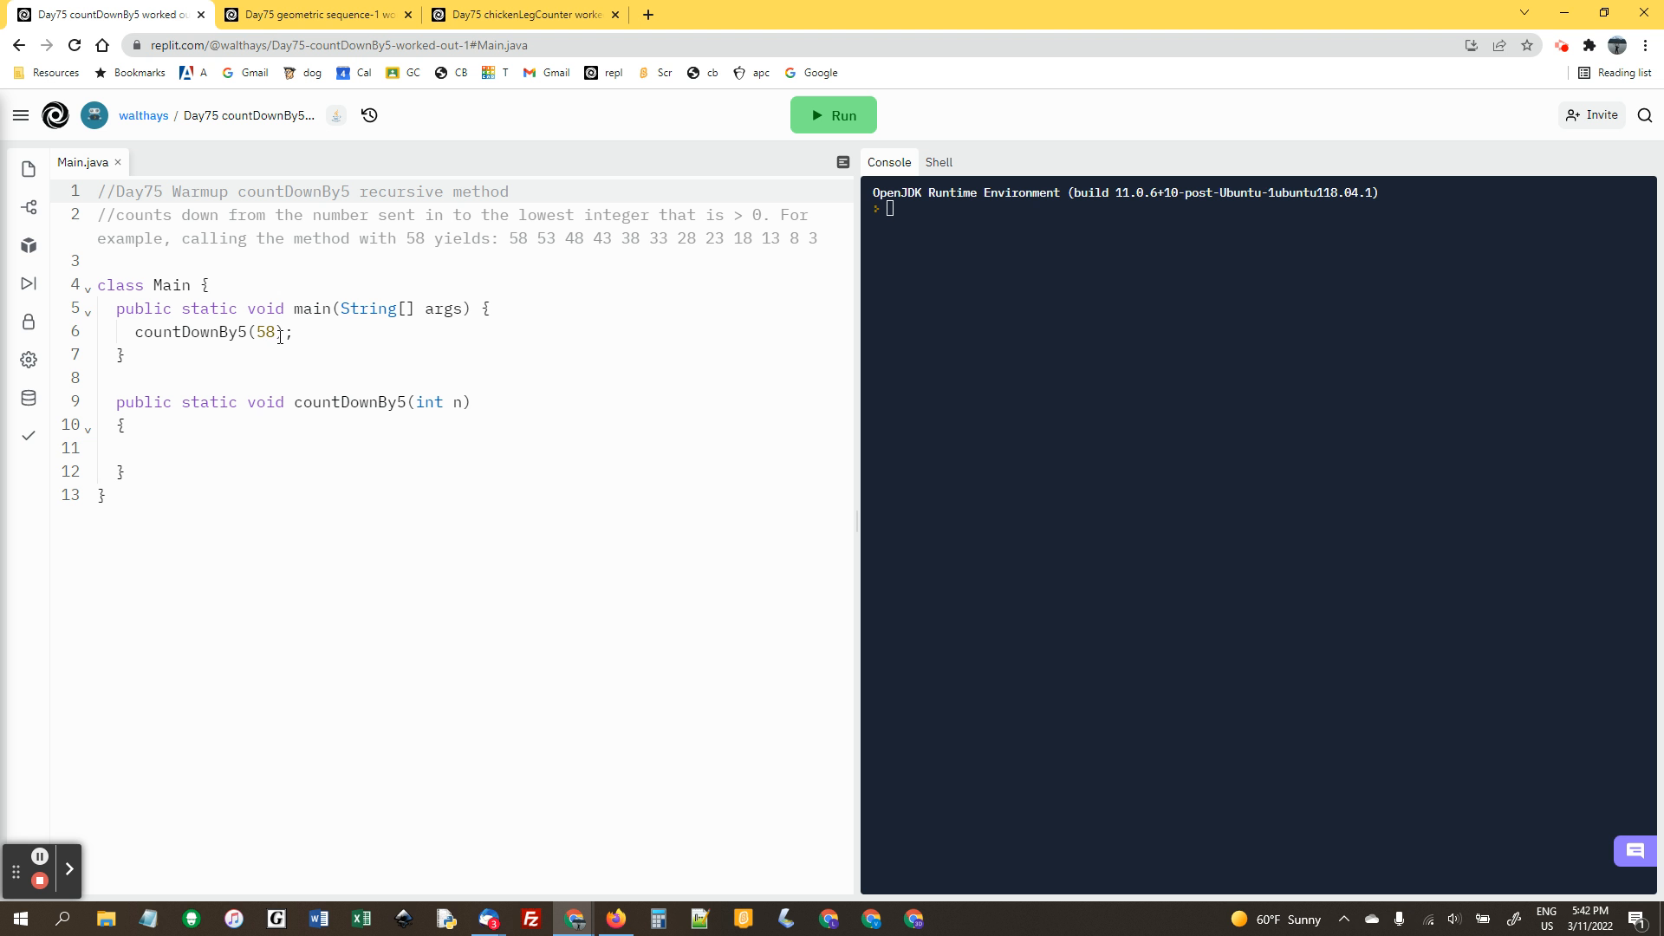
pyautogui.moveTo(797, 242)
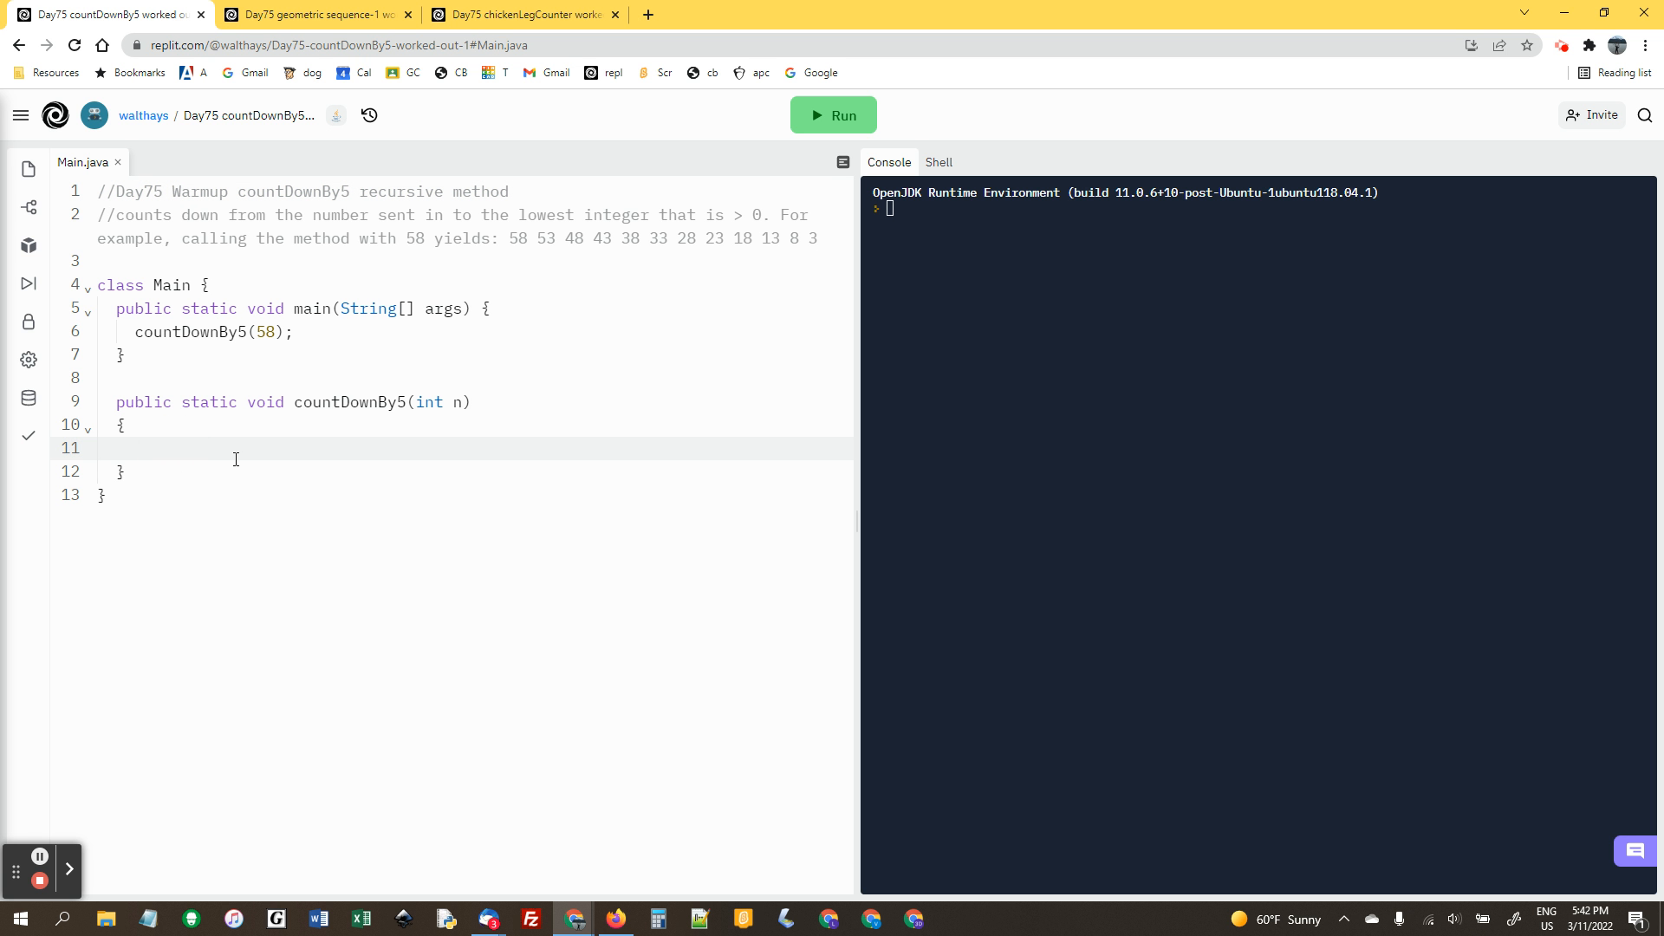
# Add a second countDownBy5(55) call in main below the countDownBy5(58) call
pyautogui.click(135, 447)
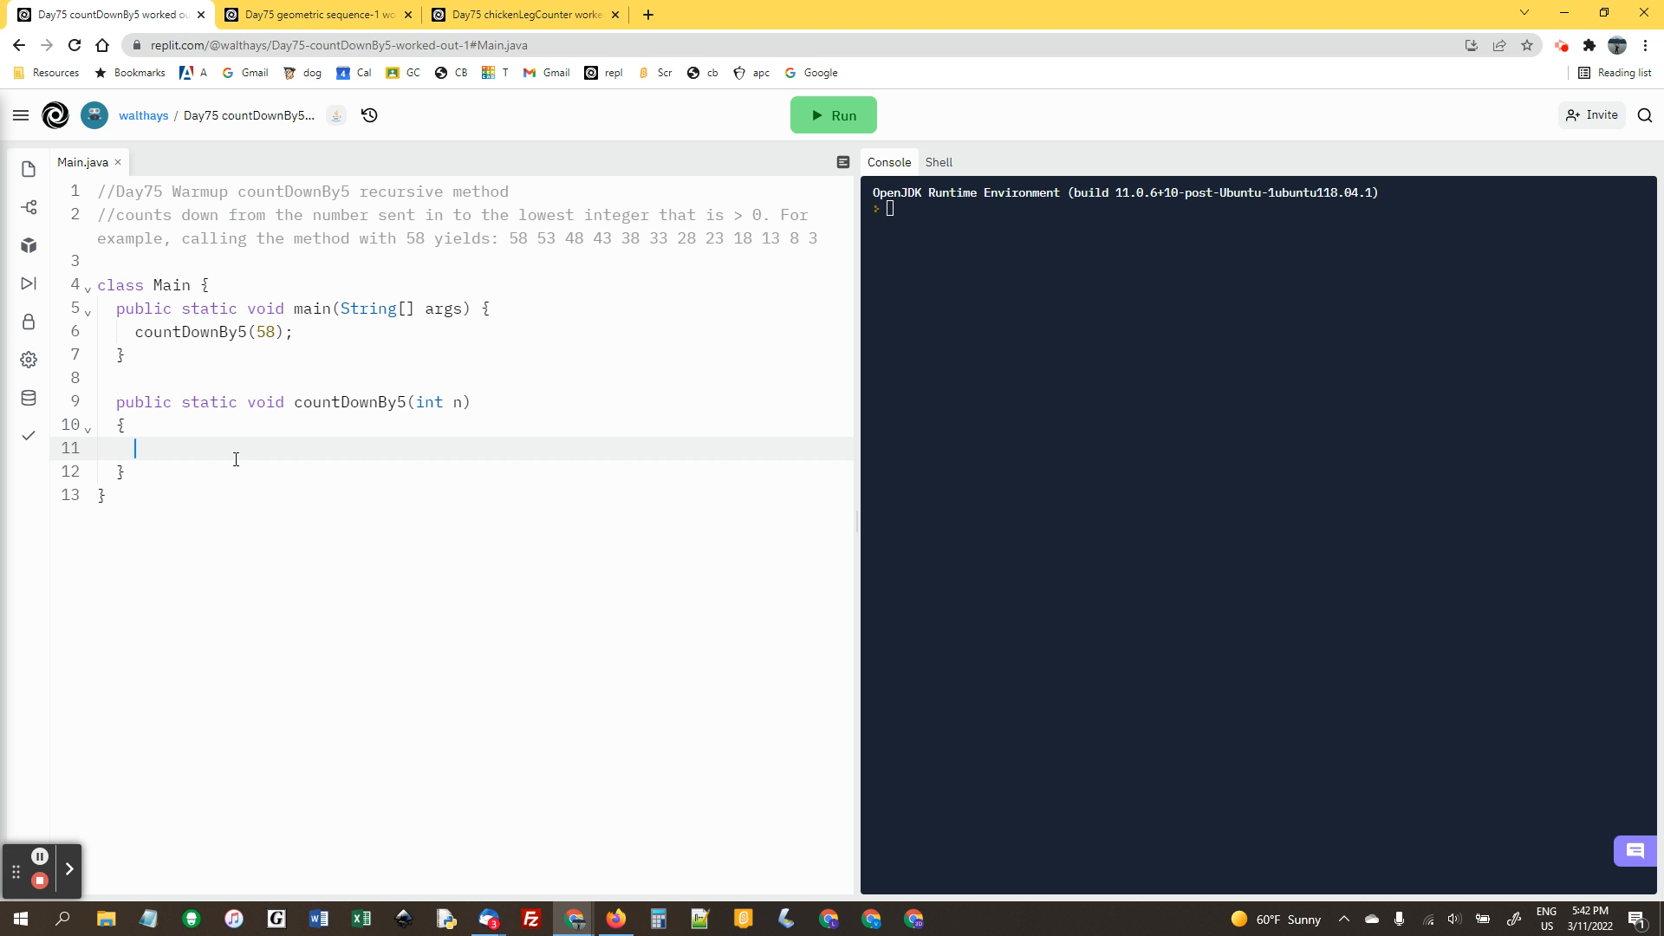
pyautogui.click(210, 331)
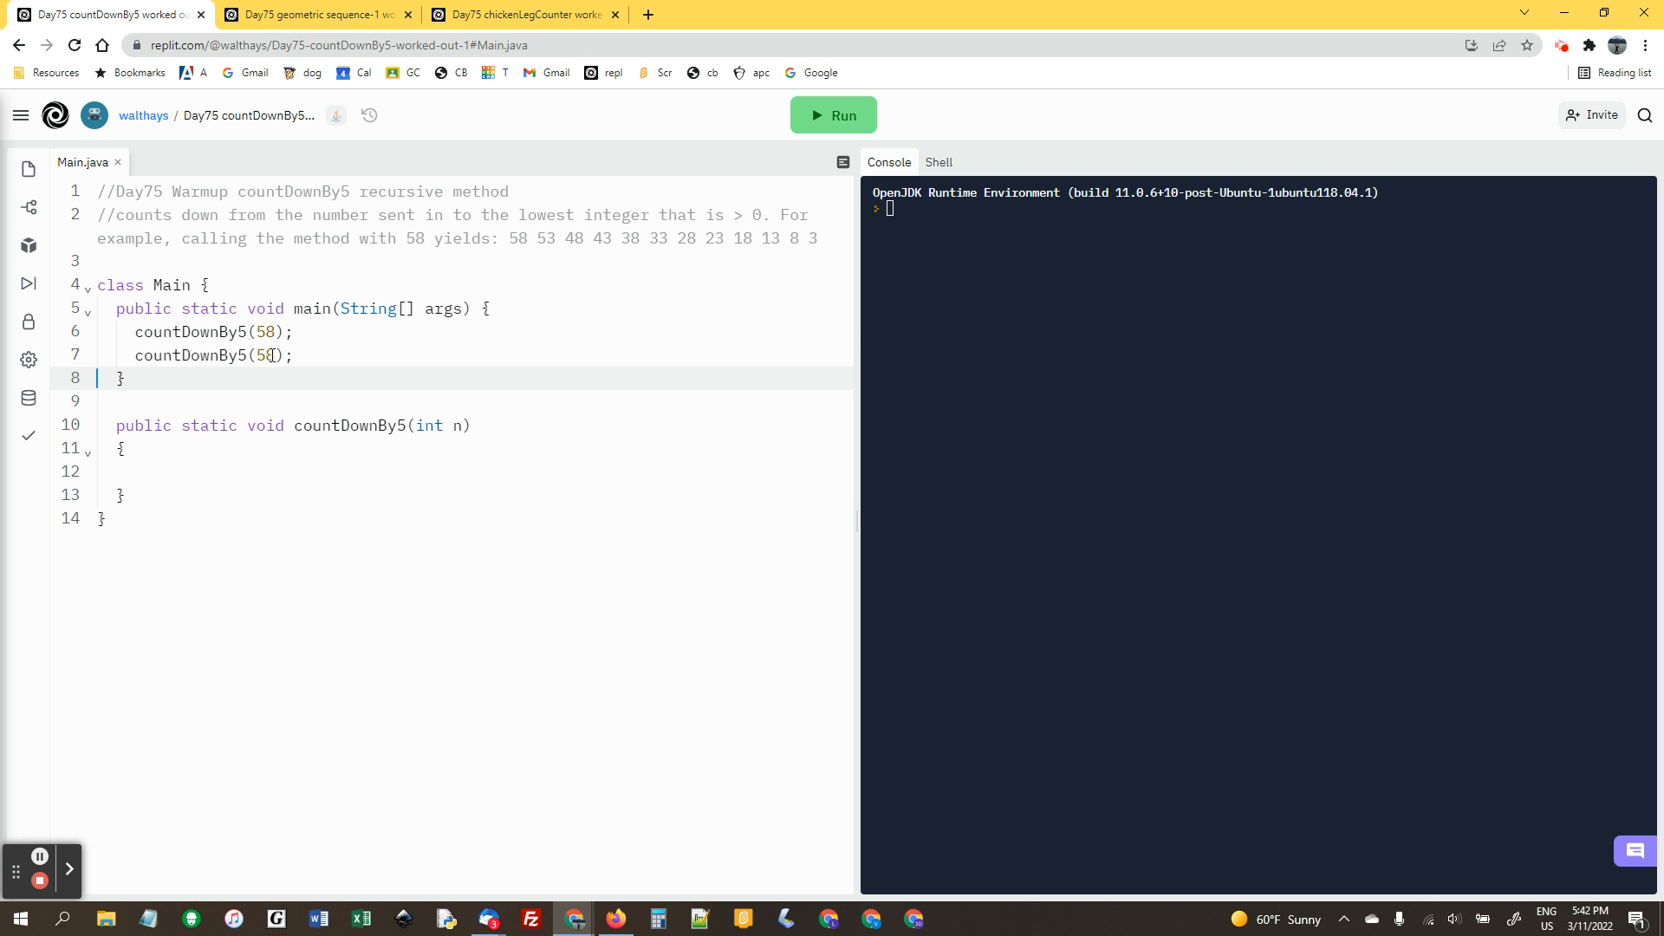
pyautogui.write('5')
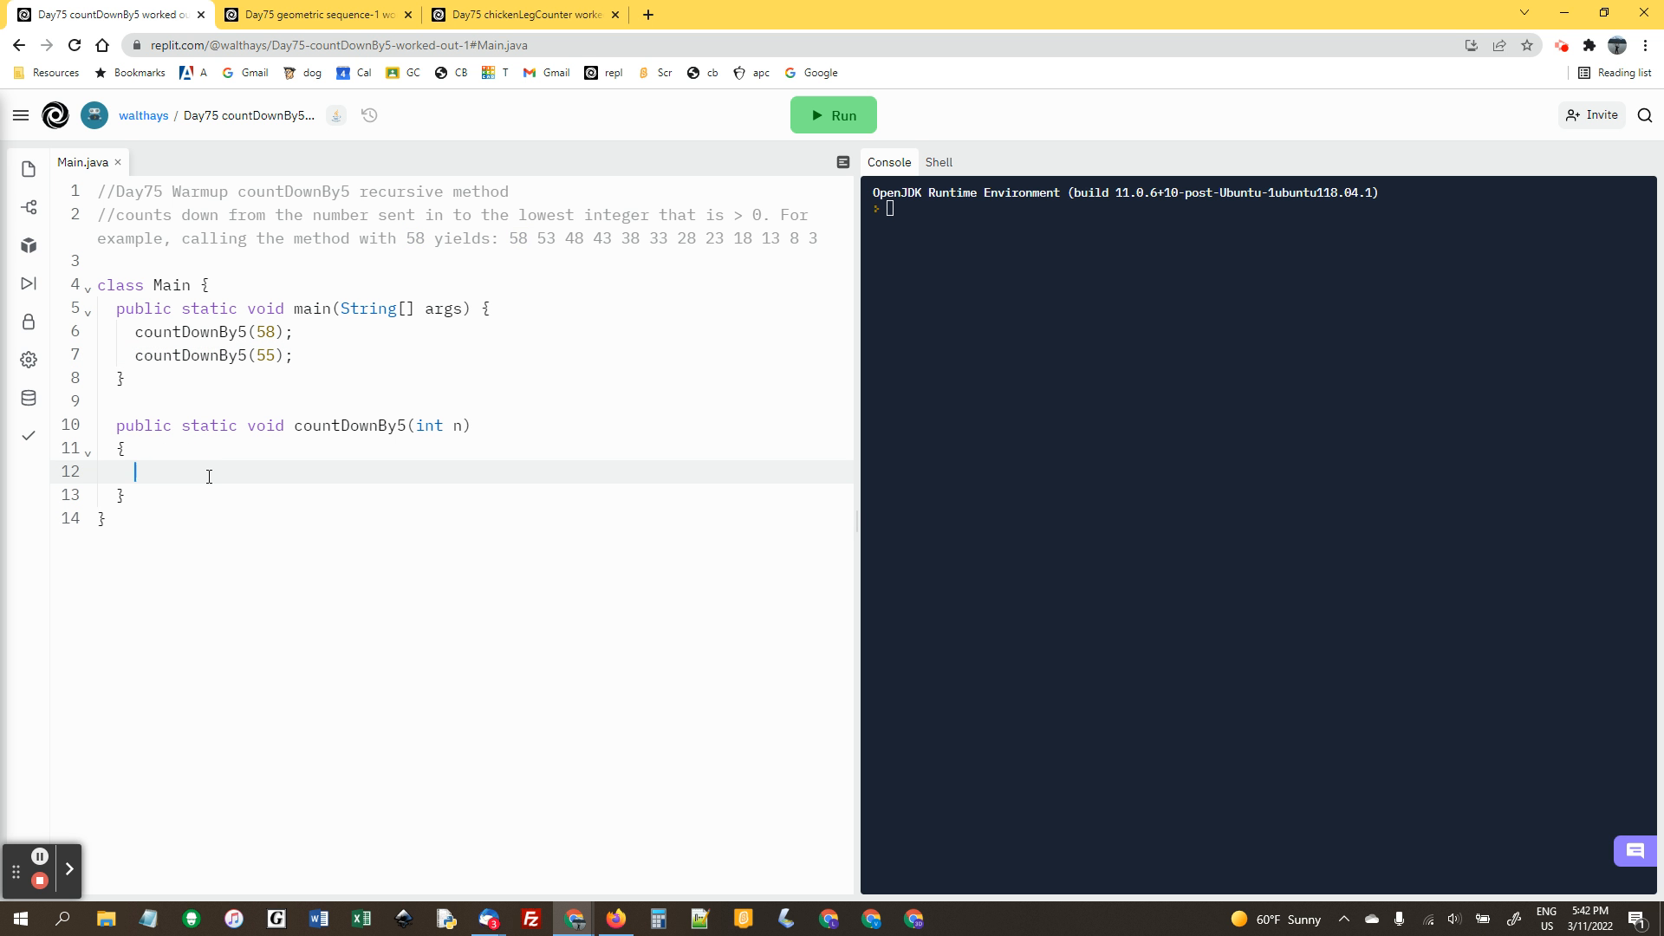
# Begin the method body with an if(n<6) condition and start a System print line
pyautogui.write('if(n')
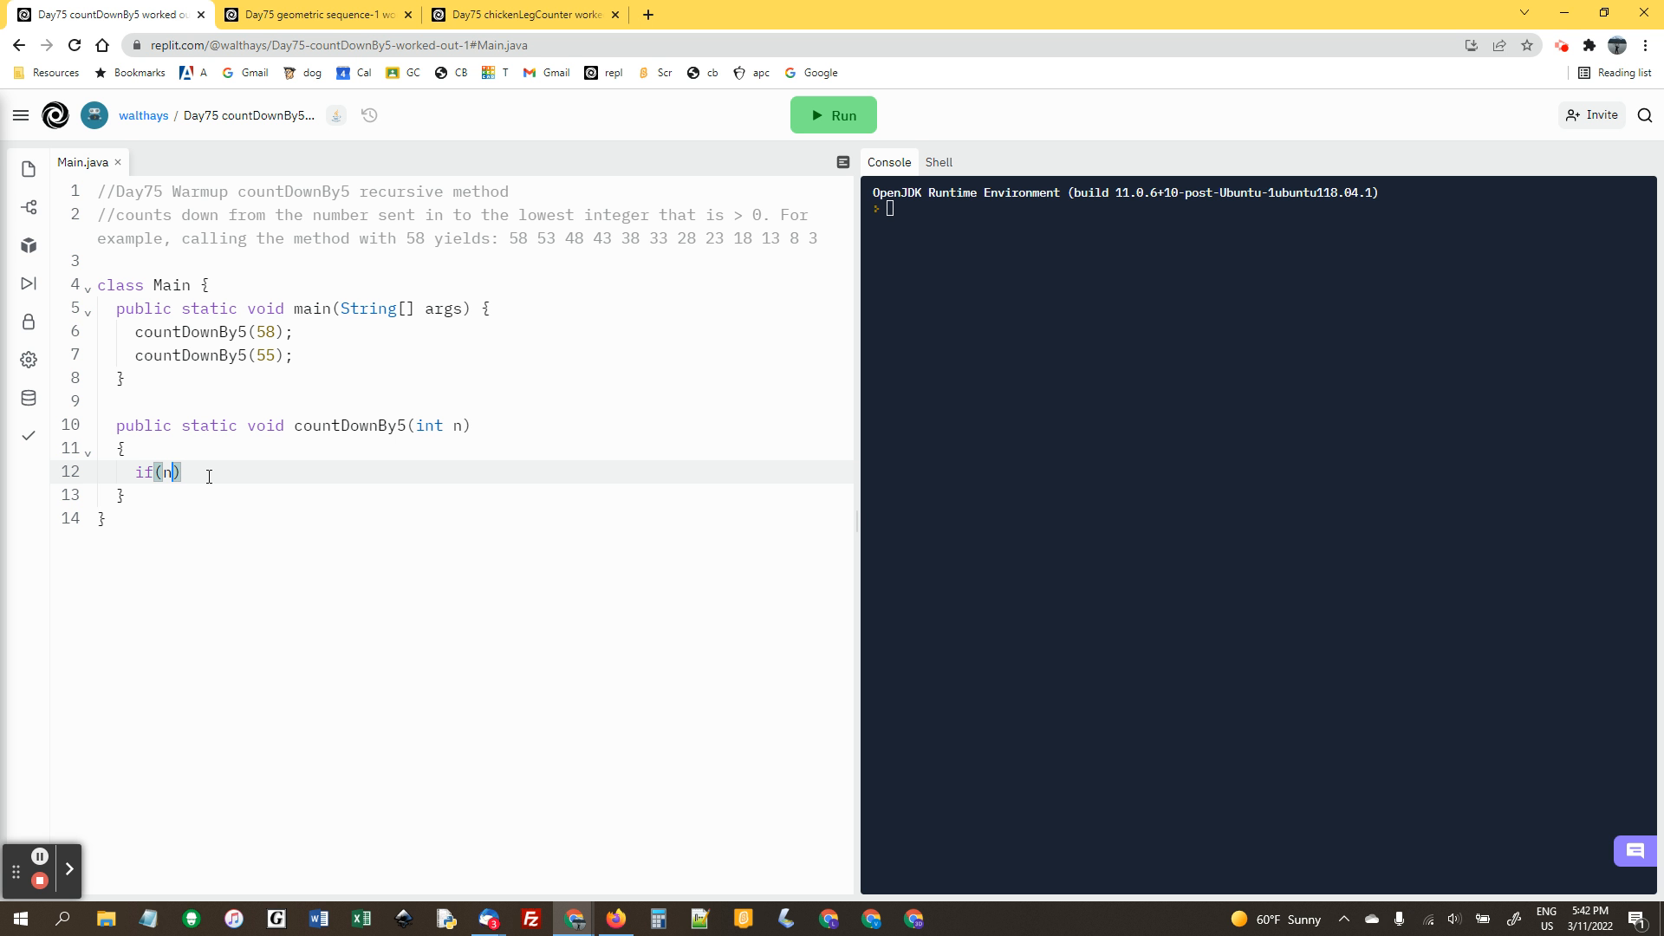
pyautogui.write('<')
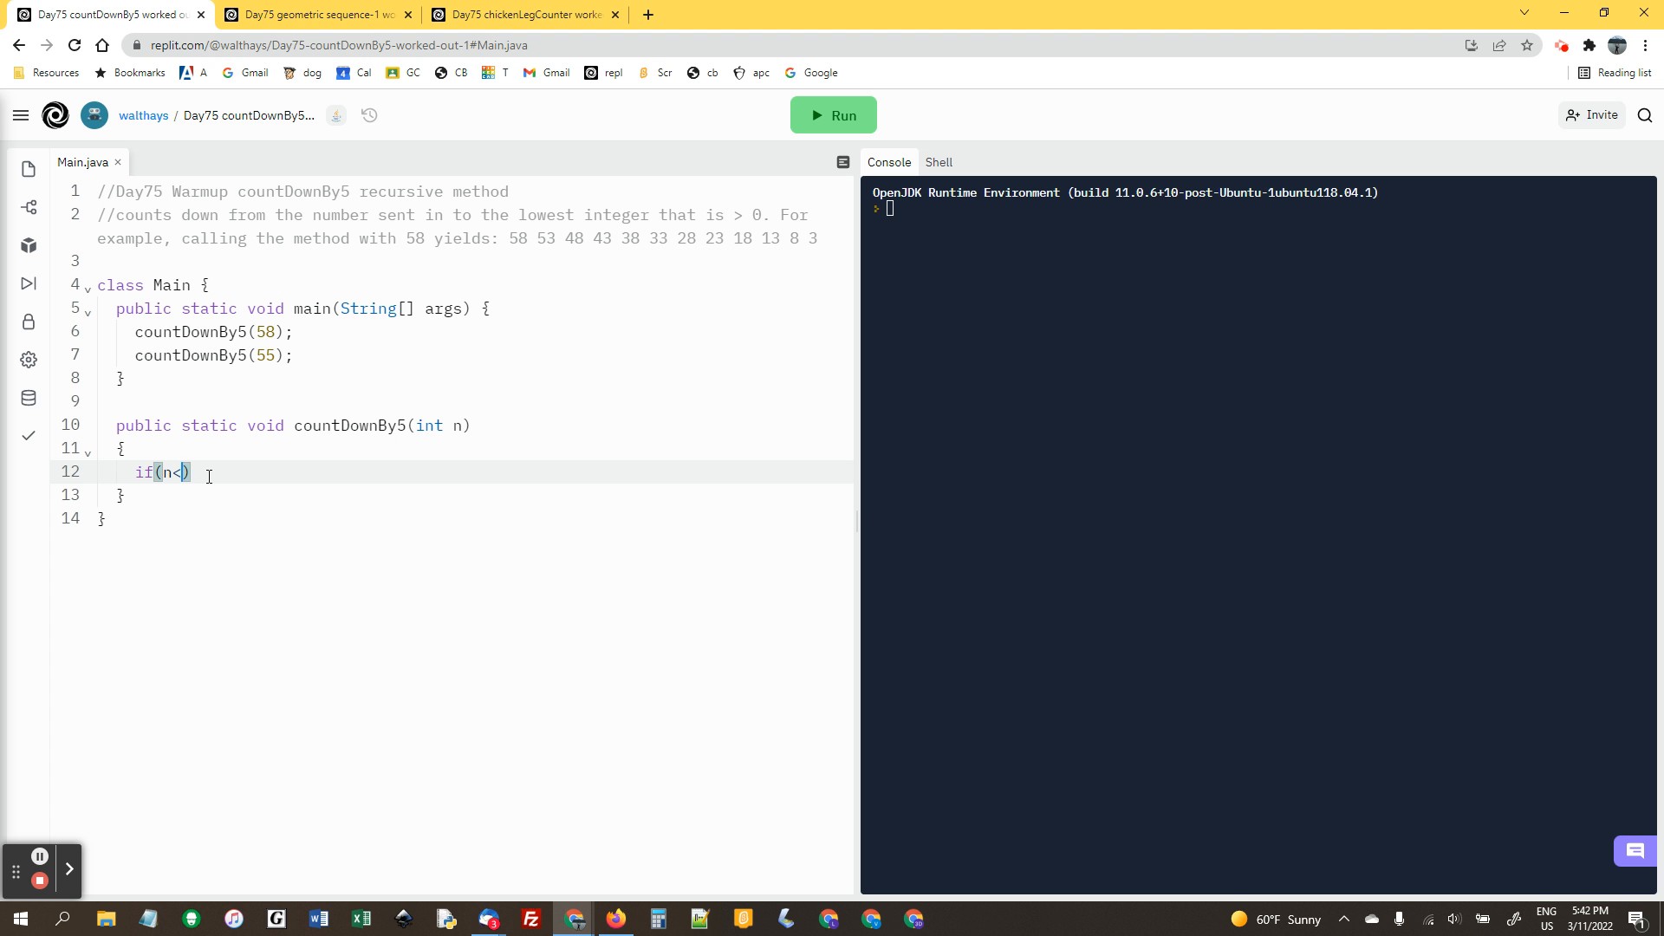
pyautogui.write('6')
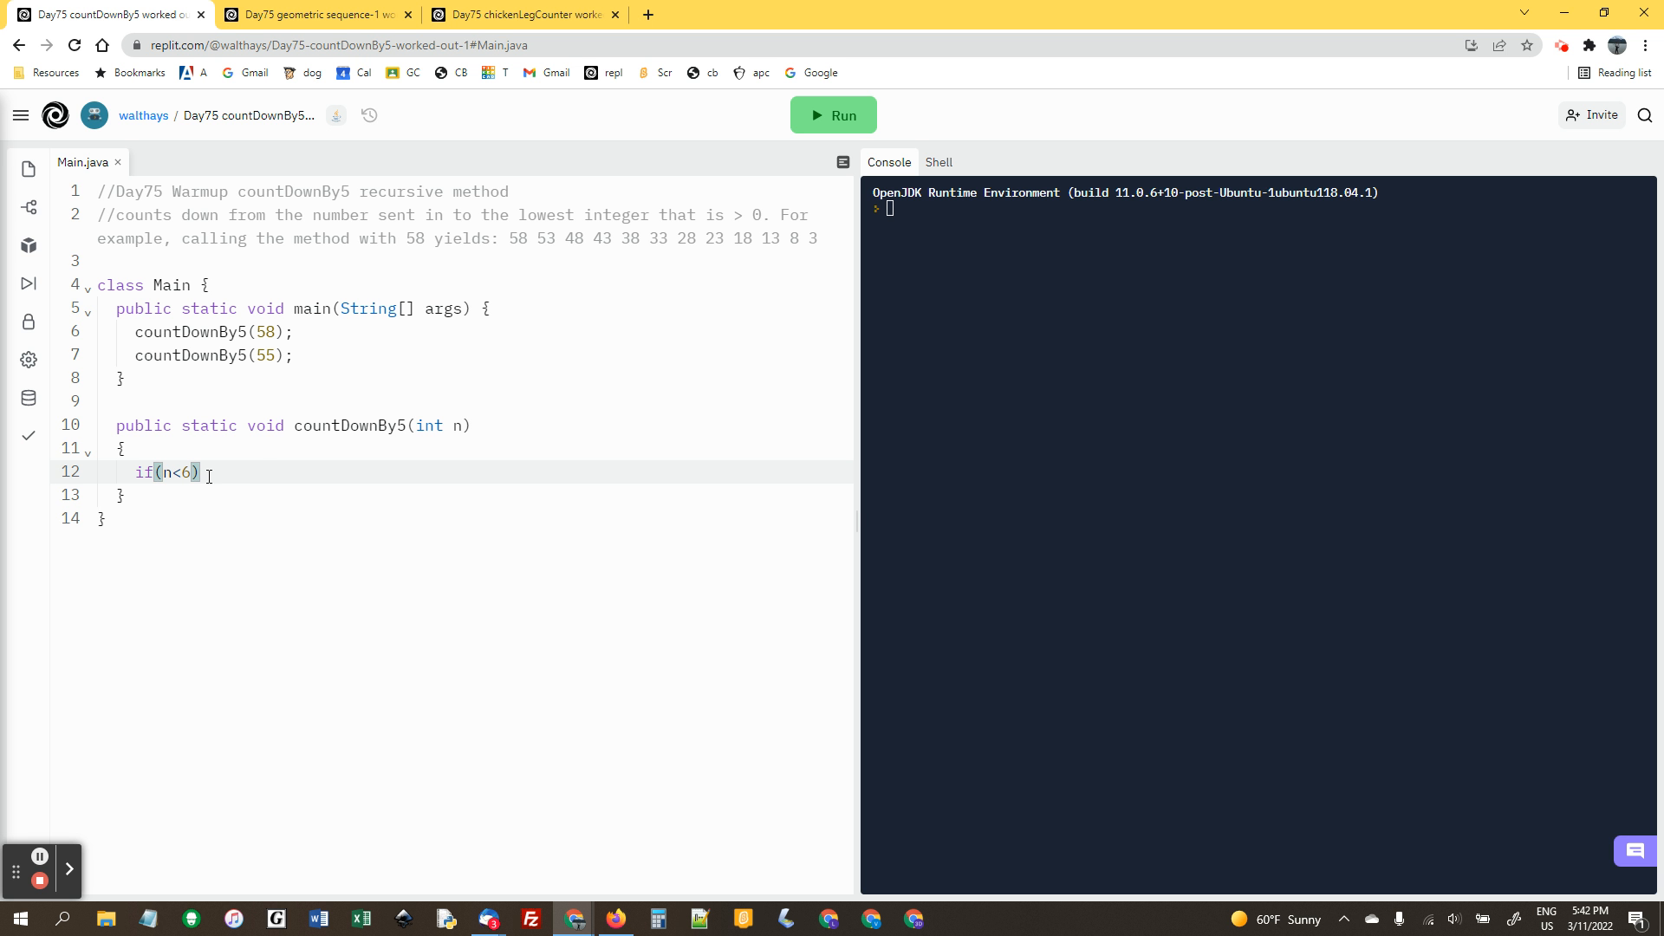
pyautogui.write('return')
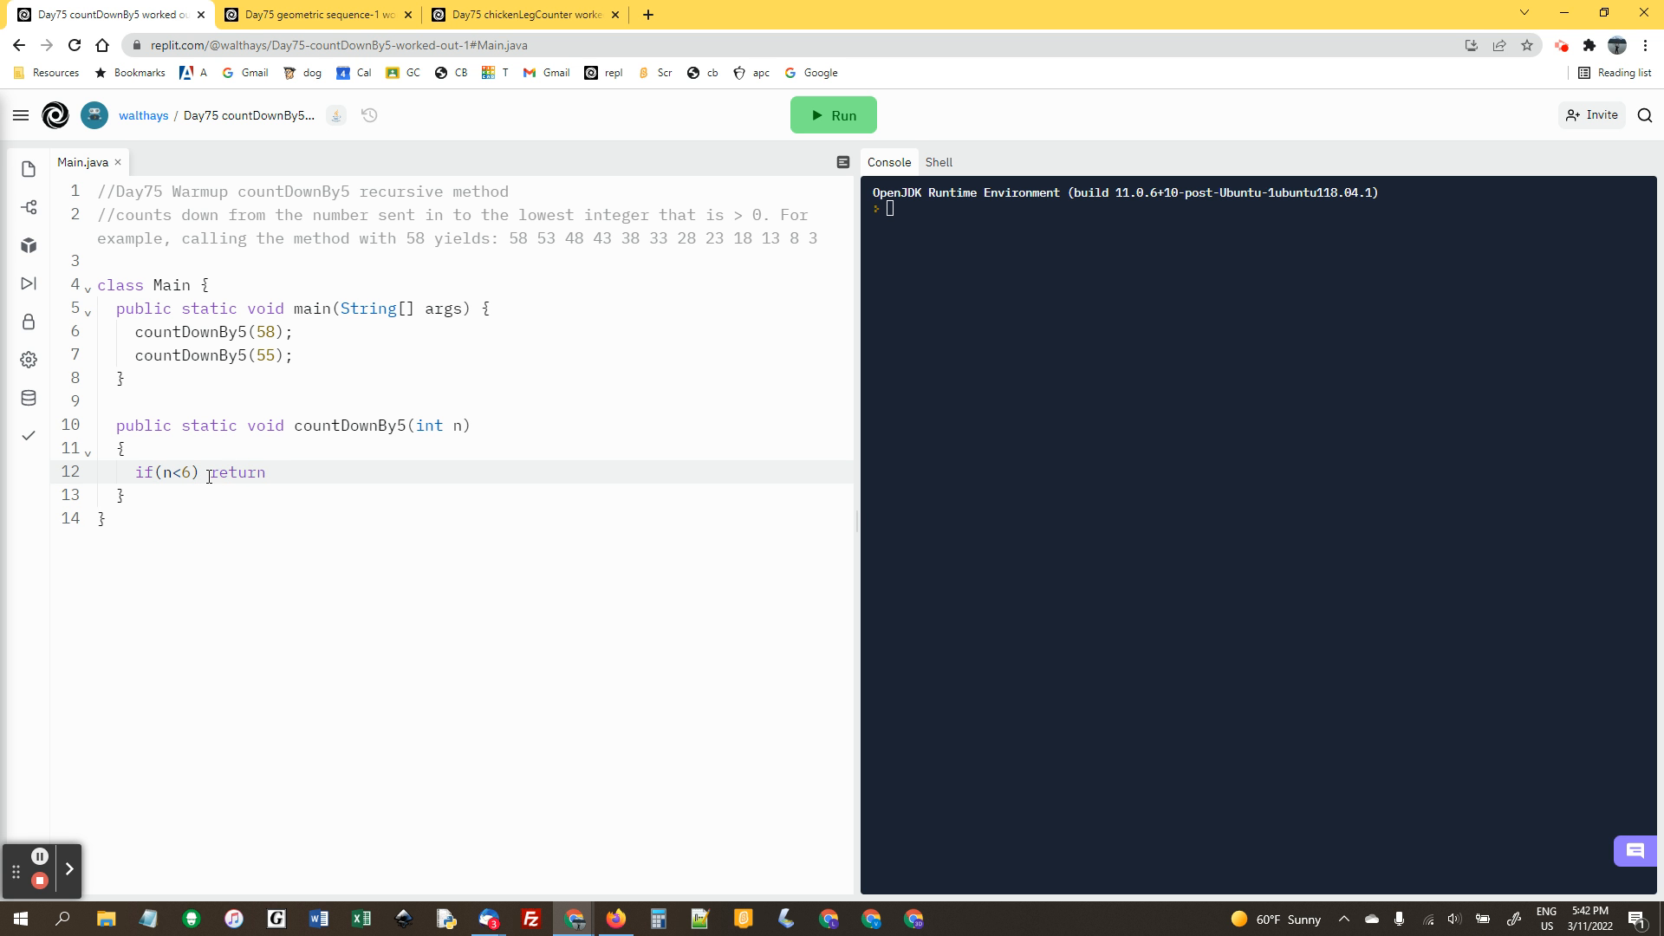
pyautogui.write('System')
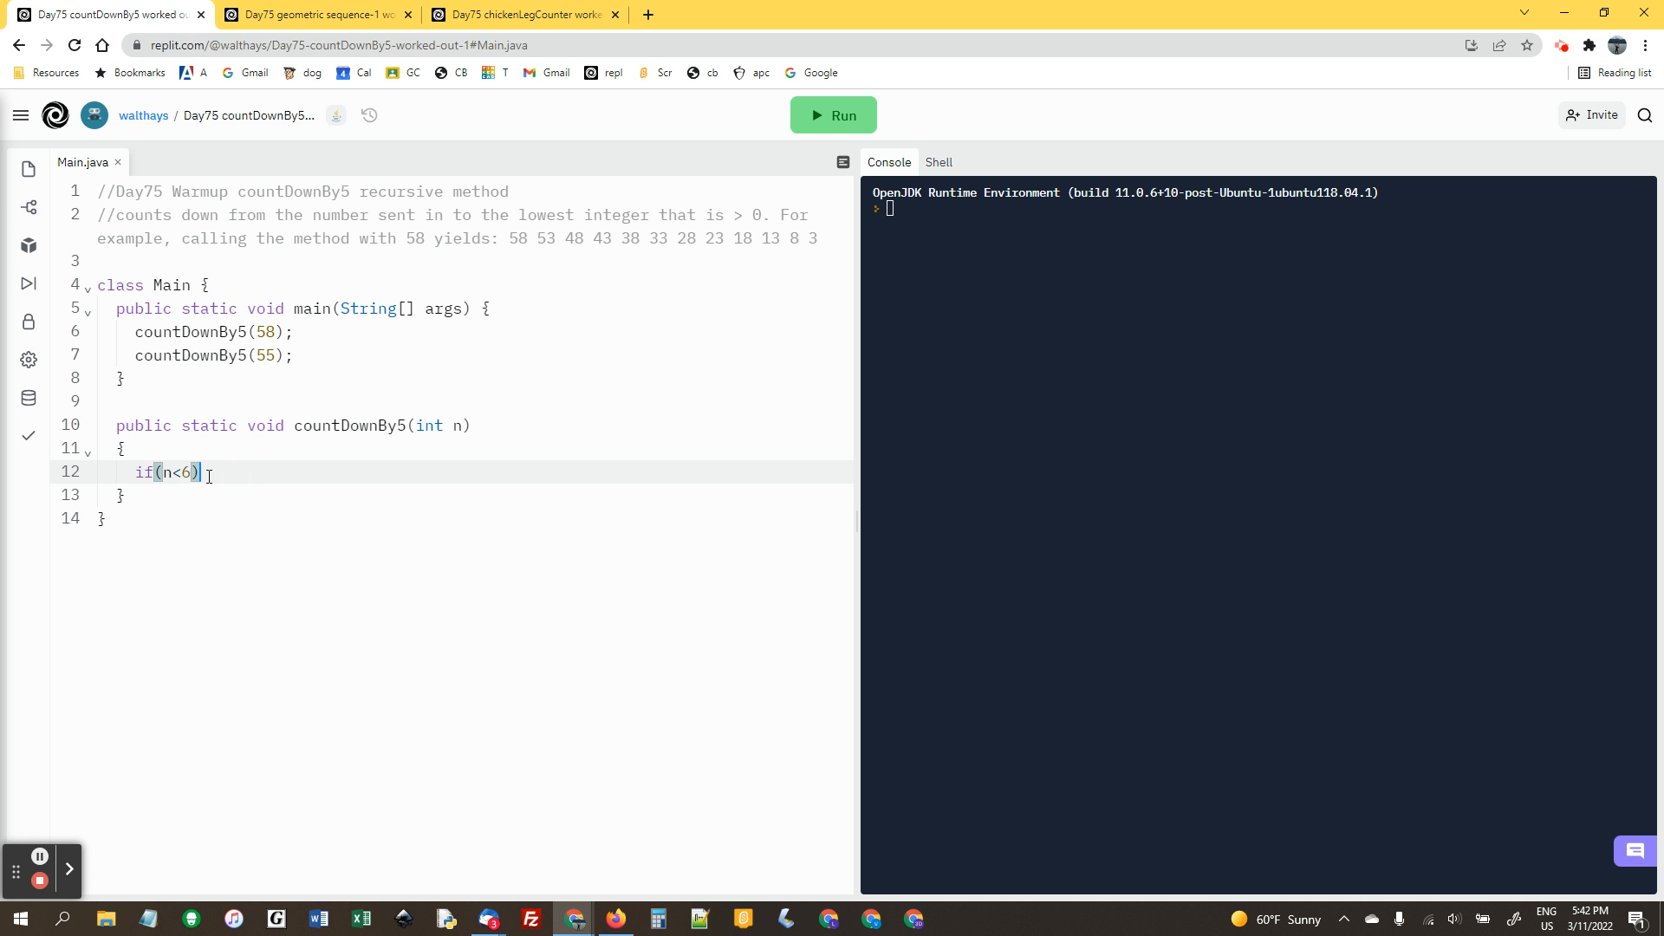
# Write System.out.print(n+" "); so countDownBy5 prints n followed by a space
pyautogui.write('S')
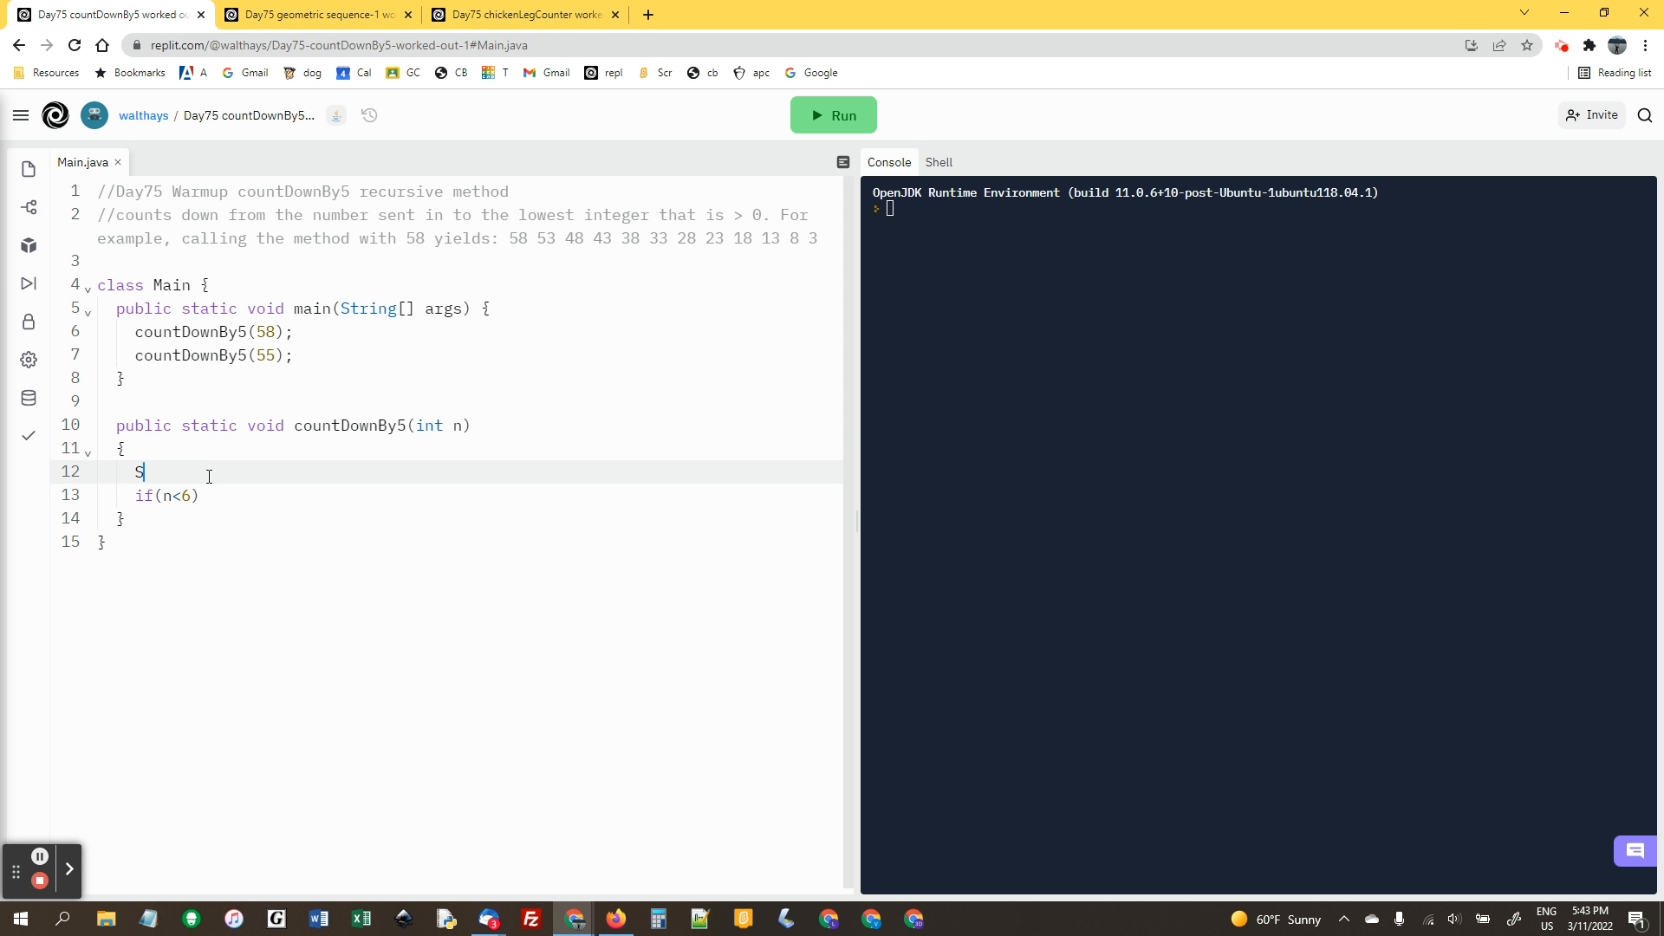
pyautogui.write('ystem.out.p')
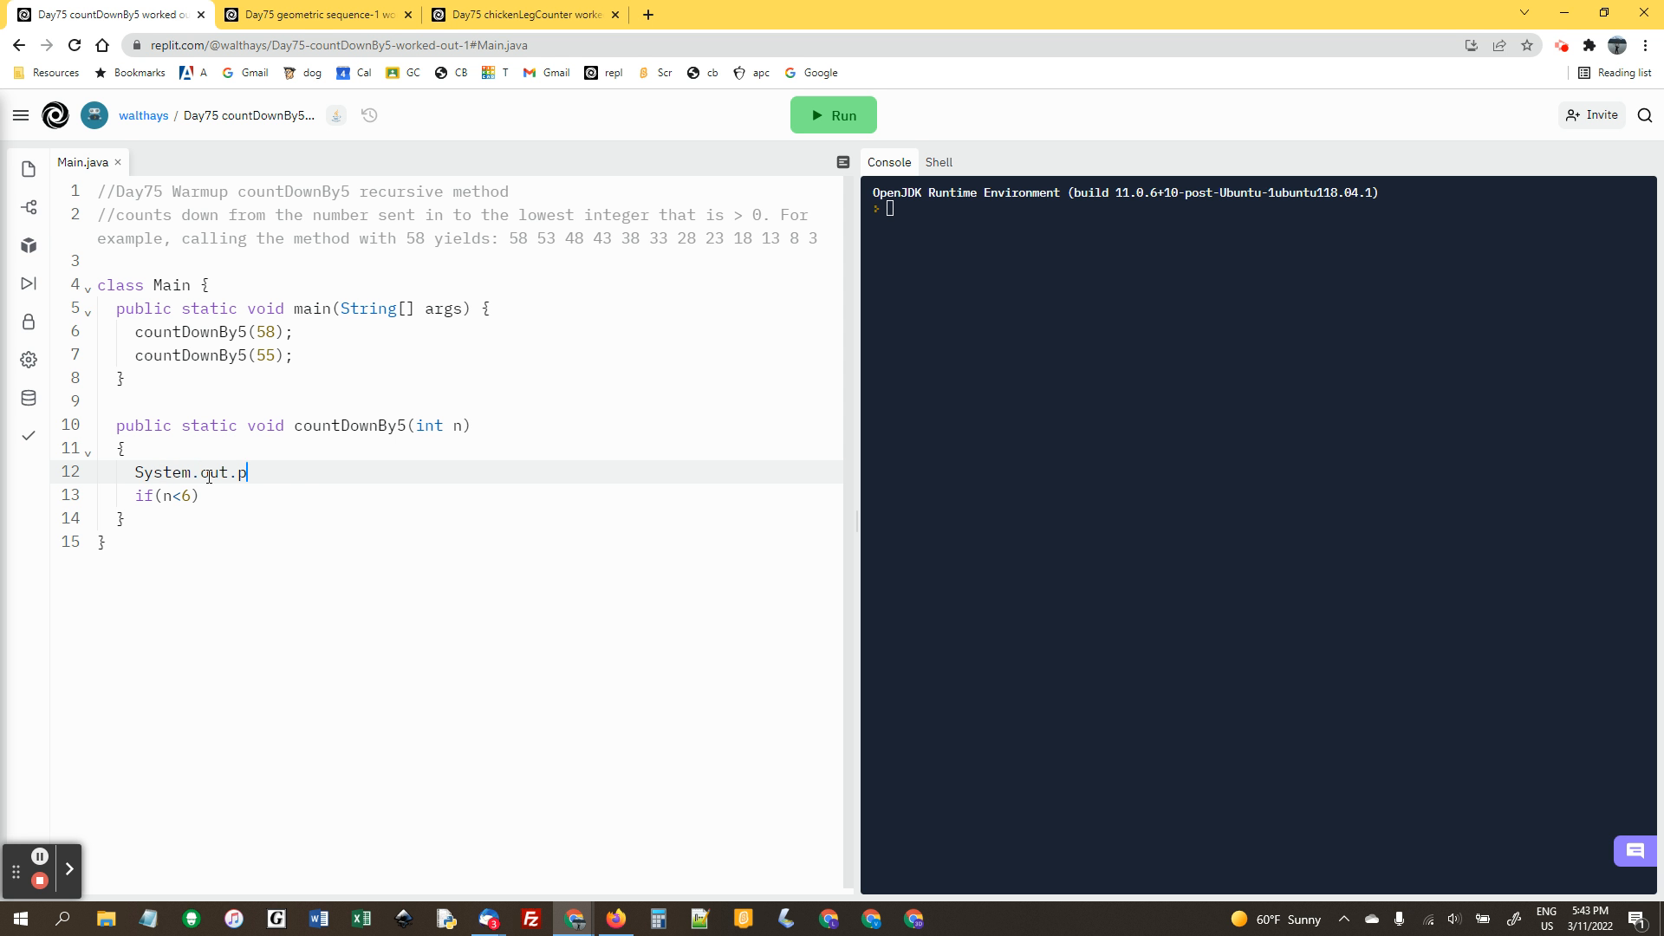
pyautogui.write('rint()')
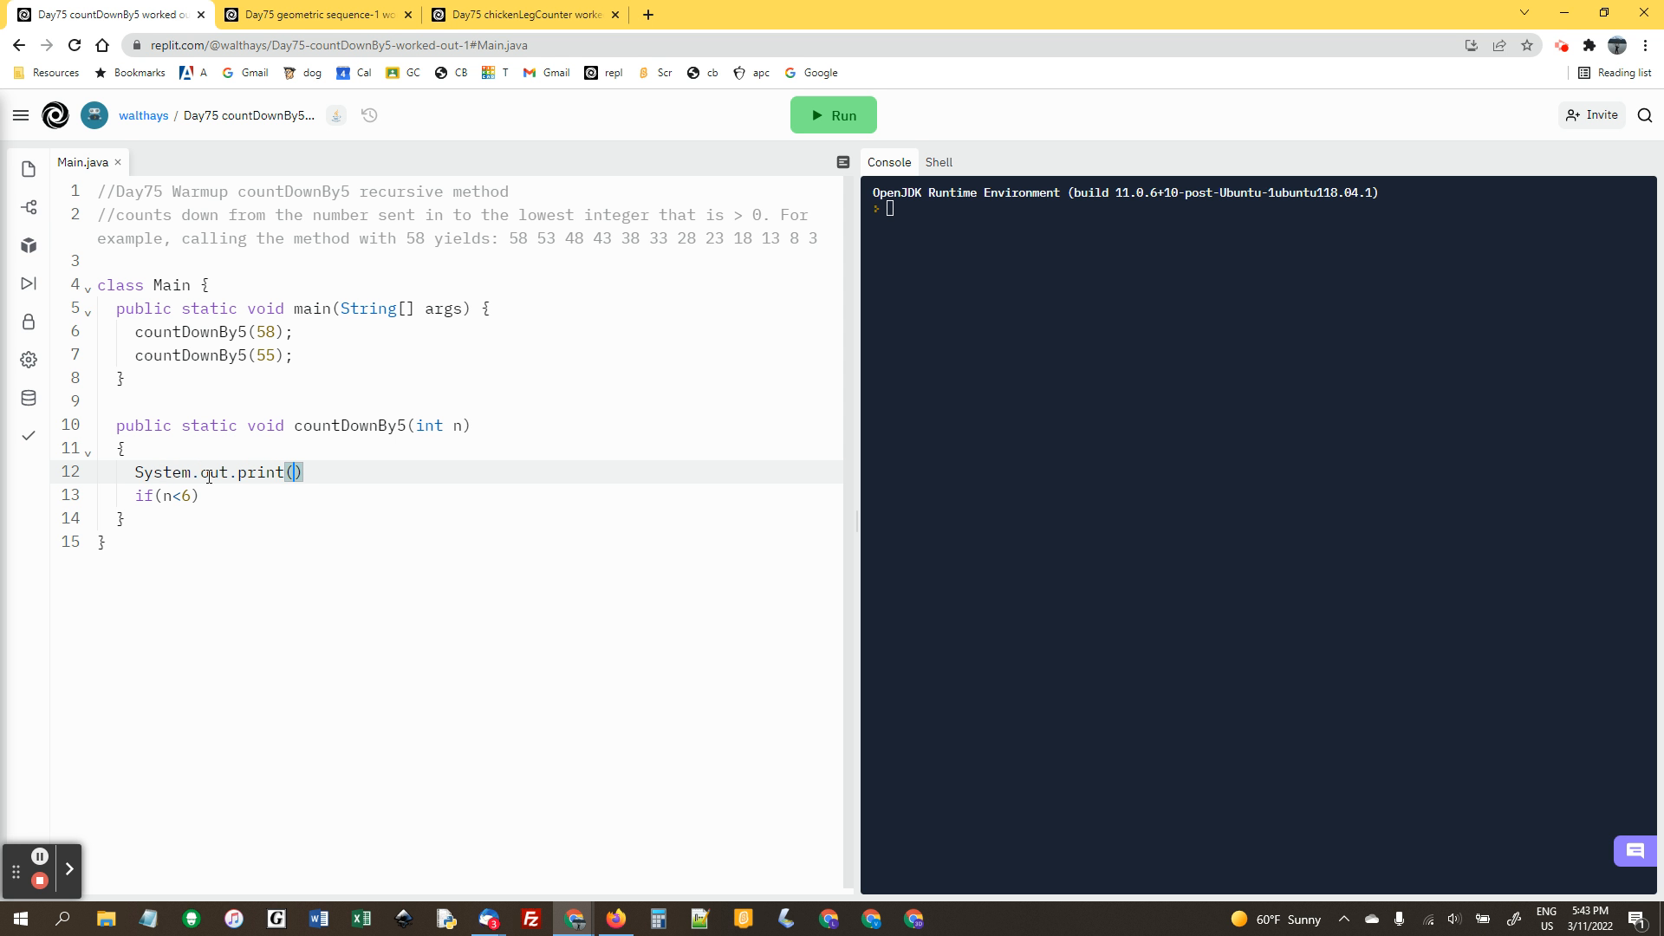
pyautogui.write('n+" "')
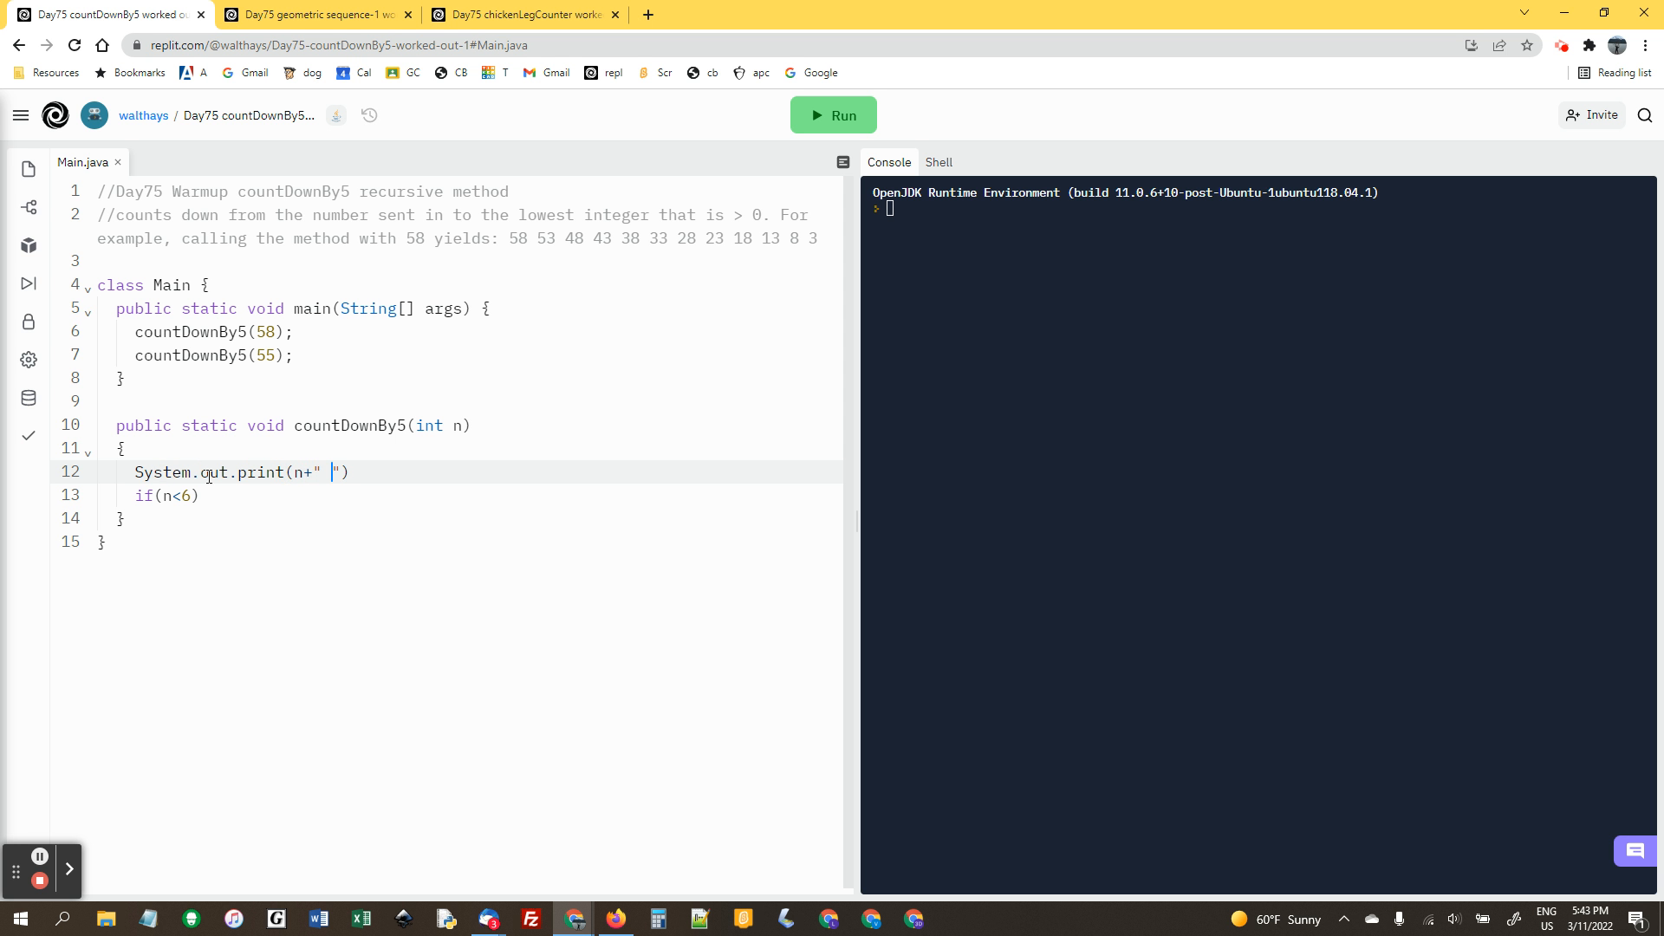
pyautogui.write(';')
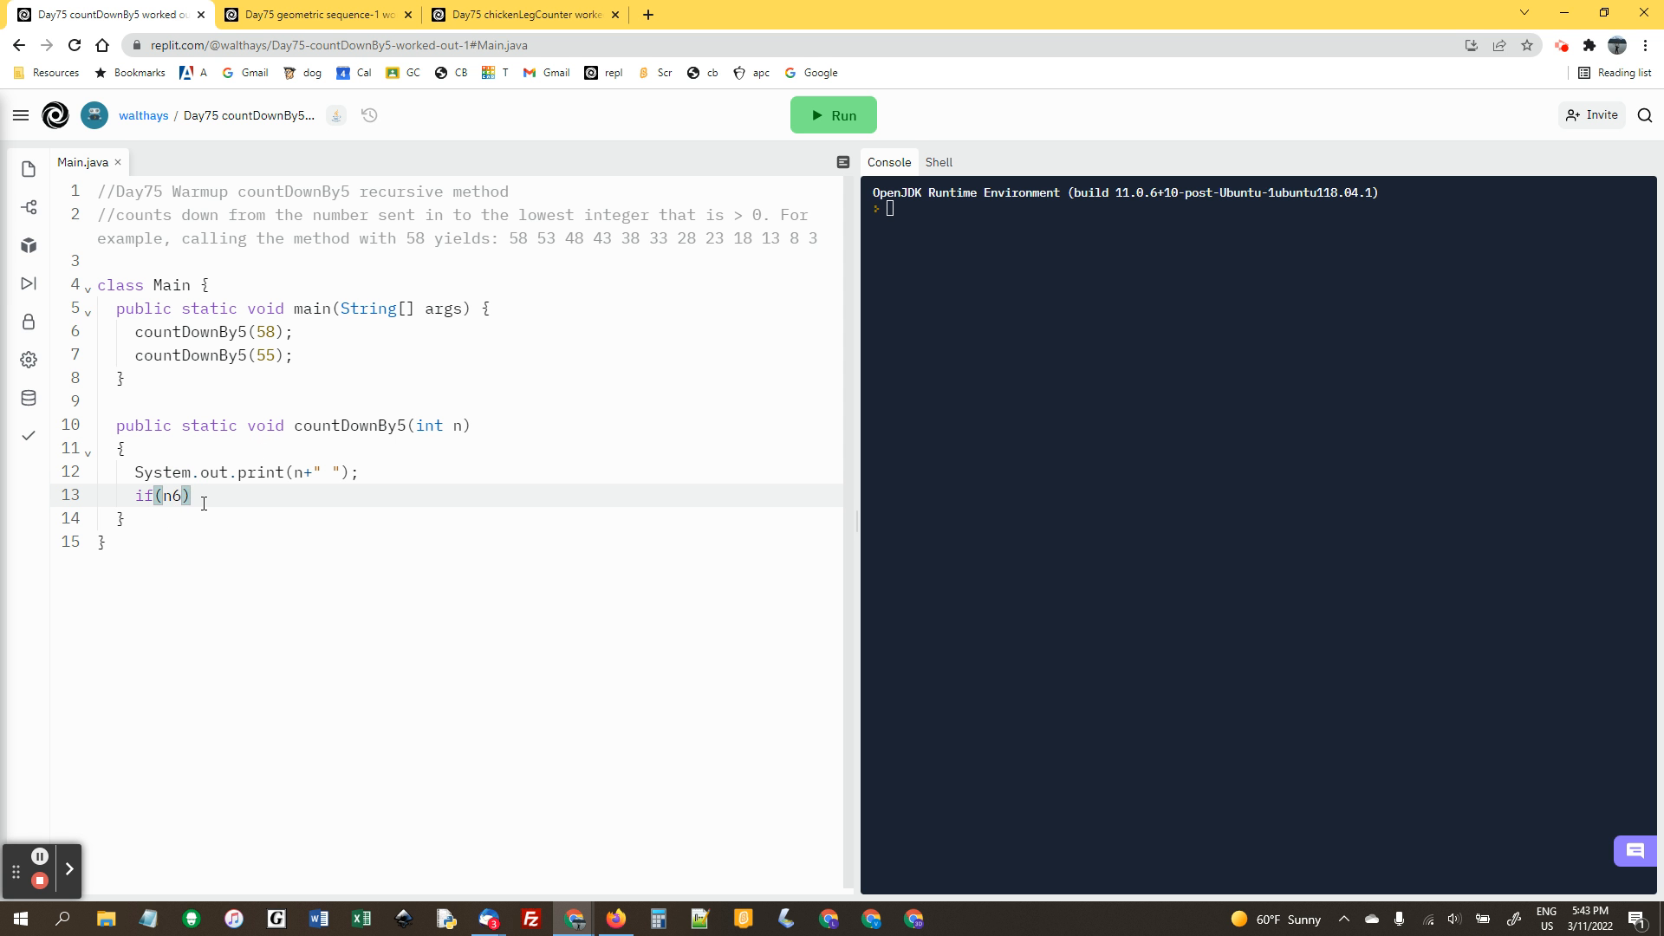
# Change the condition to n>5 and add the recursive call countDownBy5(n-5);
pyautogui.write('?5')
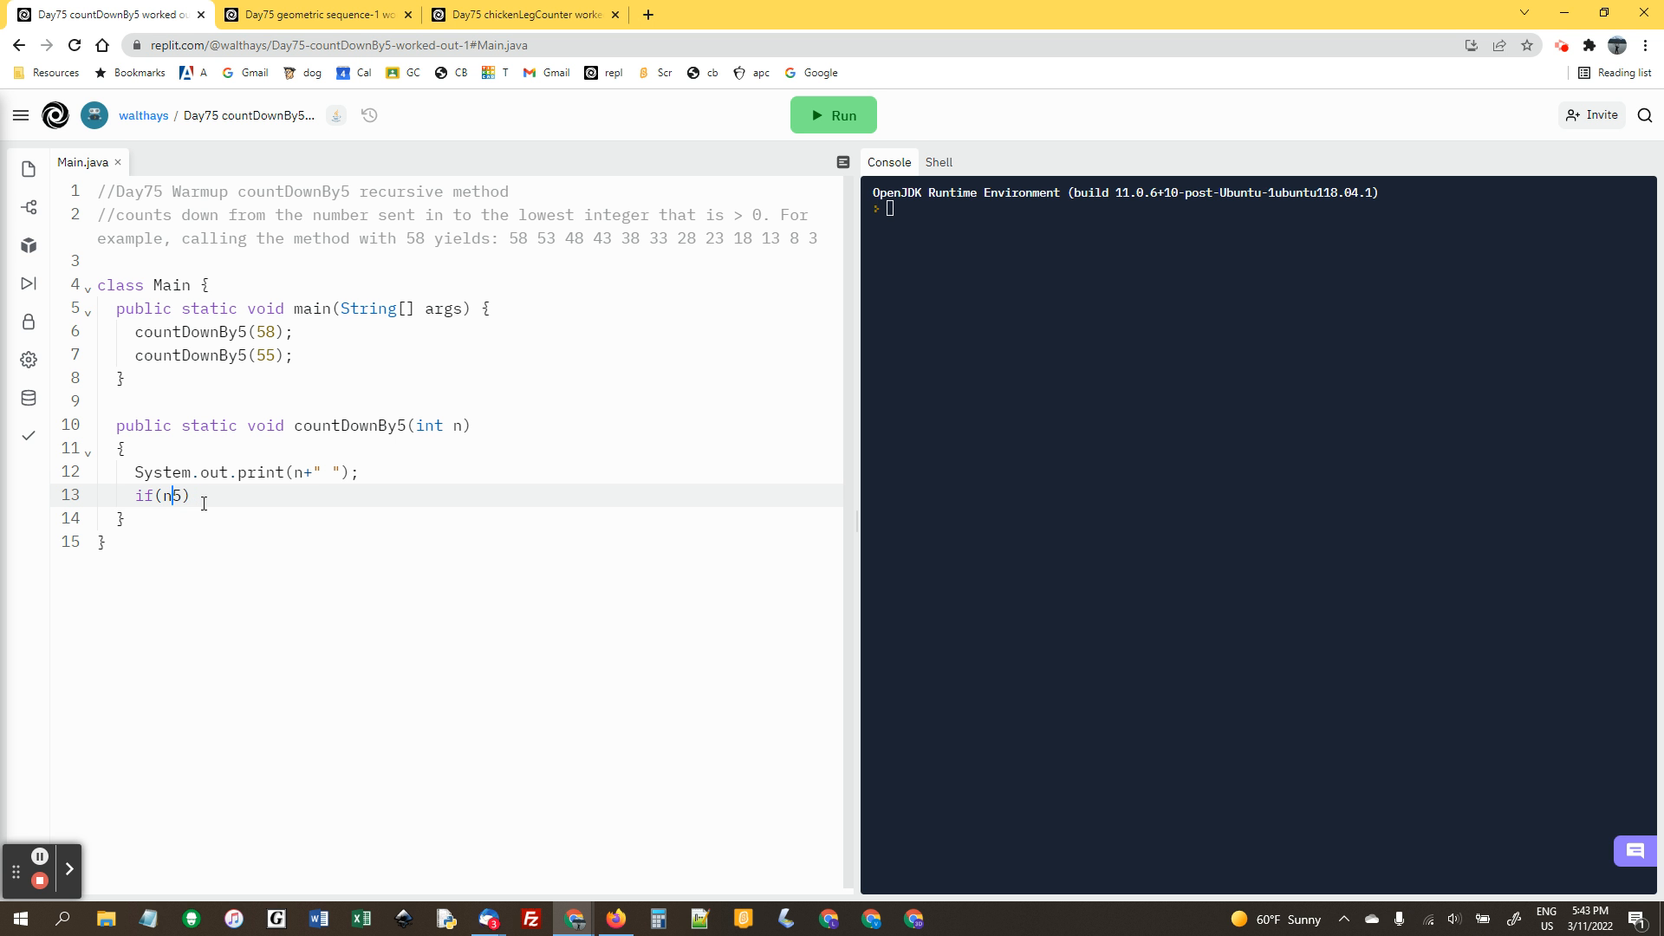
pyautogui.write('>')
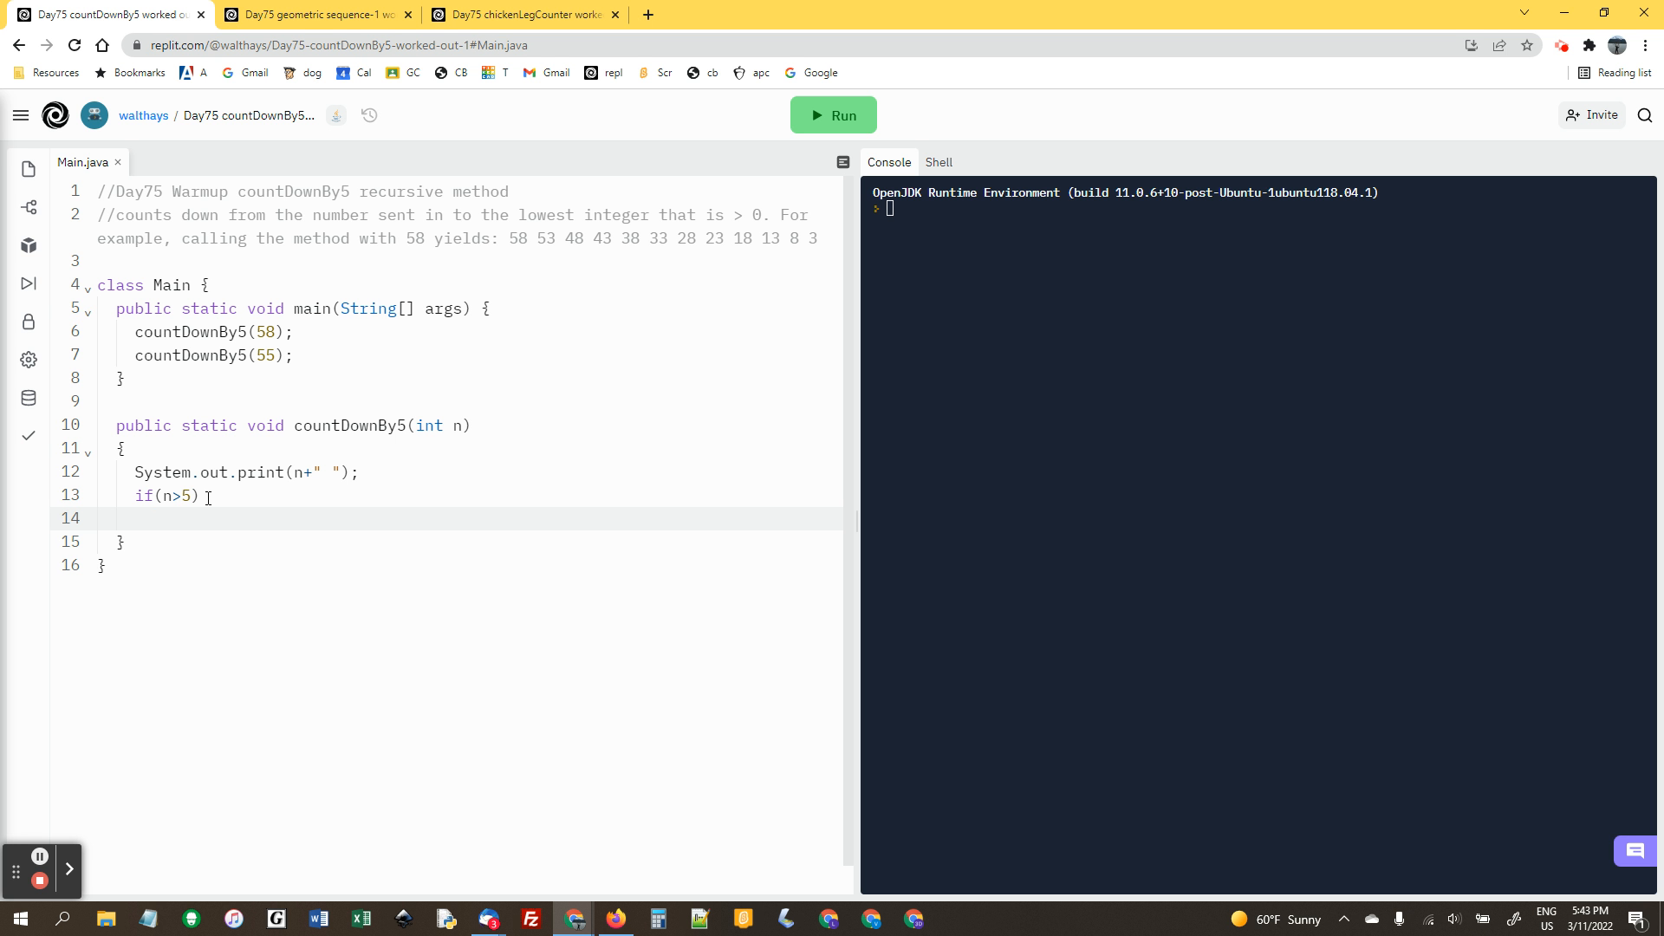
pyautogui.write('countDown')
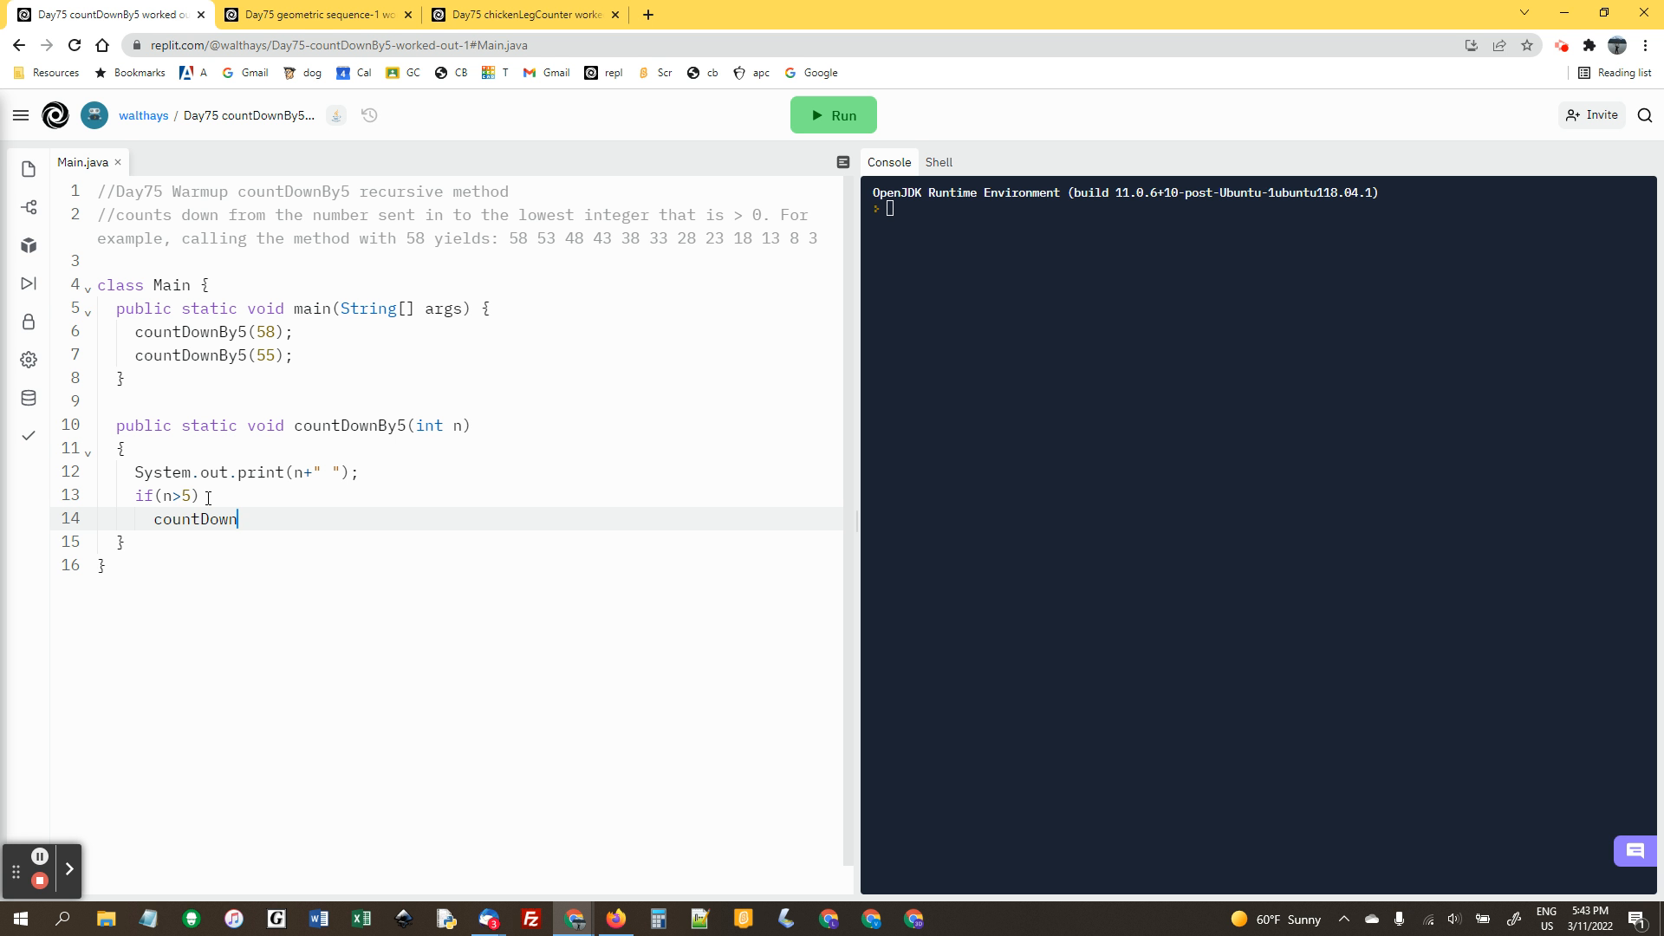
pyautogui.write('By5(n)')
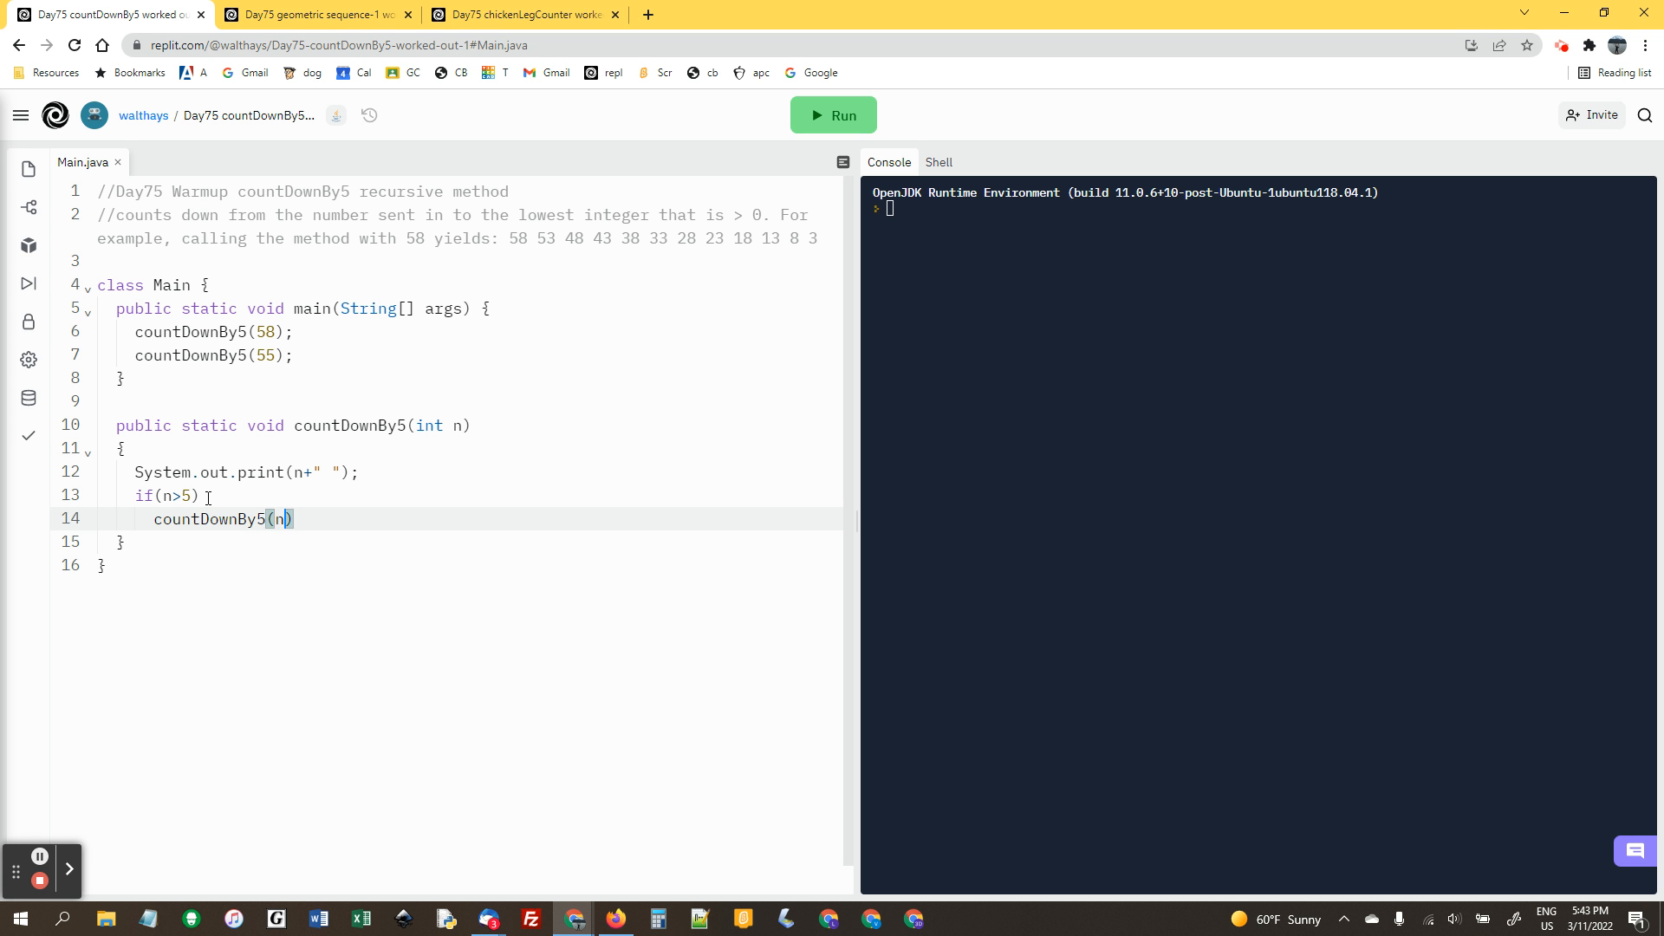
pyautogui.write('-5')
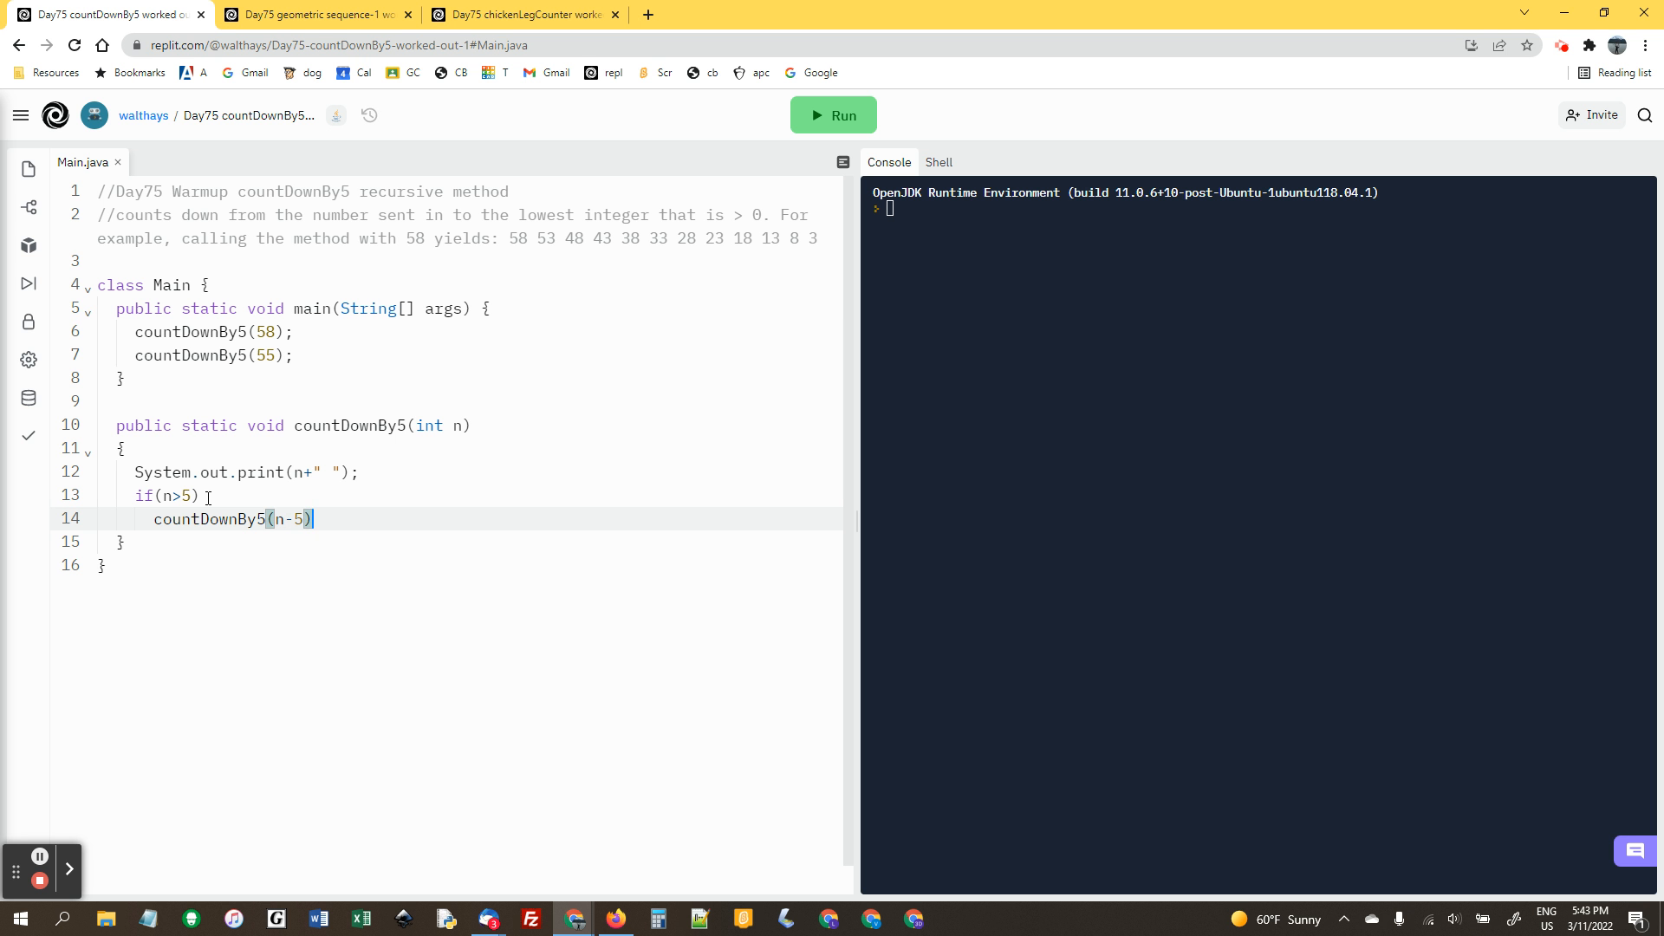
# Run the countdown program, then start a System.out.println() between the two calls in main
pyautogui.click(834, 115)
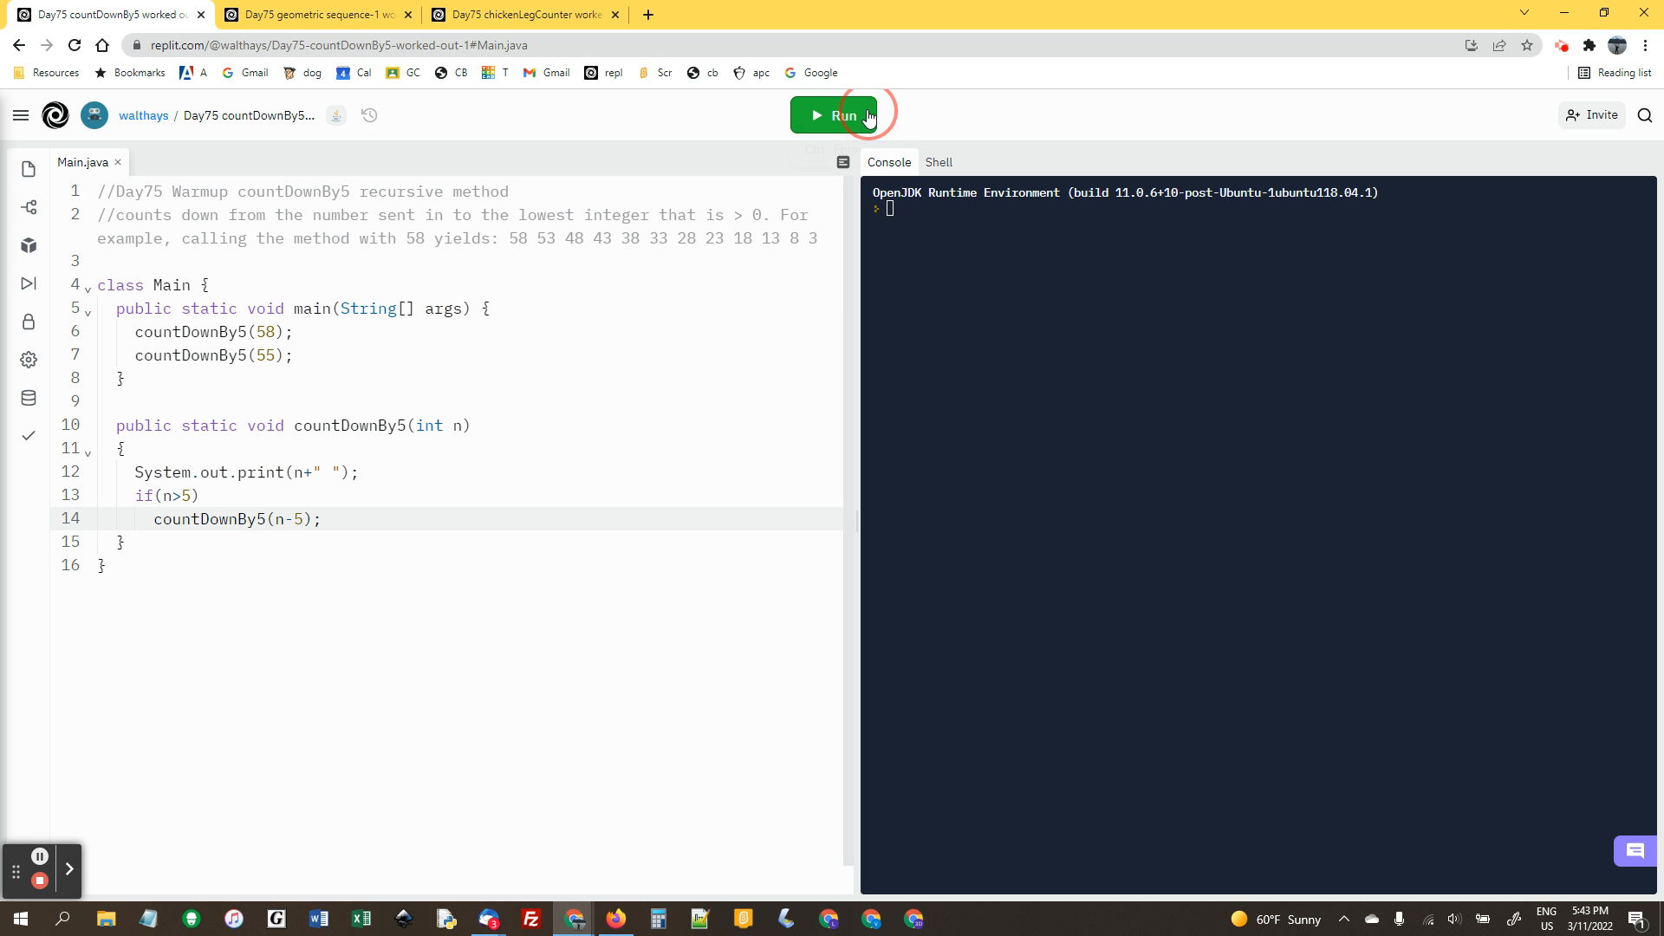
pyautogui.click(835, 114)
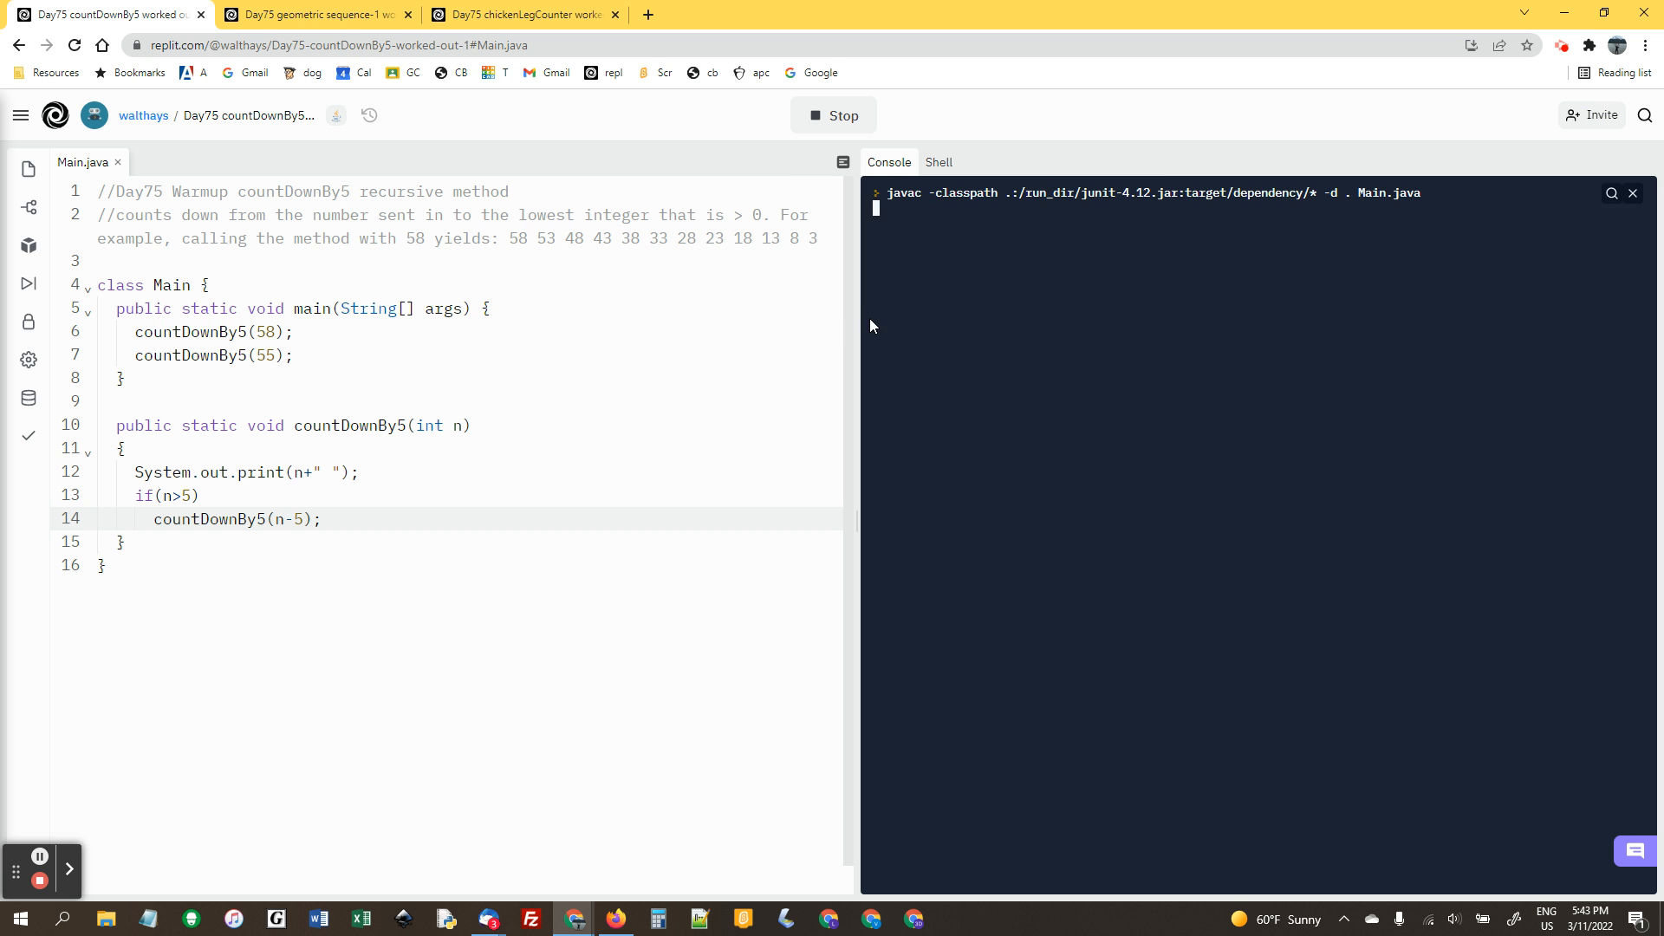
pyautogui.moveTo(942, 248)
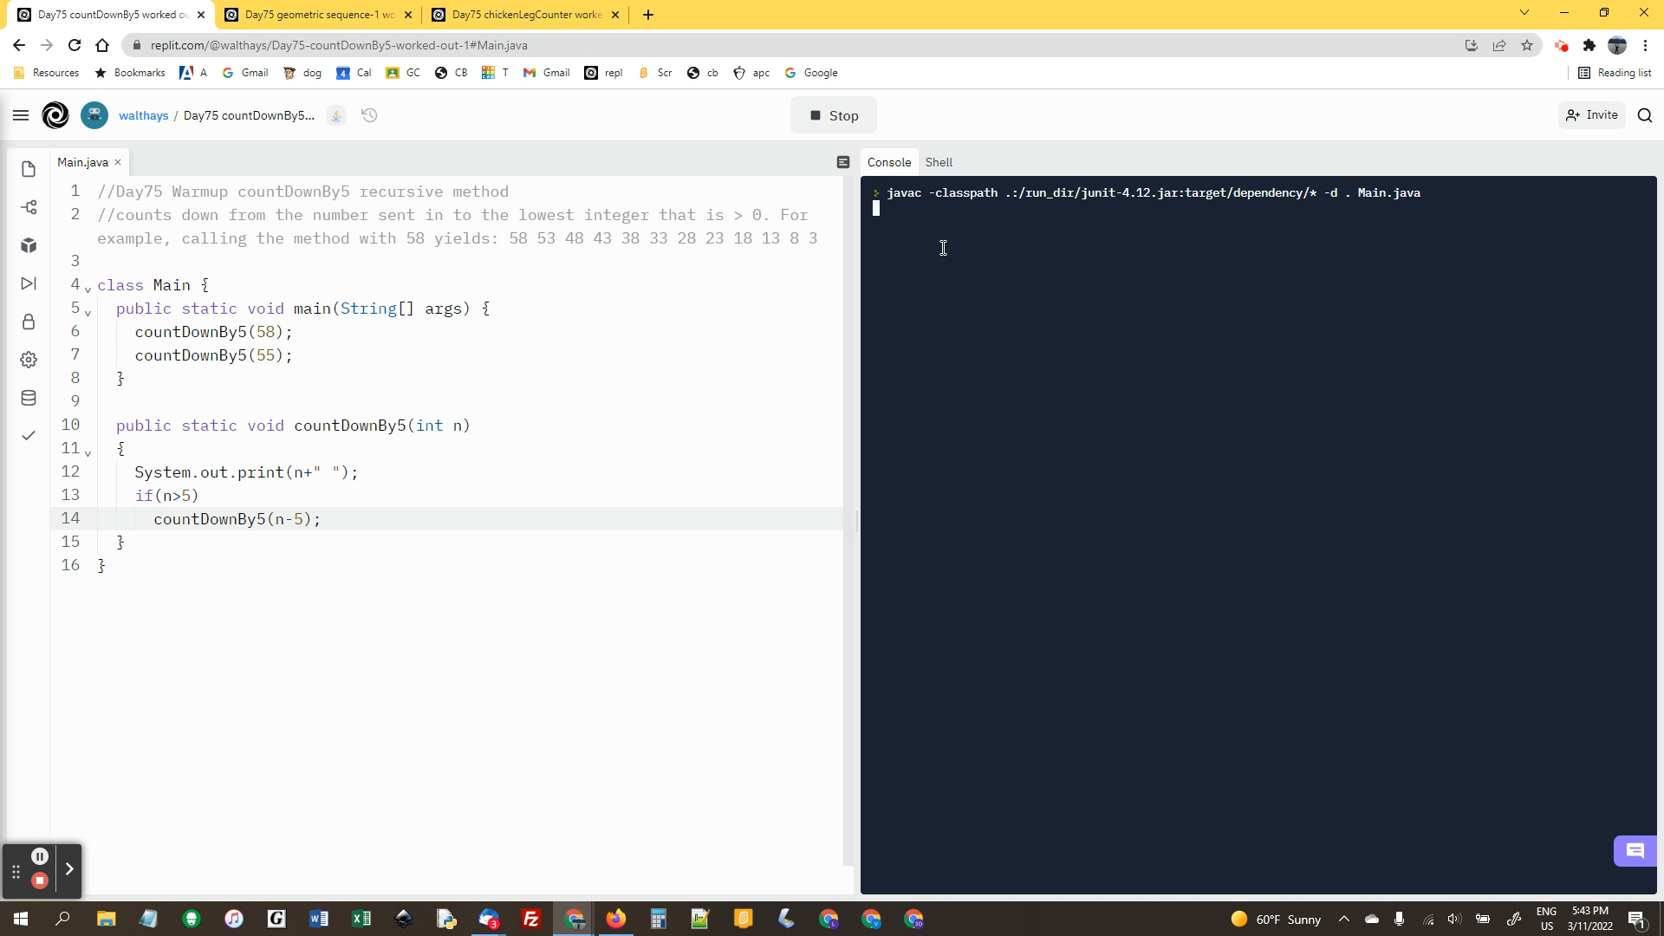
pyautogui.moveTo(302, 343)
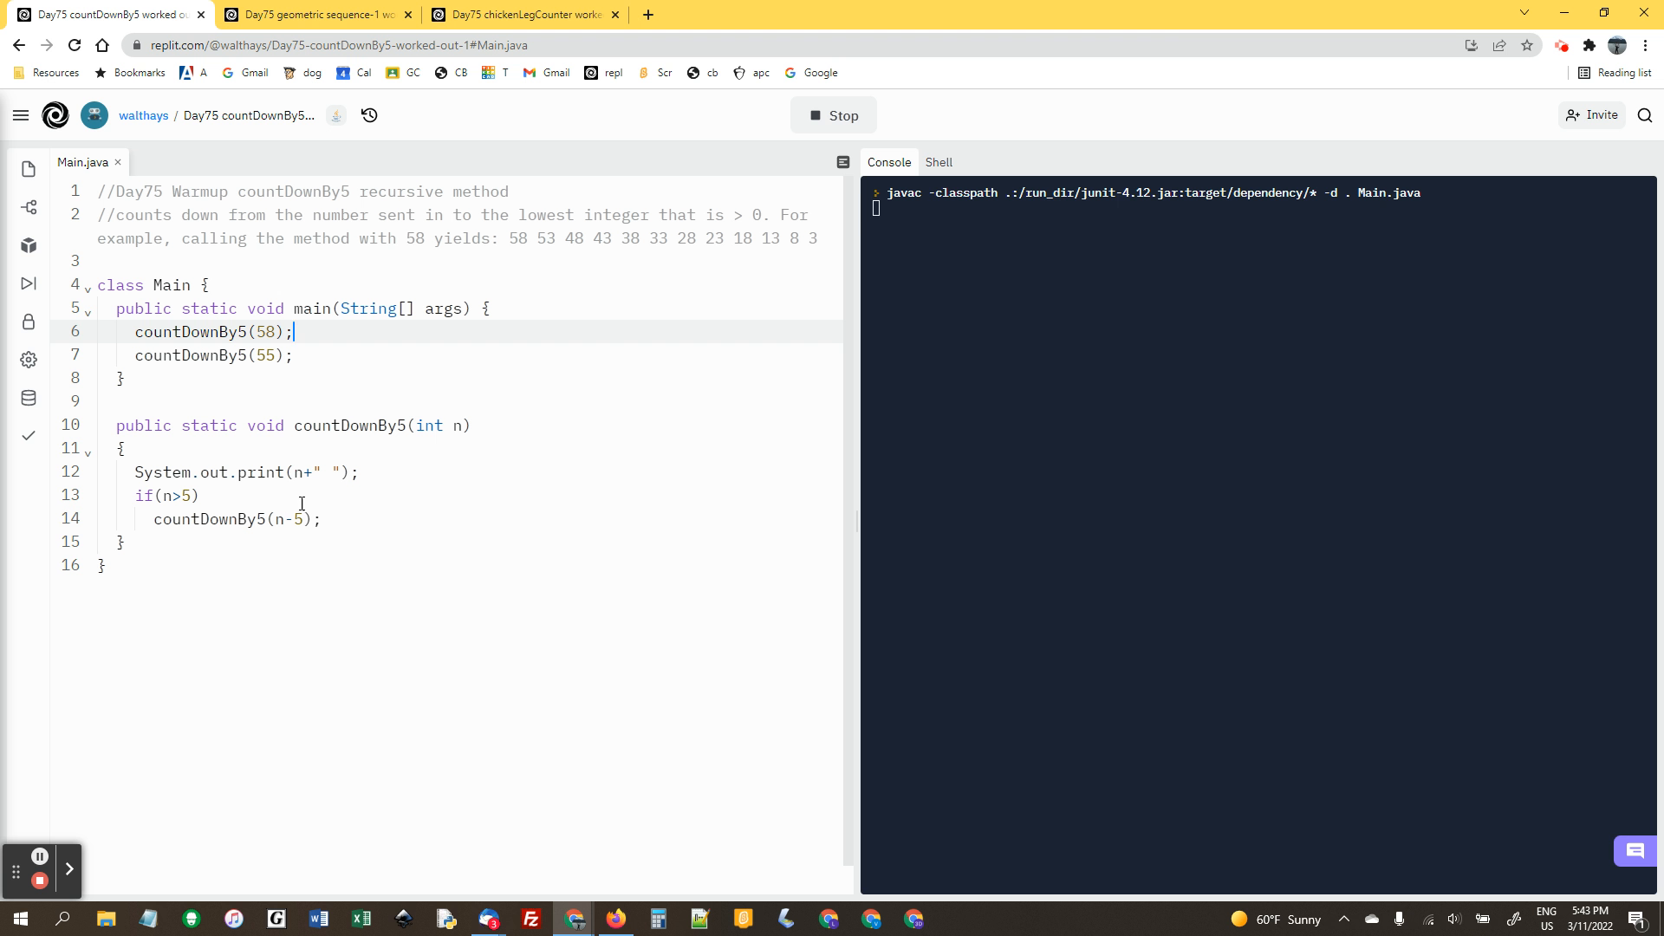
pyautogui.click(834, 114)
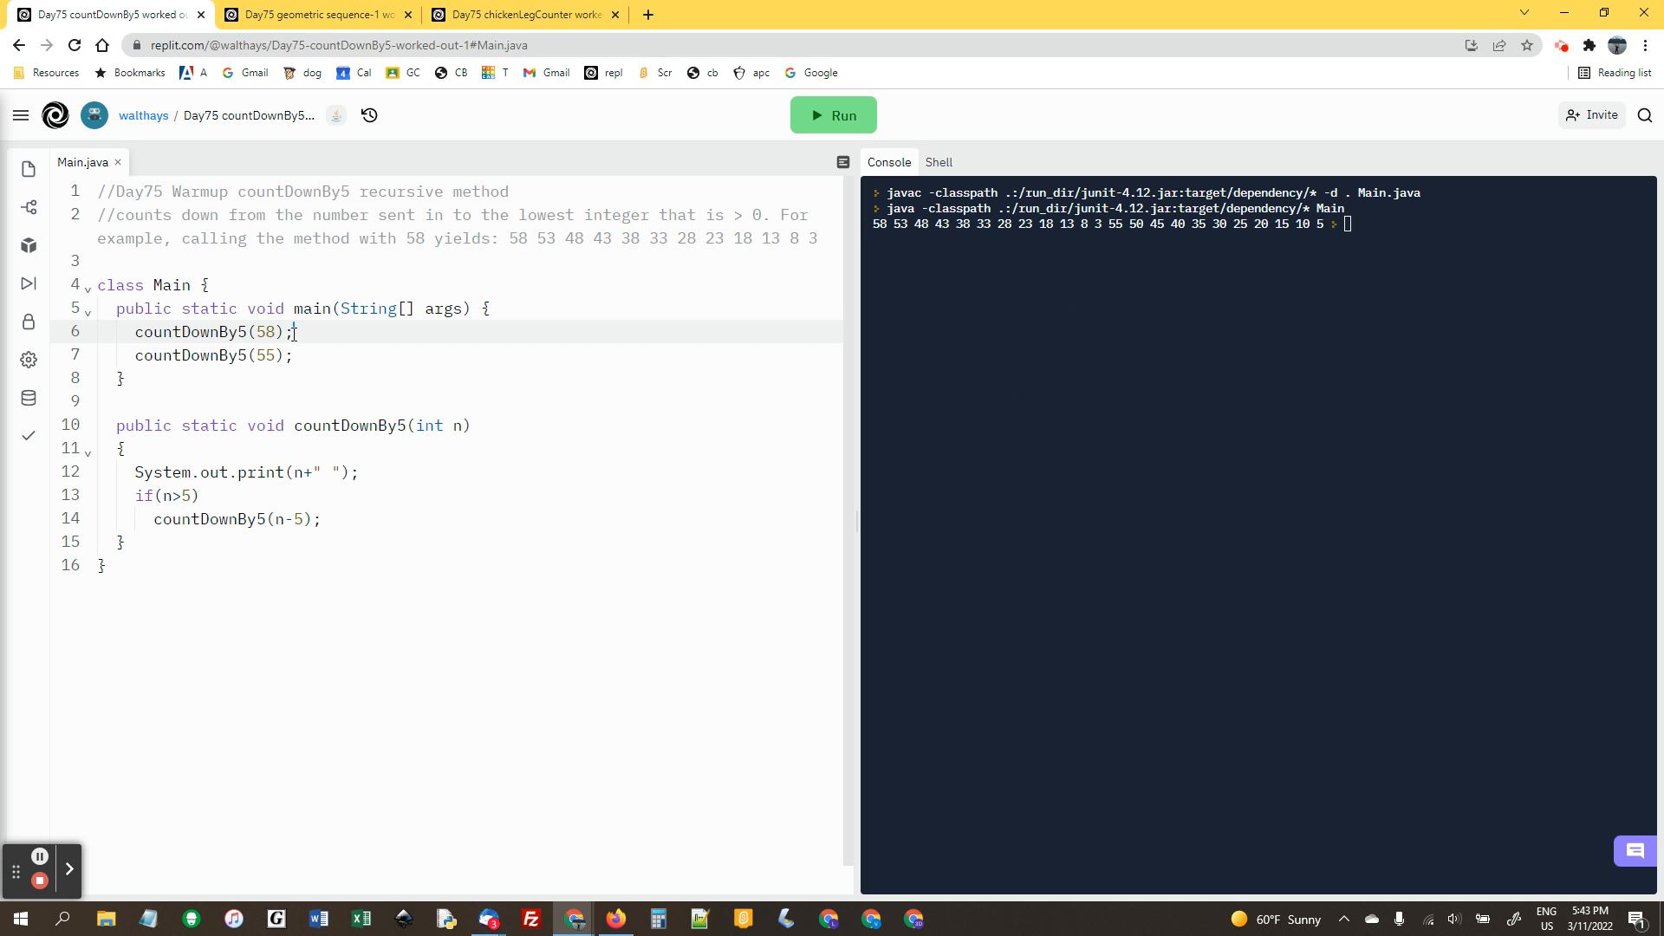
pyautogui.write('System.out.println(')
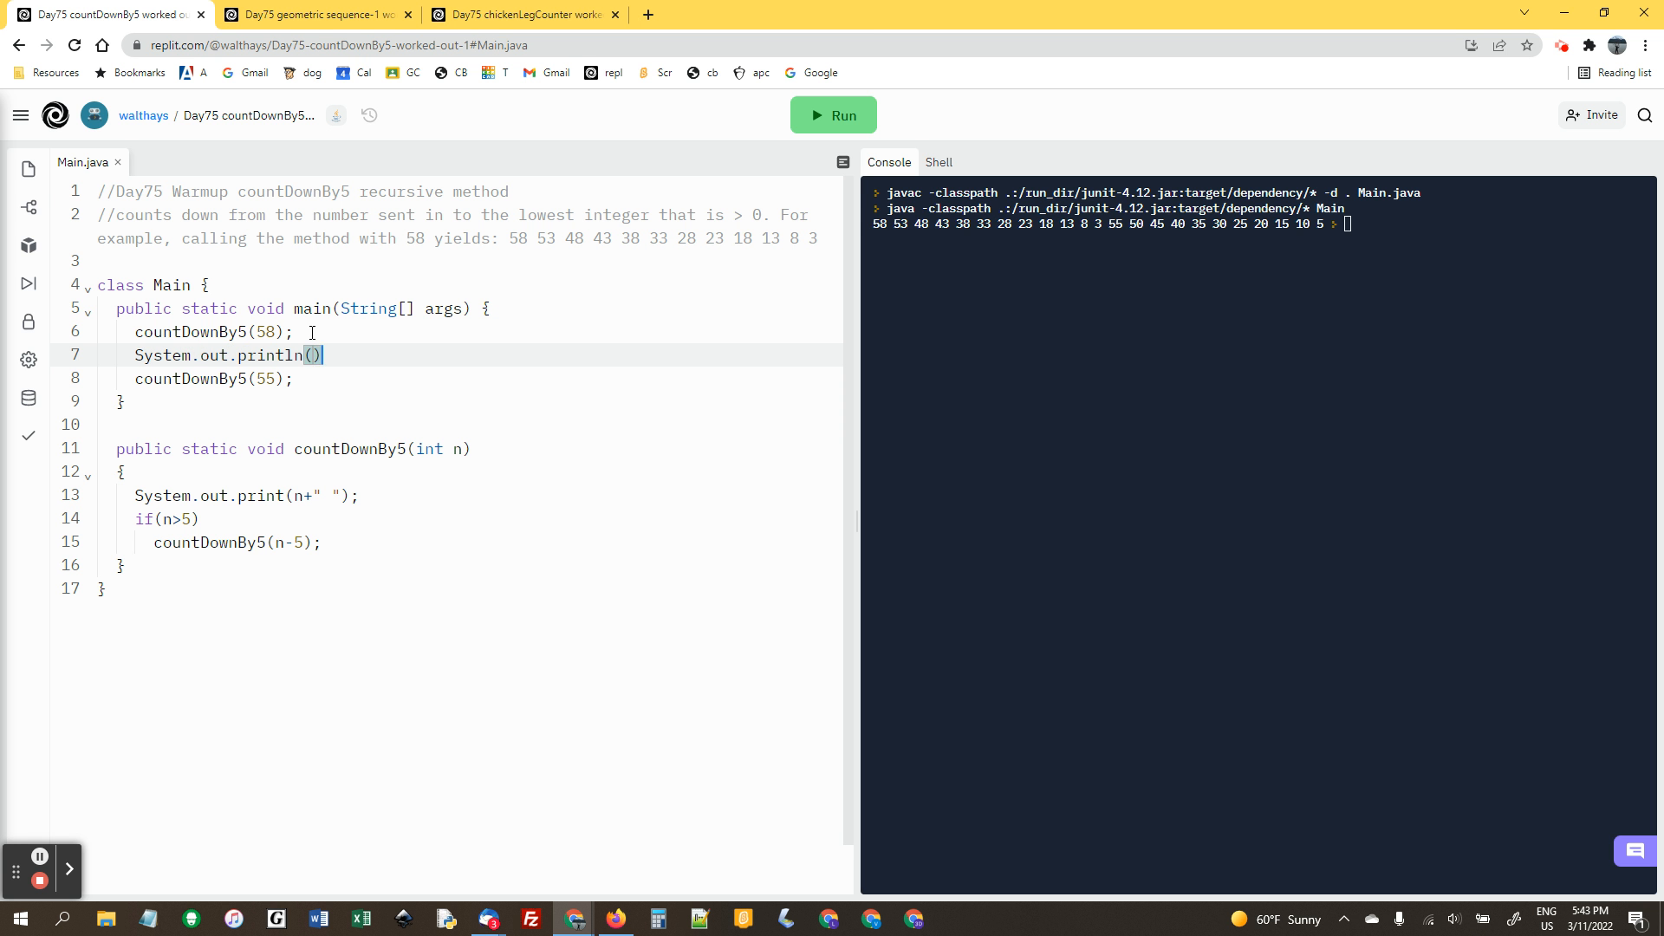
# Rerun to confirm two separate countdown lines, then switch to the geometric sequence exercise
pyautogui.click(833, 115)
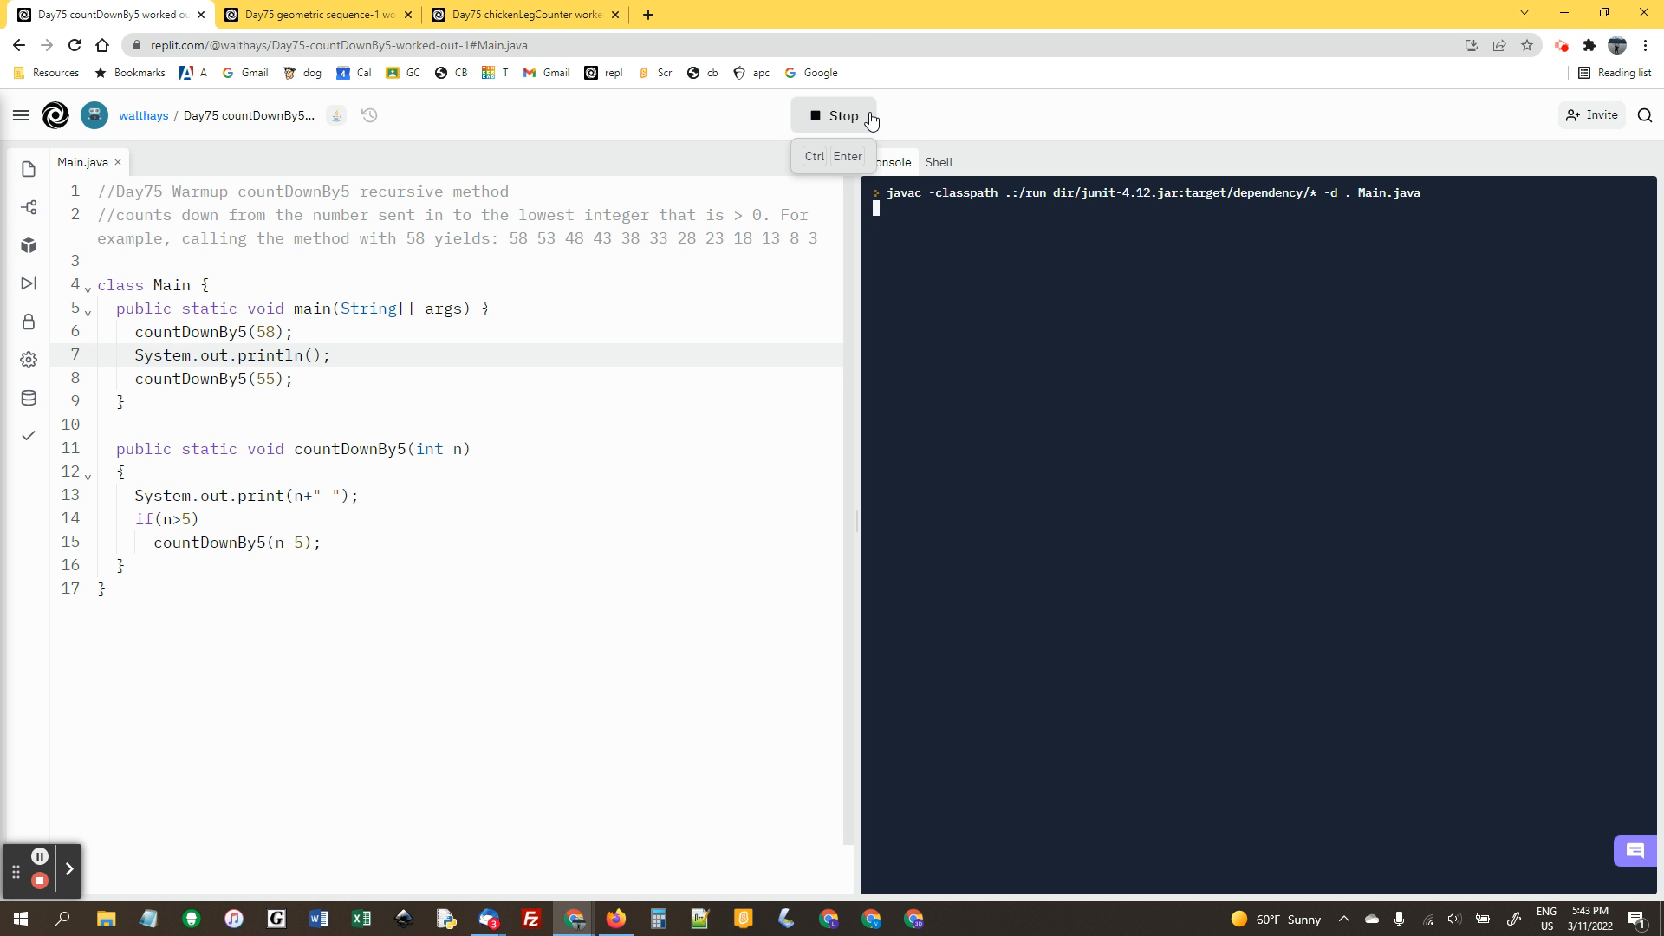
pyautogui.moveTo(920, 68)
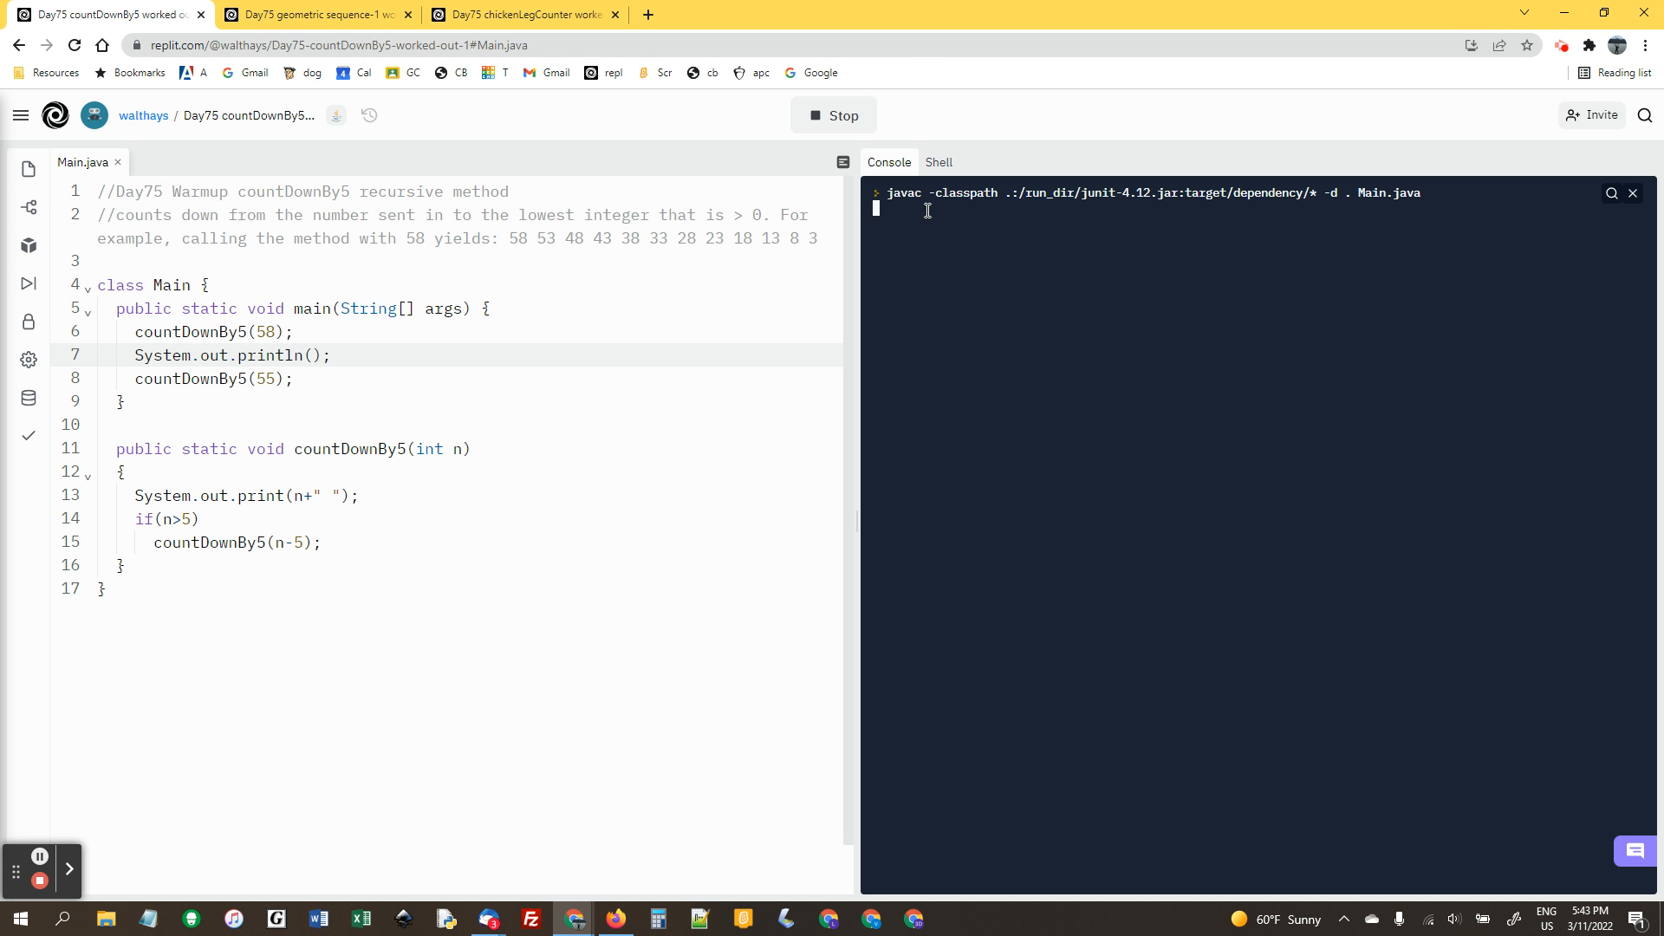
pyautogui.moveTo(953, 234)
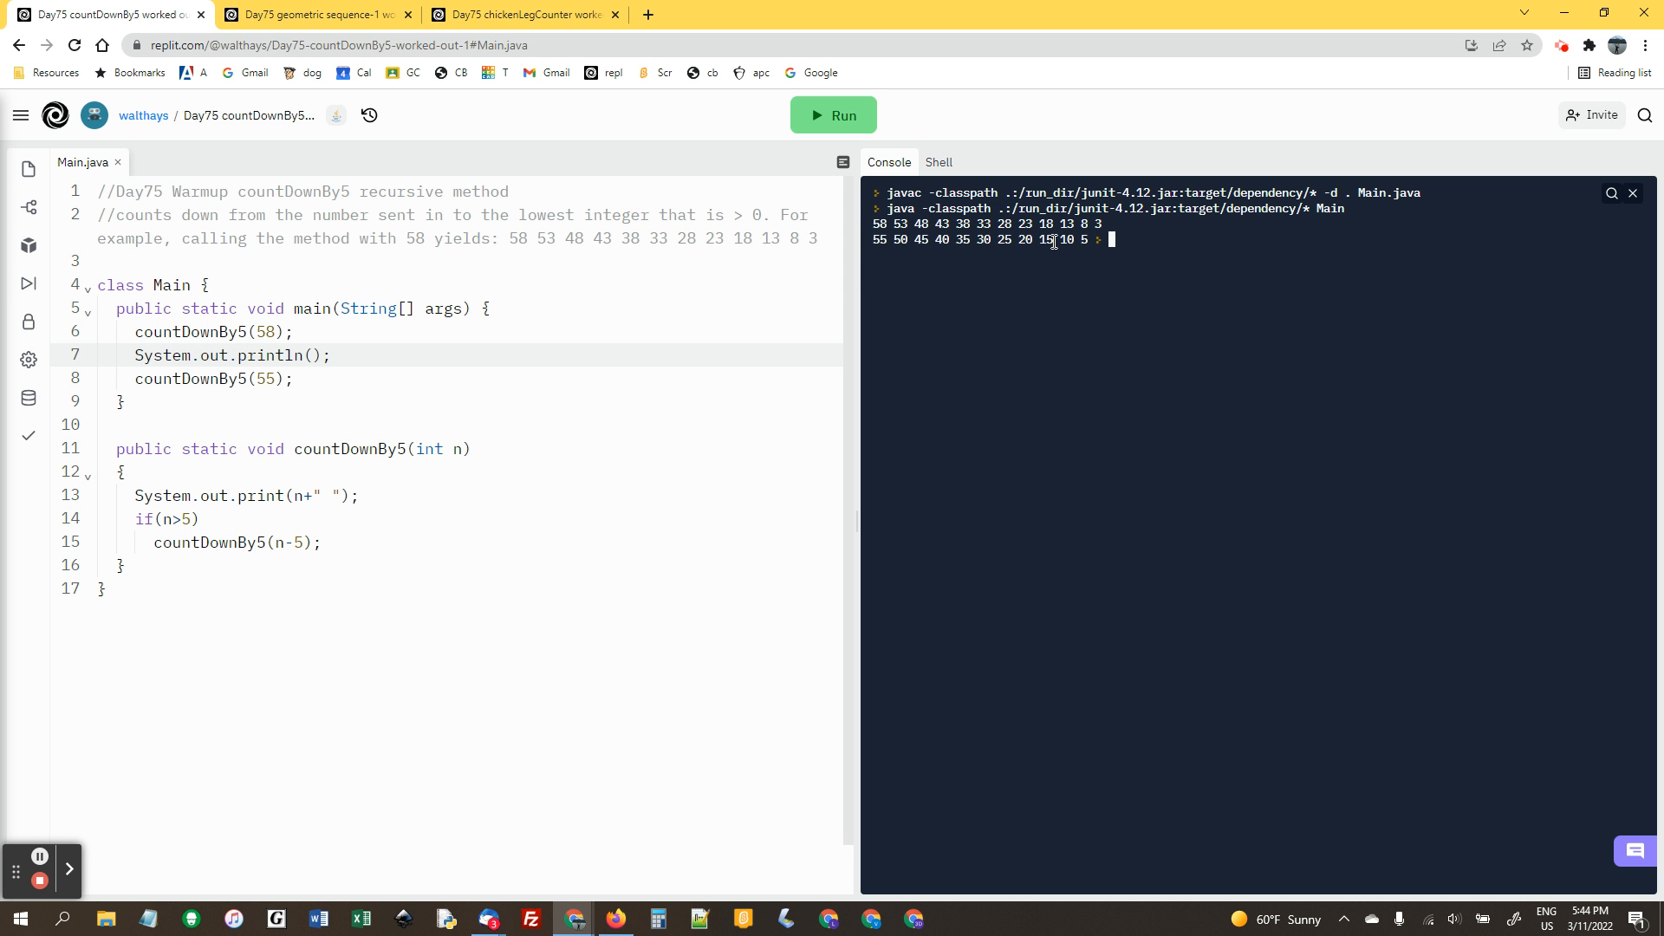
pyautogui.click(314, 14)
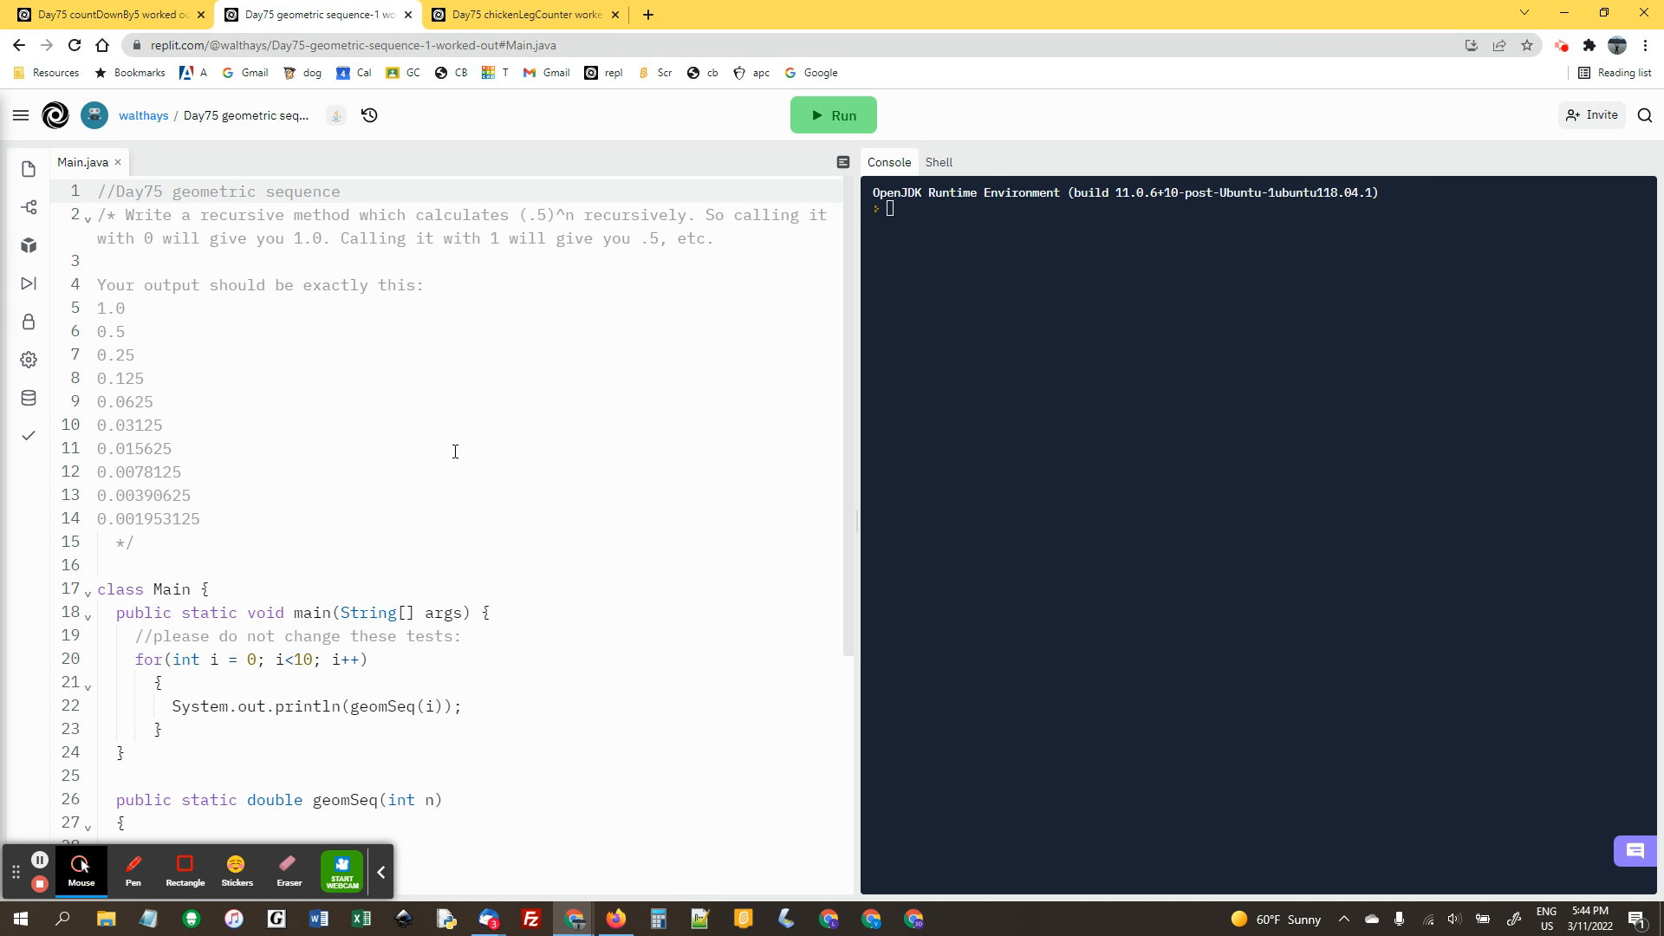
pyautogui.scroll(-3)
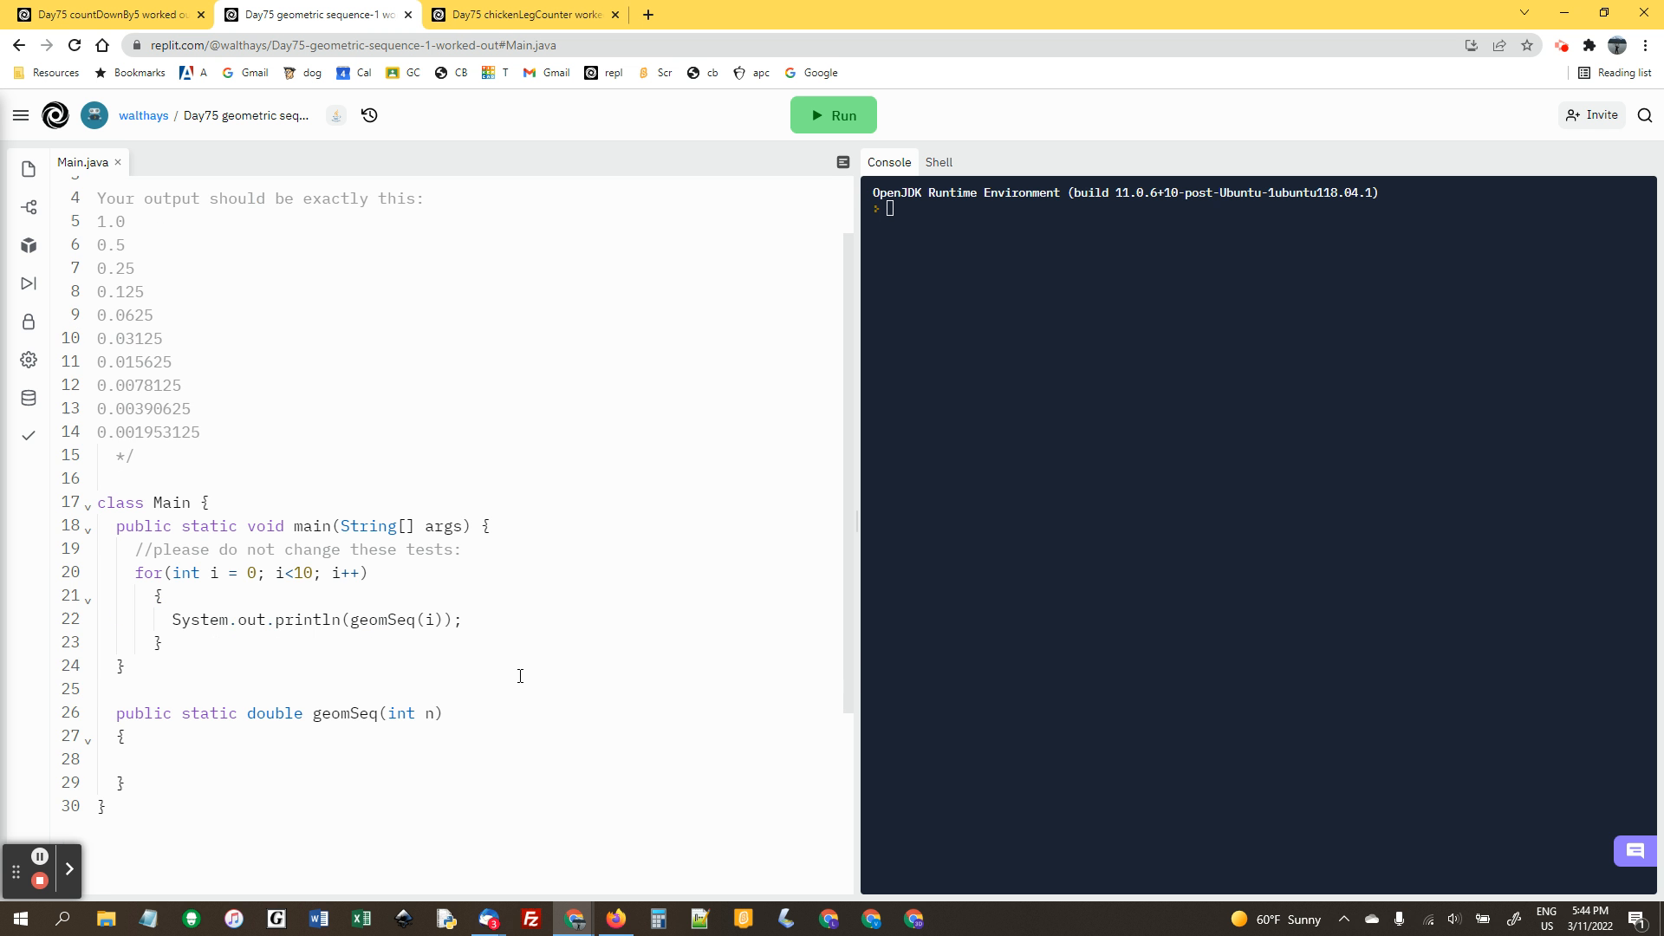
pyautogui.moveTo(204, 413)
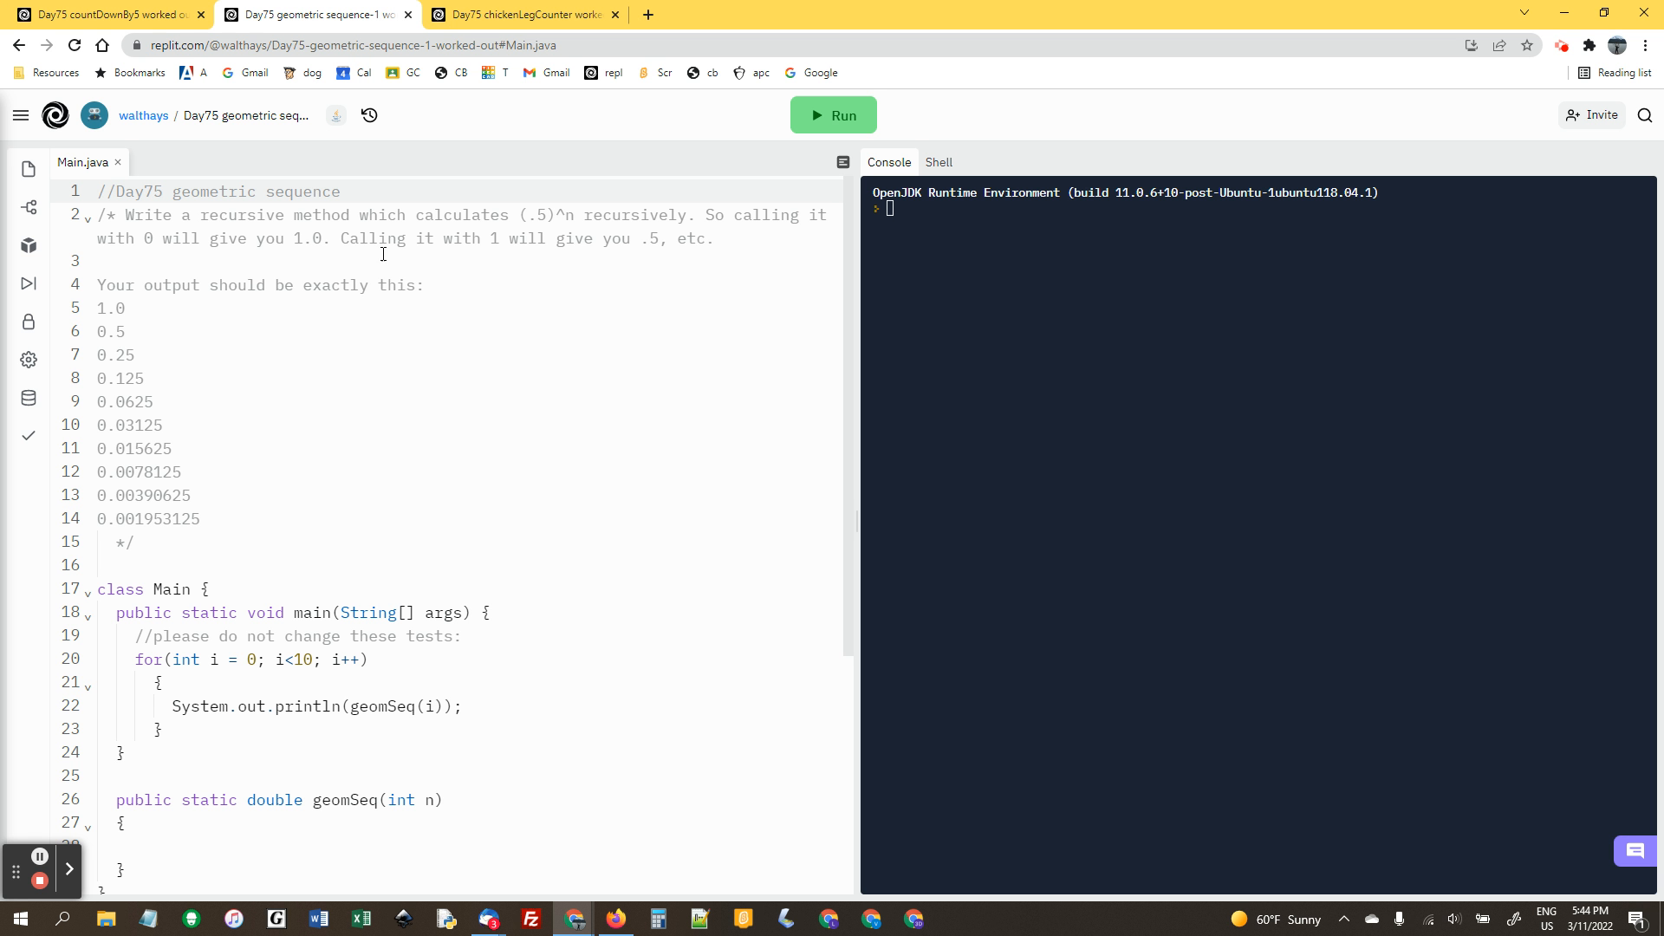
pyautogui.moveTo(574, 220)
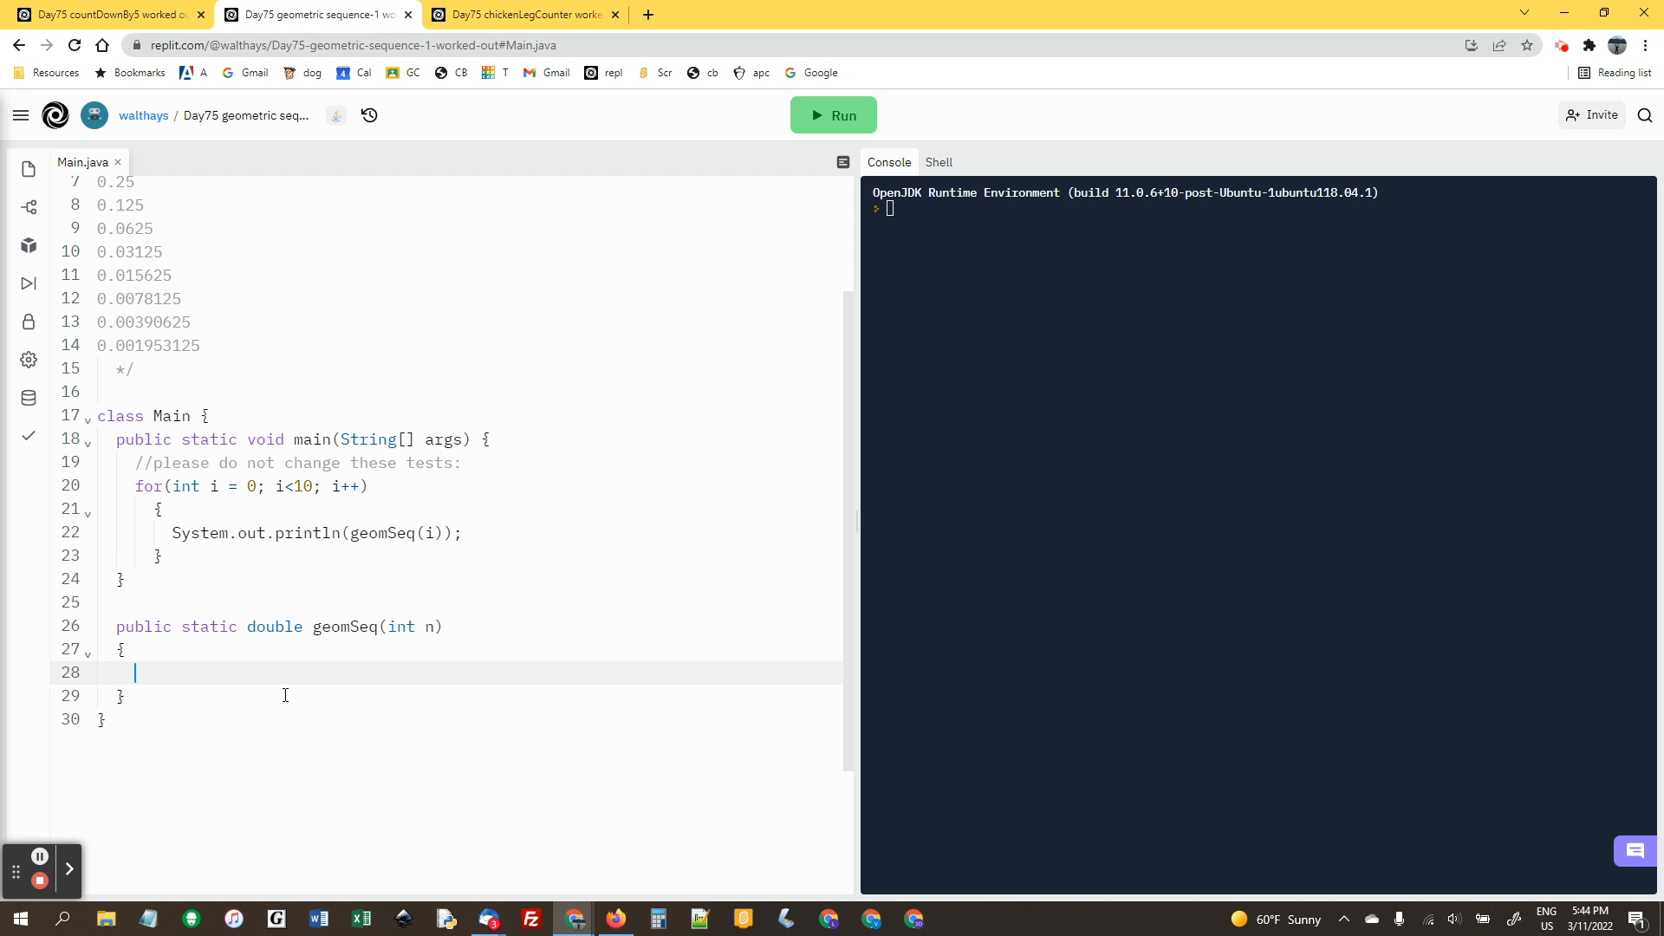
# Write geomSeq as if(n==0) return 1; return .5*geomSeq(n-1);
pyautogui.write('if(n)')
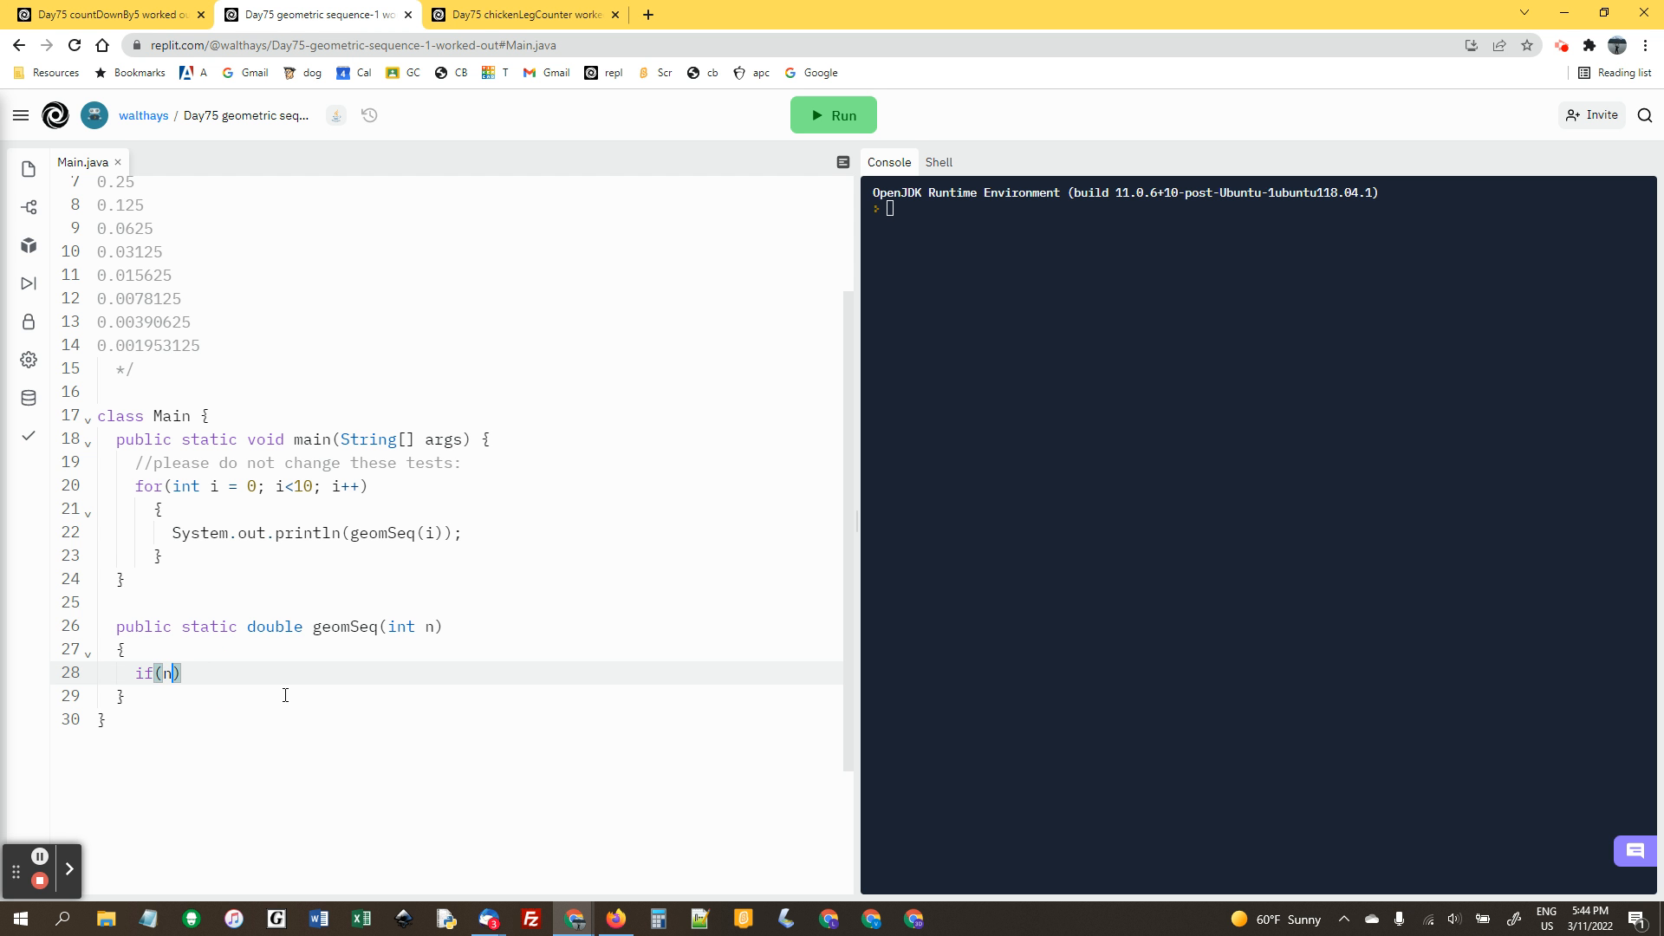
pyautogui.write('==0')
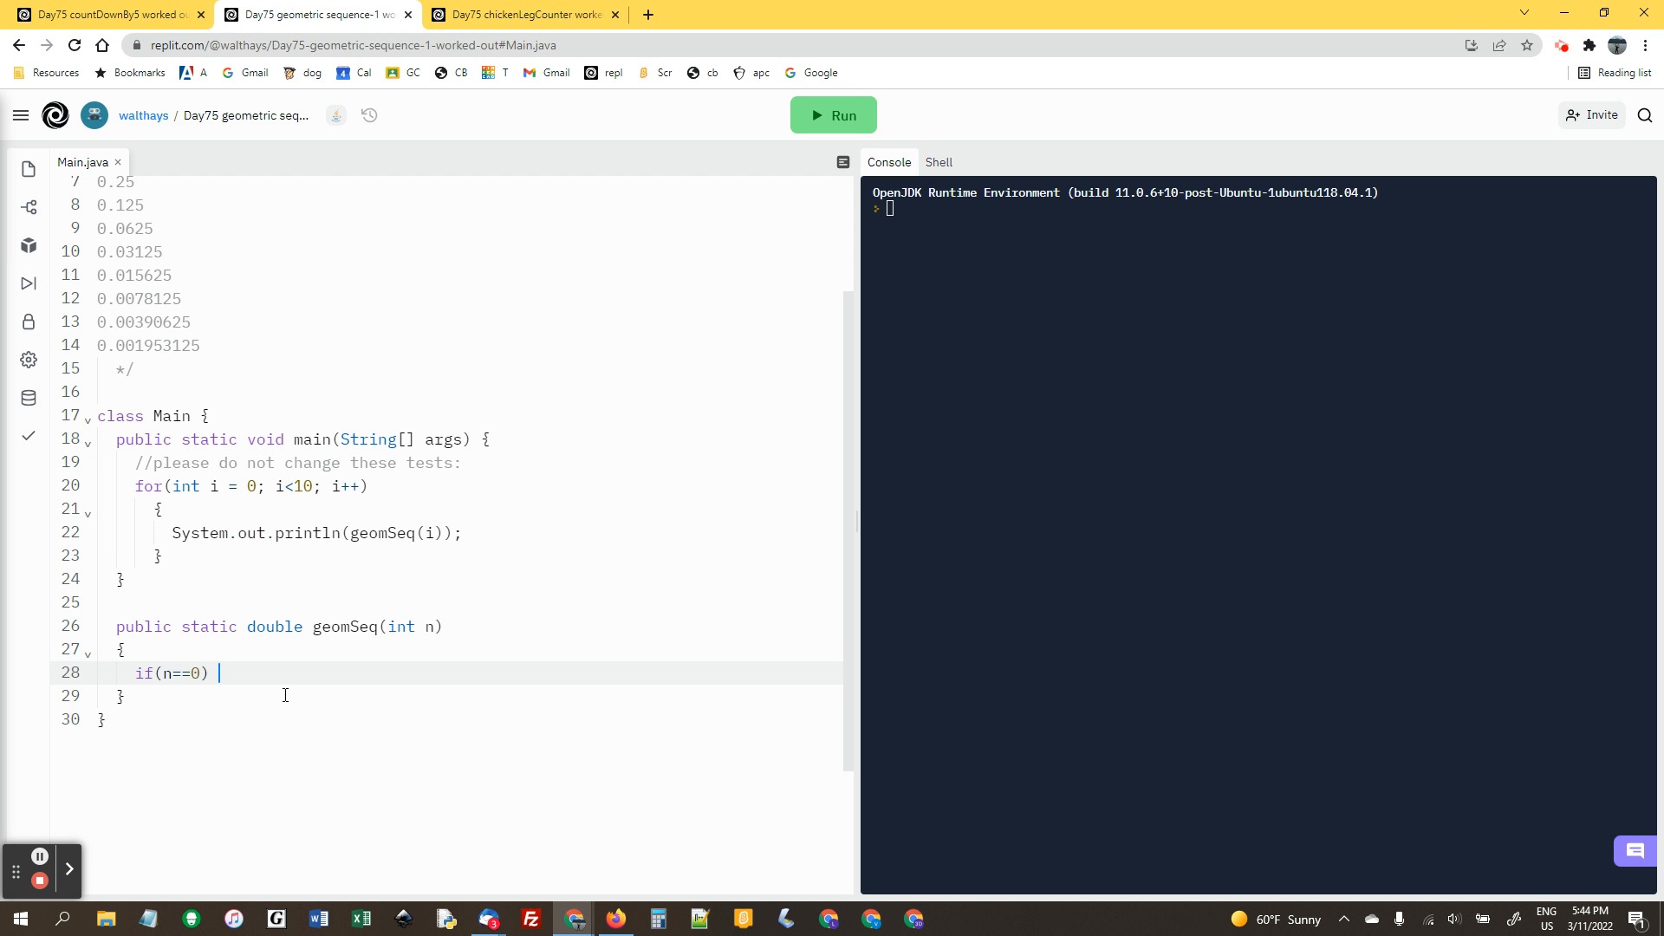
pyautogui.write('return 1;')
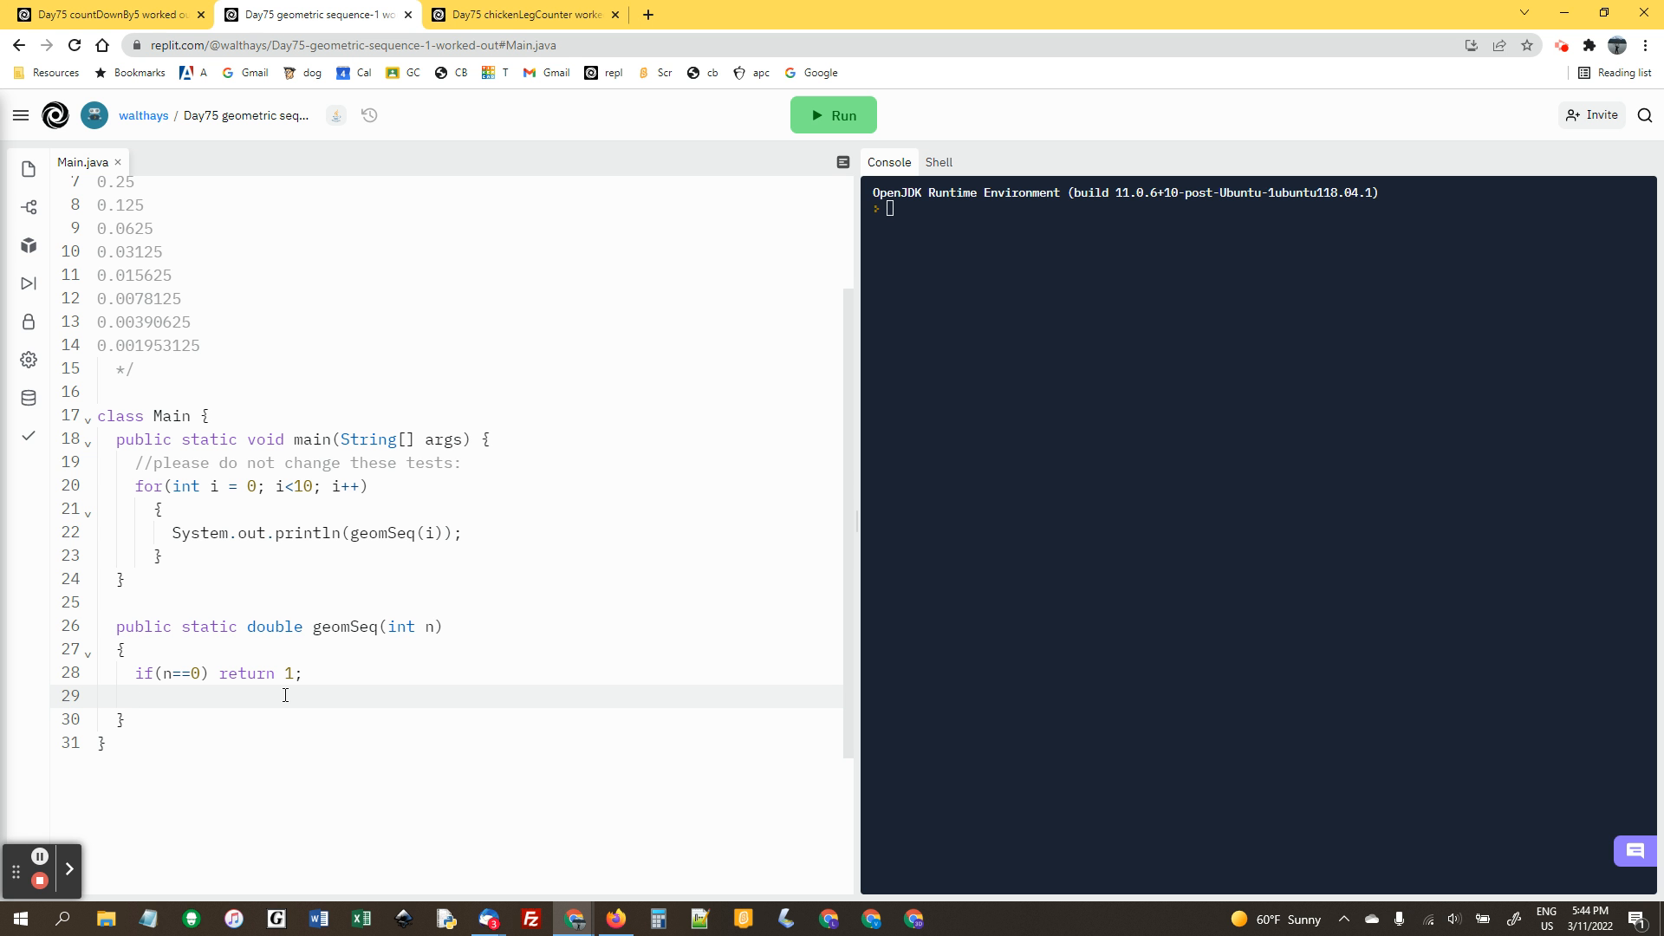
pyautogui.write('return .5')
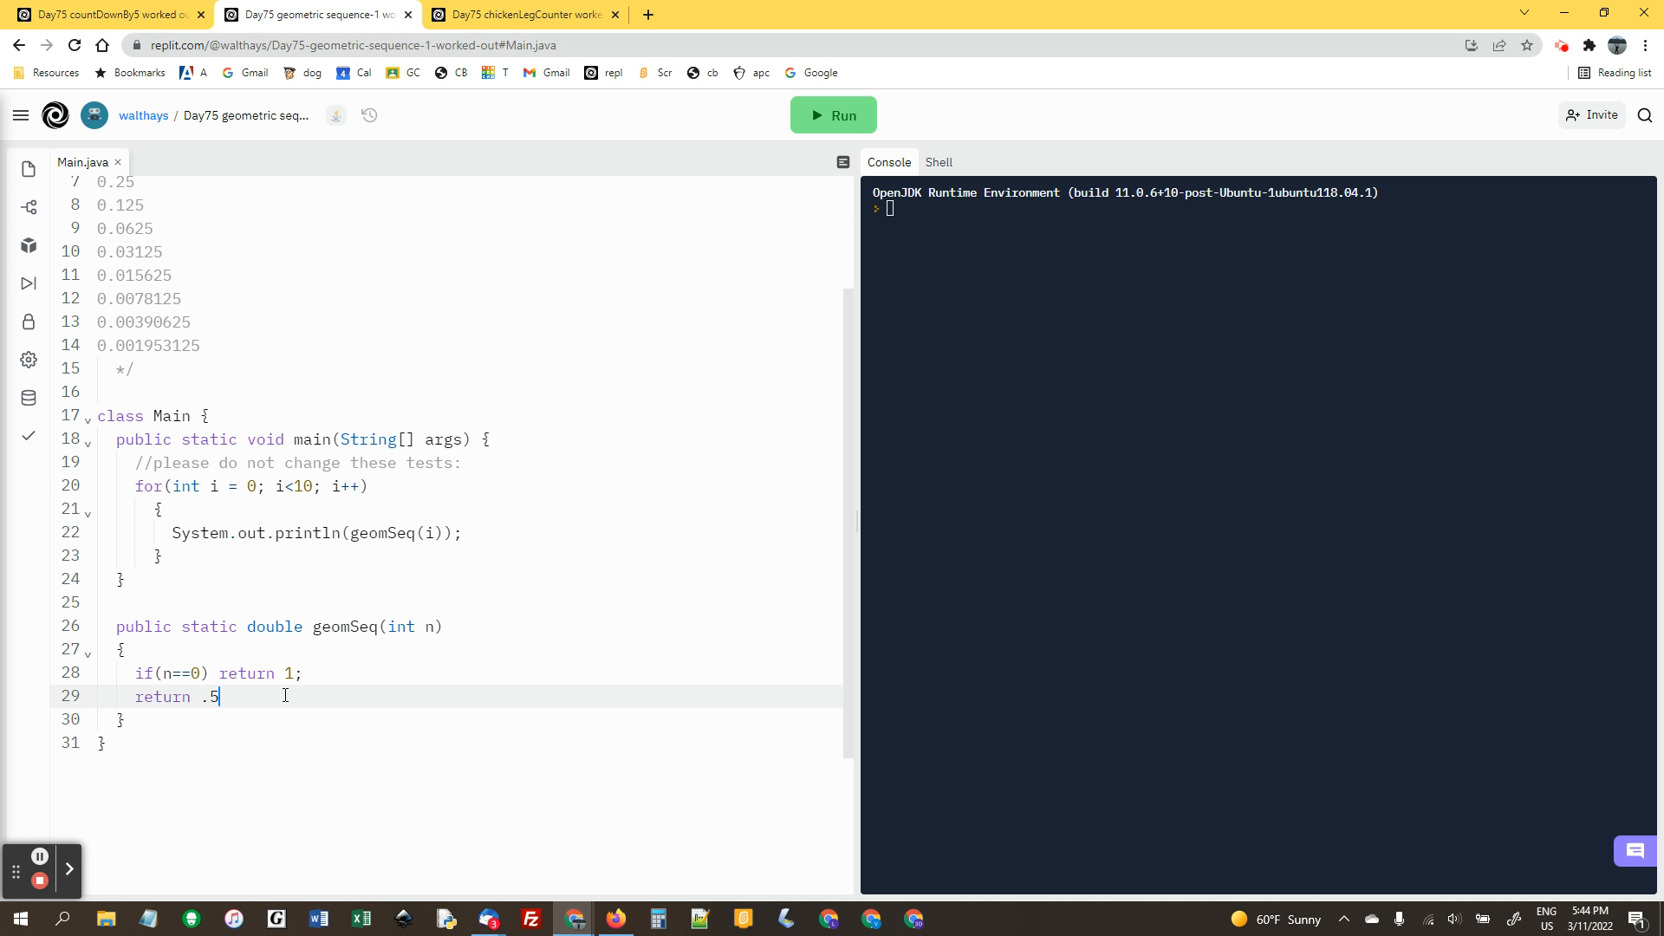
pyautogui.write('*ge')
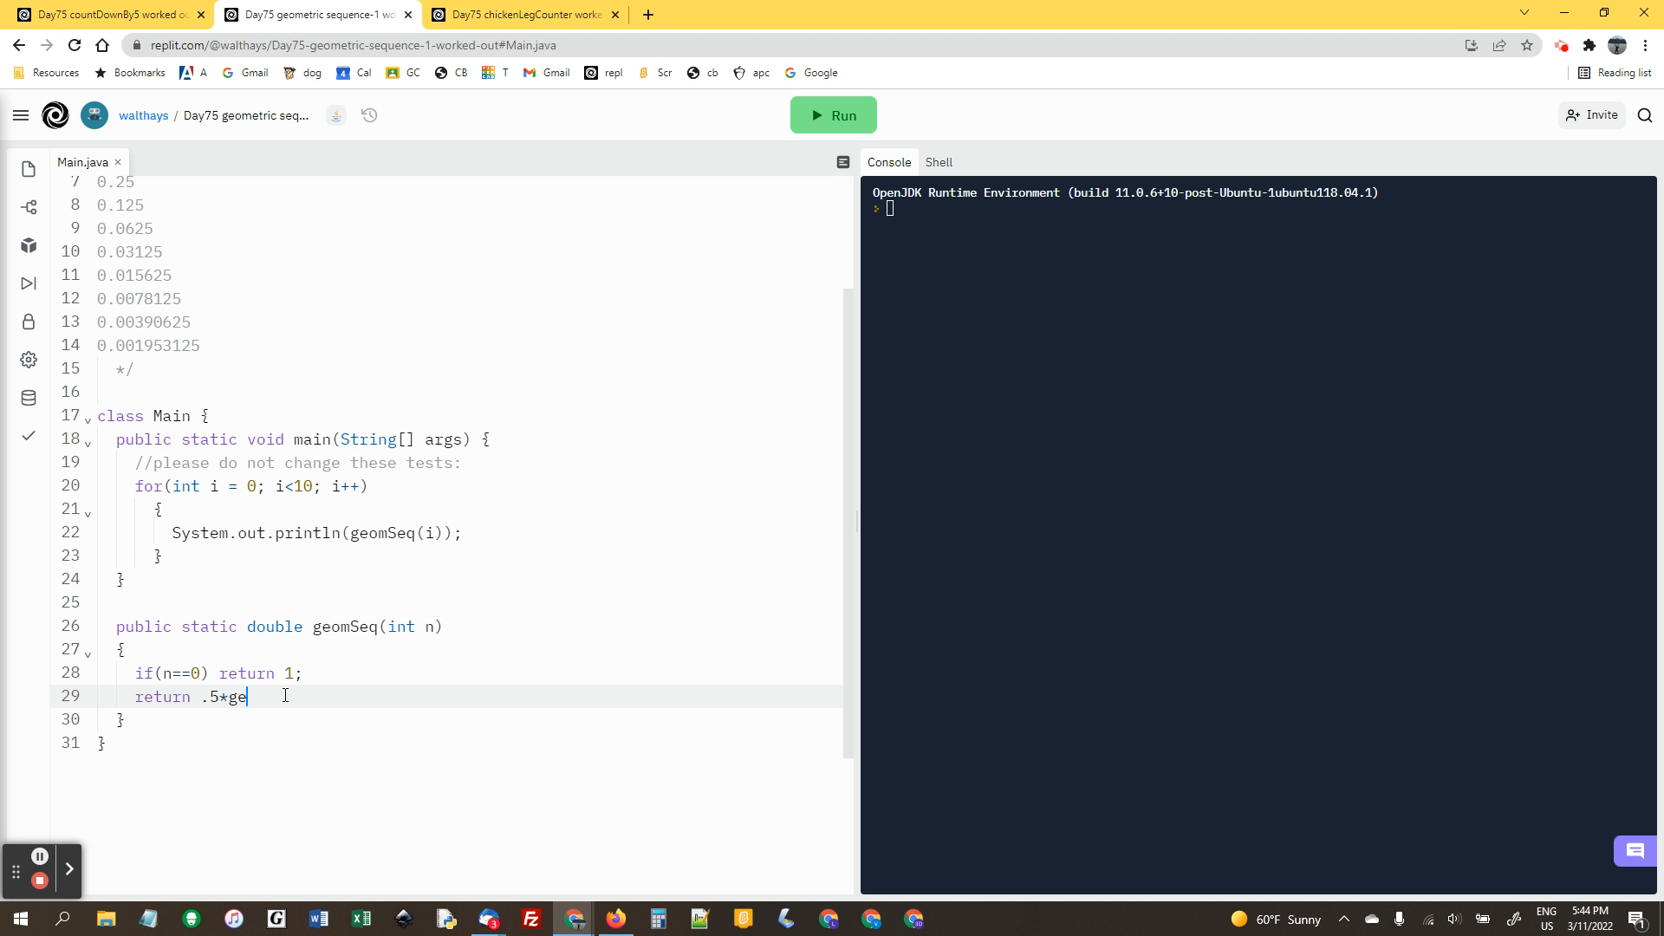
pyautogui.write('omSe')
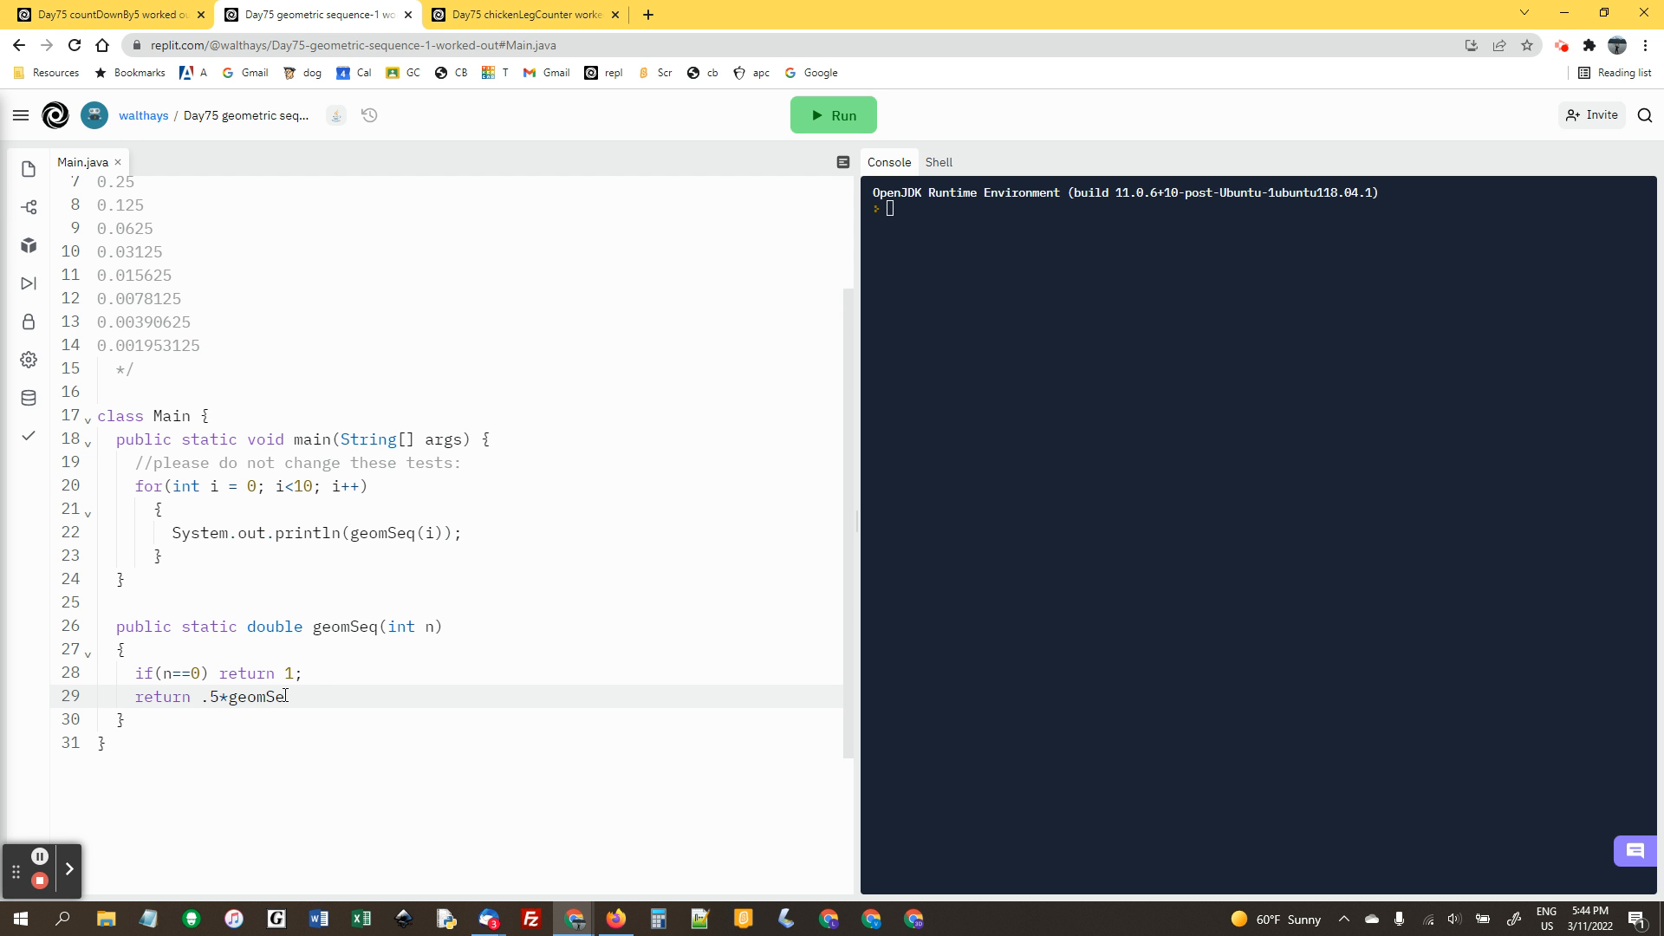
pyautogui.write('(n-')
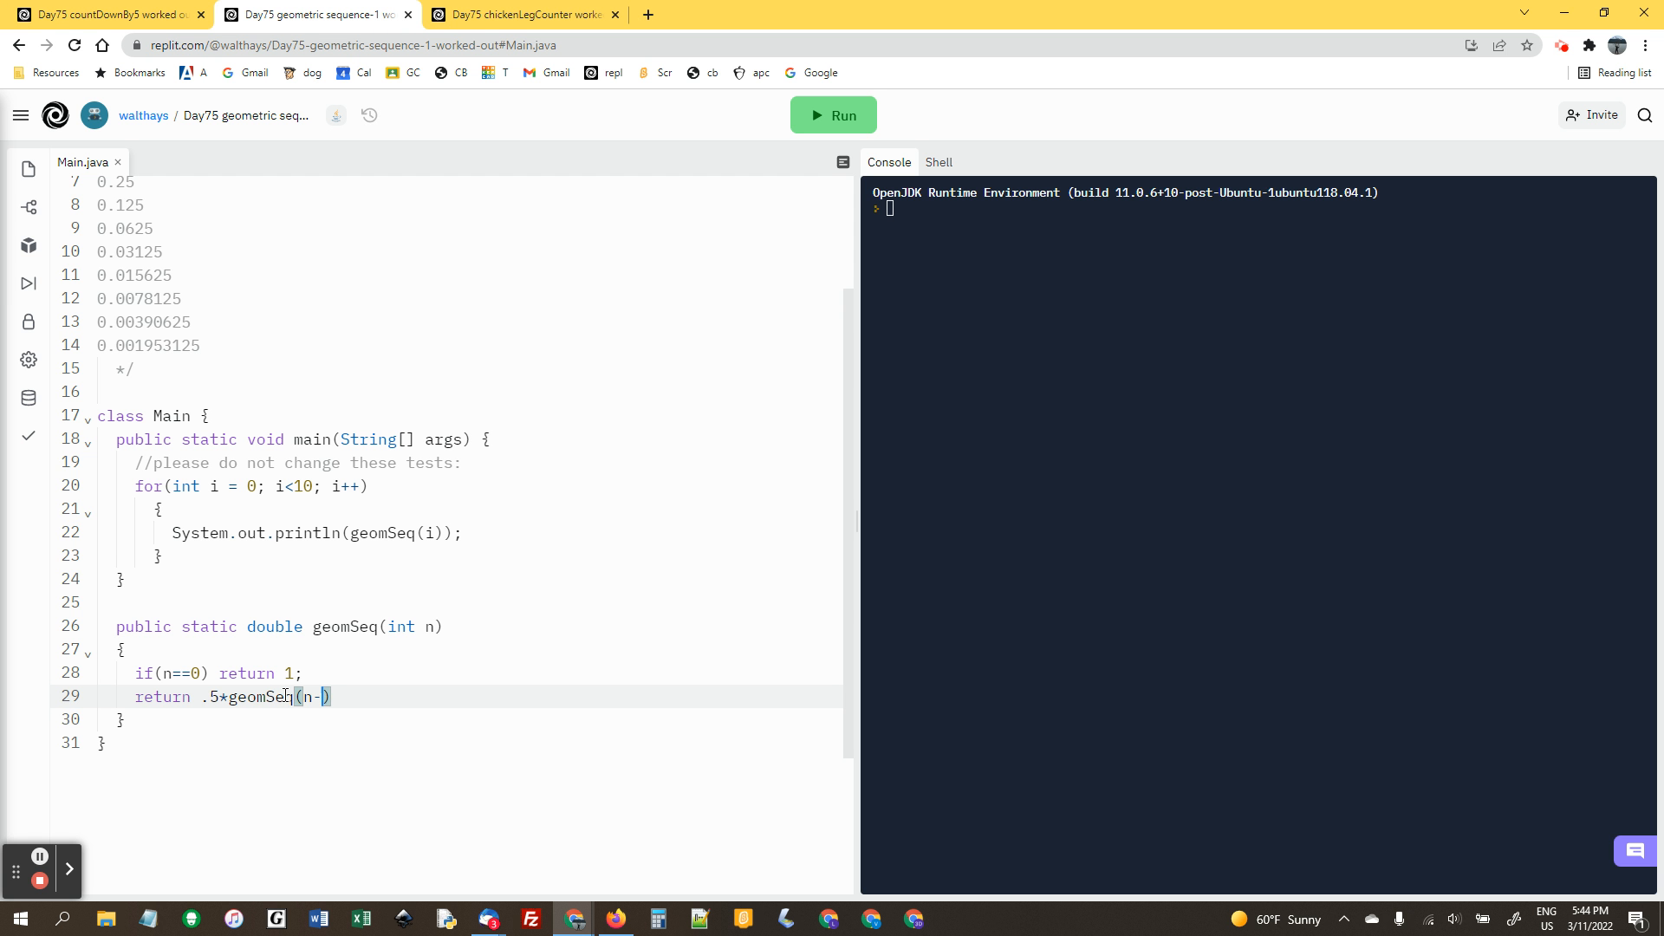
pyautogui.write('1);')
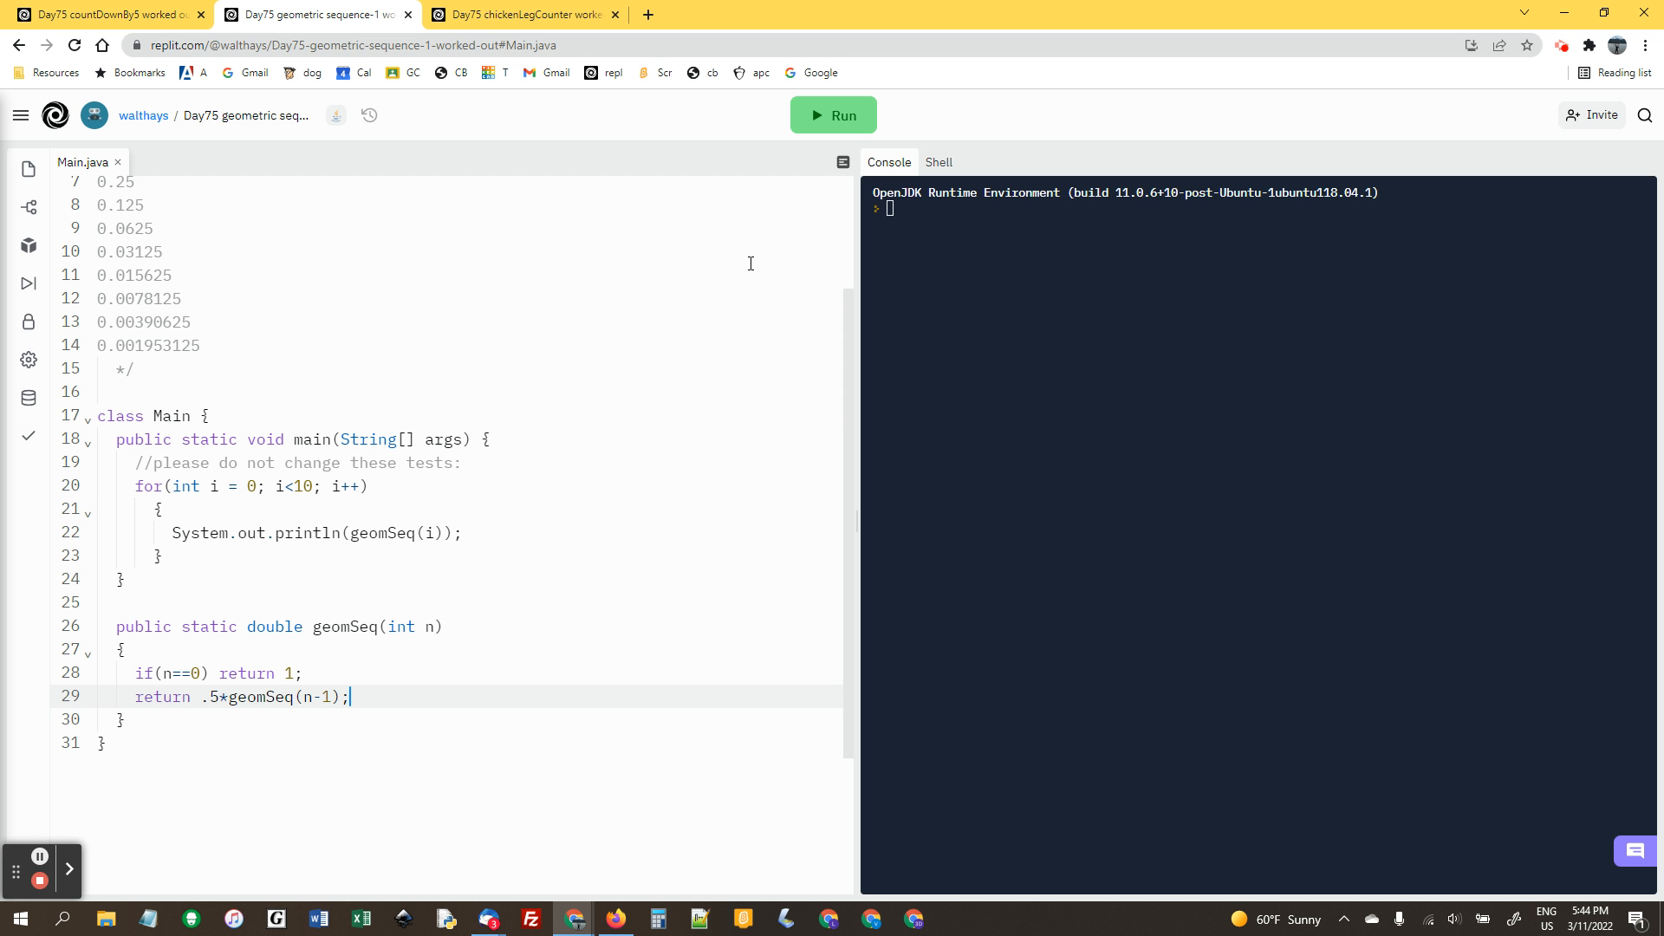
# Run geomSeq to print 1.0 down to 0.001953125, then switch to the chickenLegCounter exercise
pyautogui.click(831, 115)
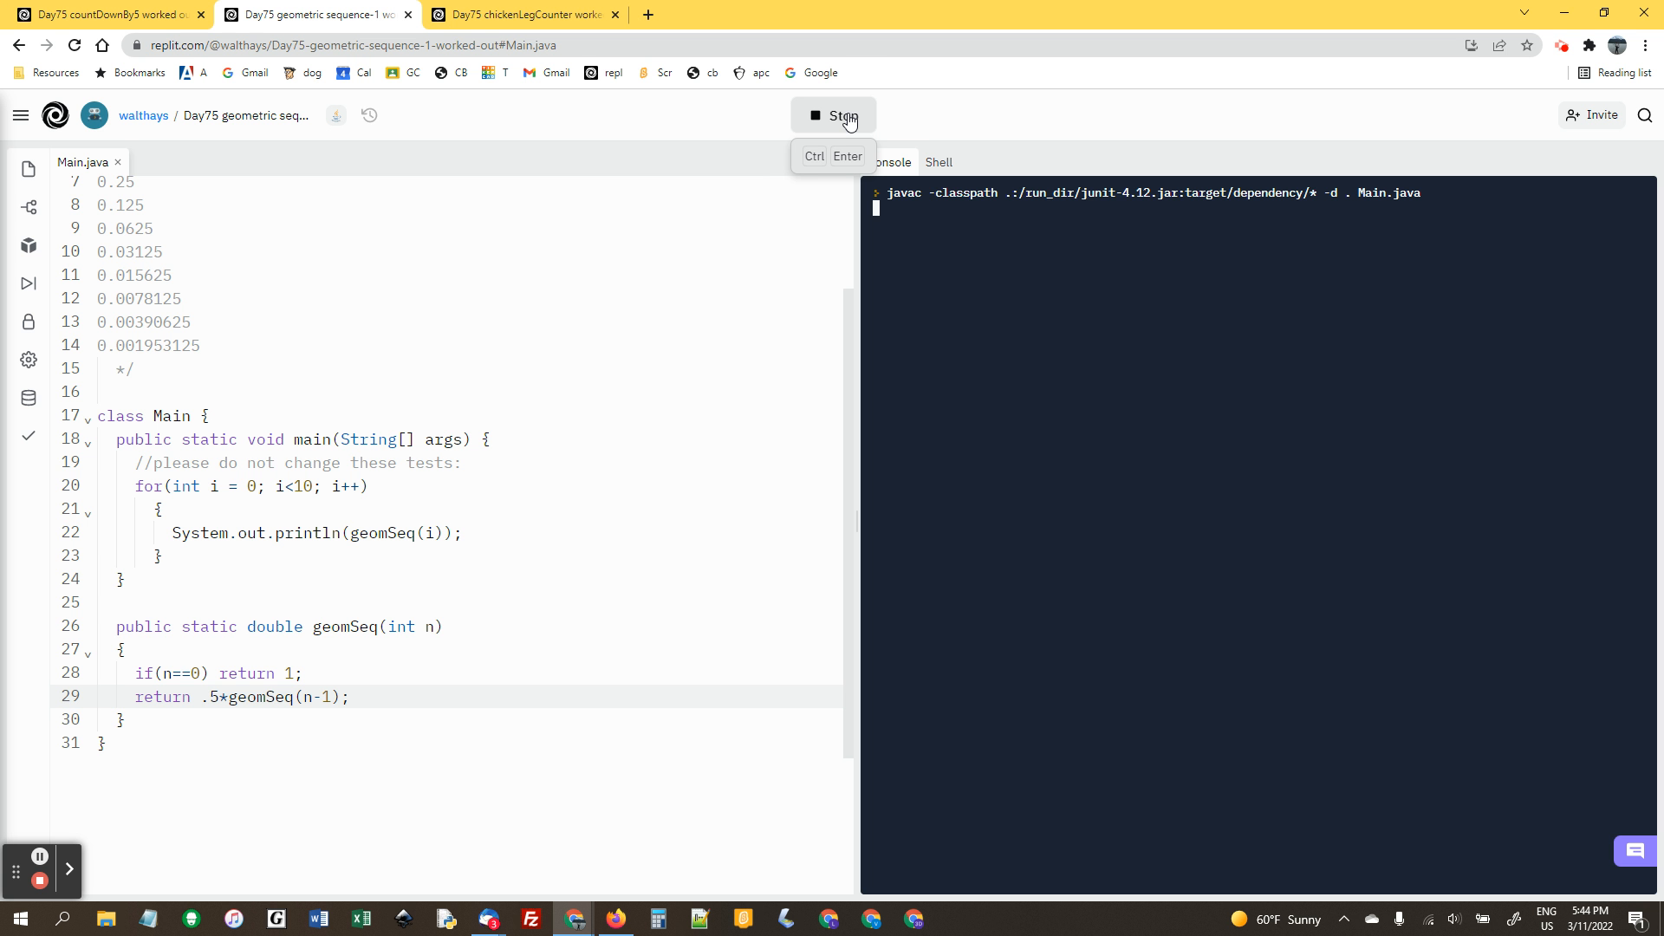
pyautogui.click(842, 114)
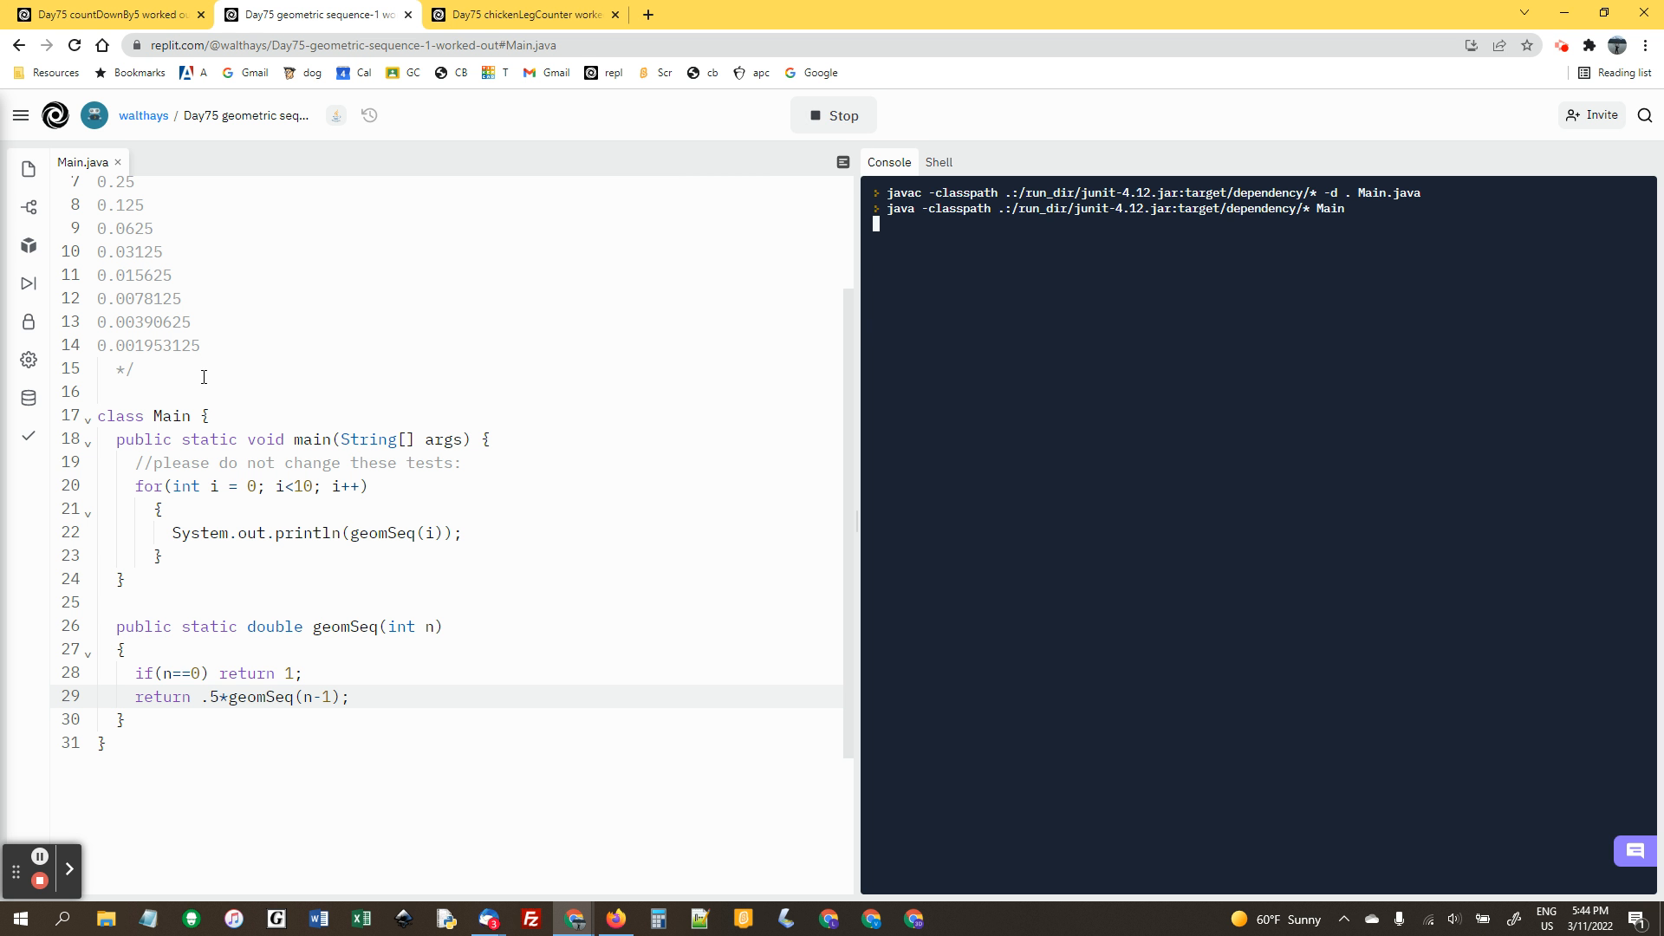
pyautogui.click(834, 114)
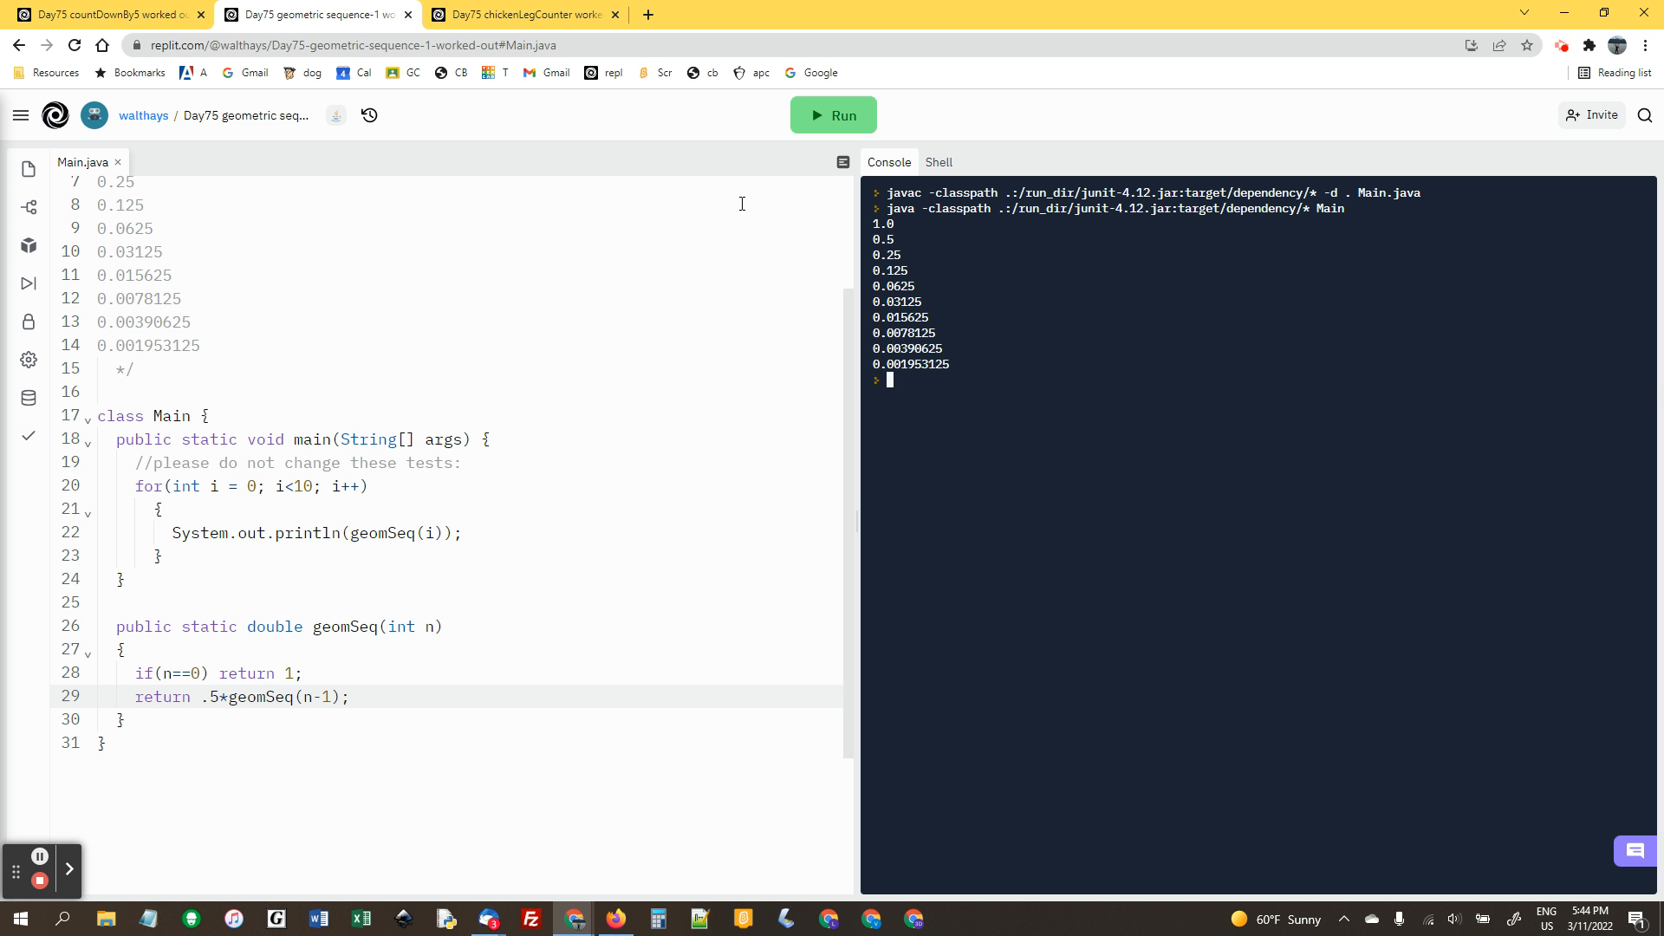
pyautogui.click(520, 13)
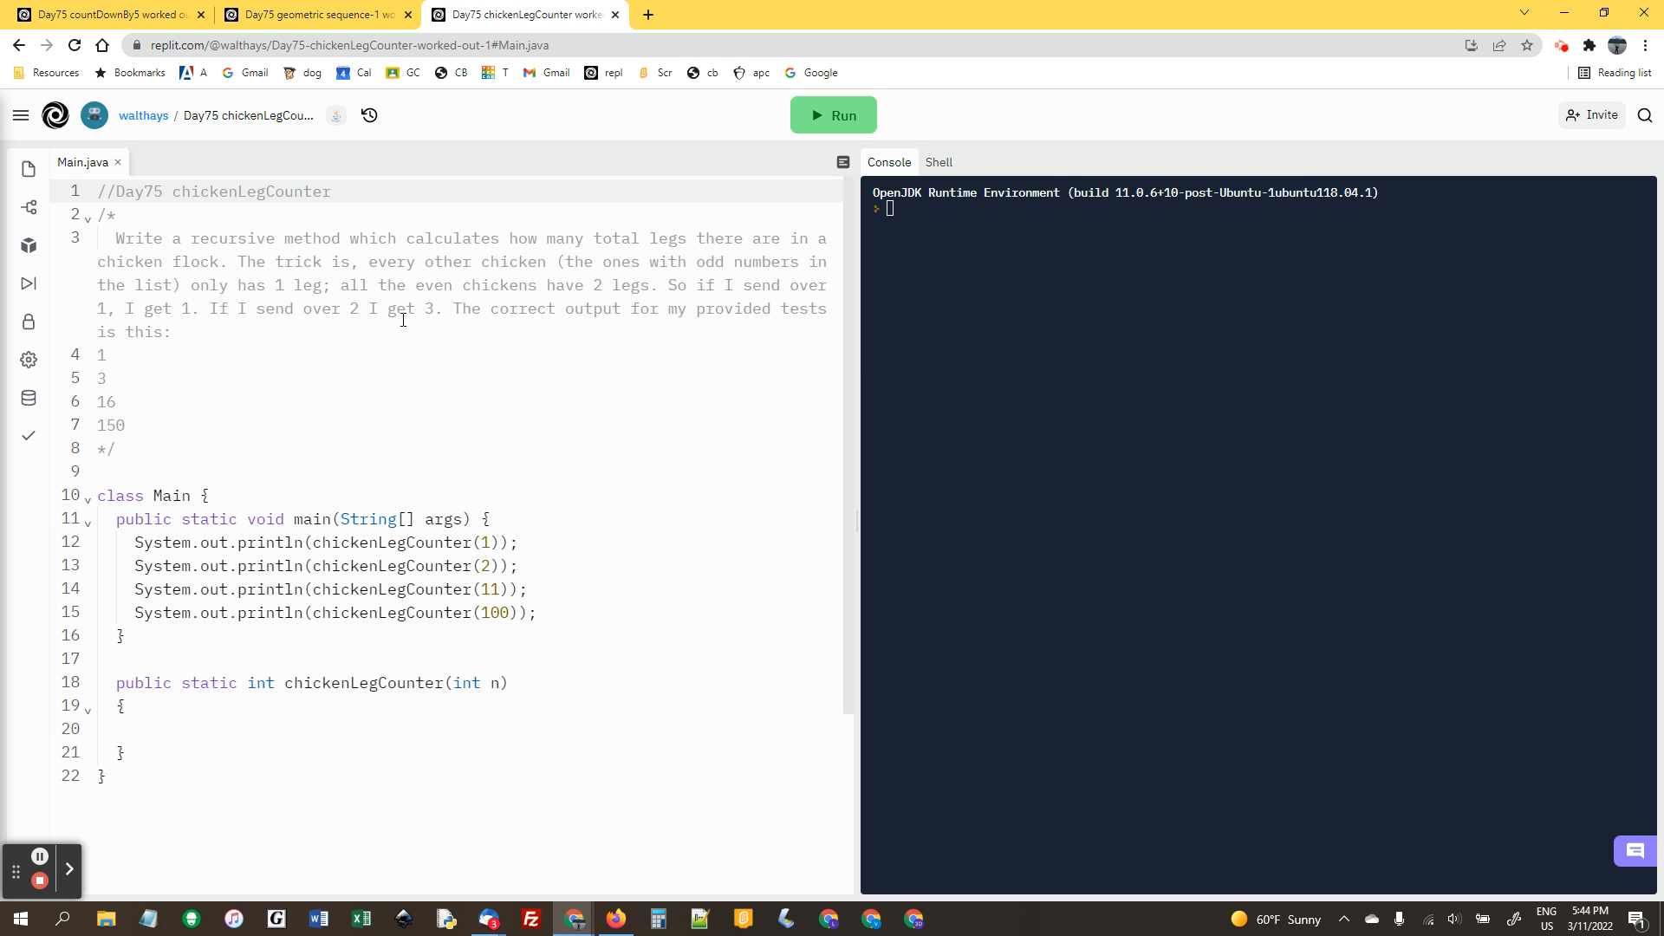
pyautogui.moveTo(664, 515)
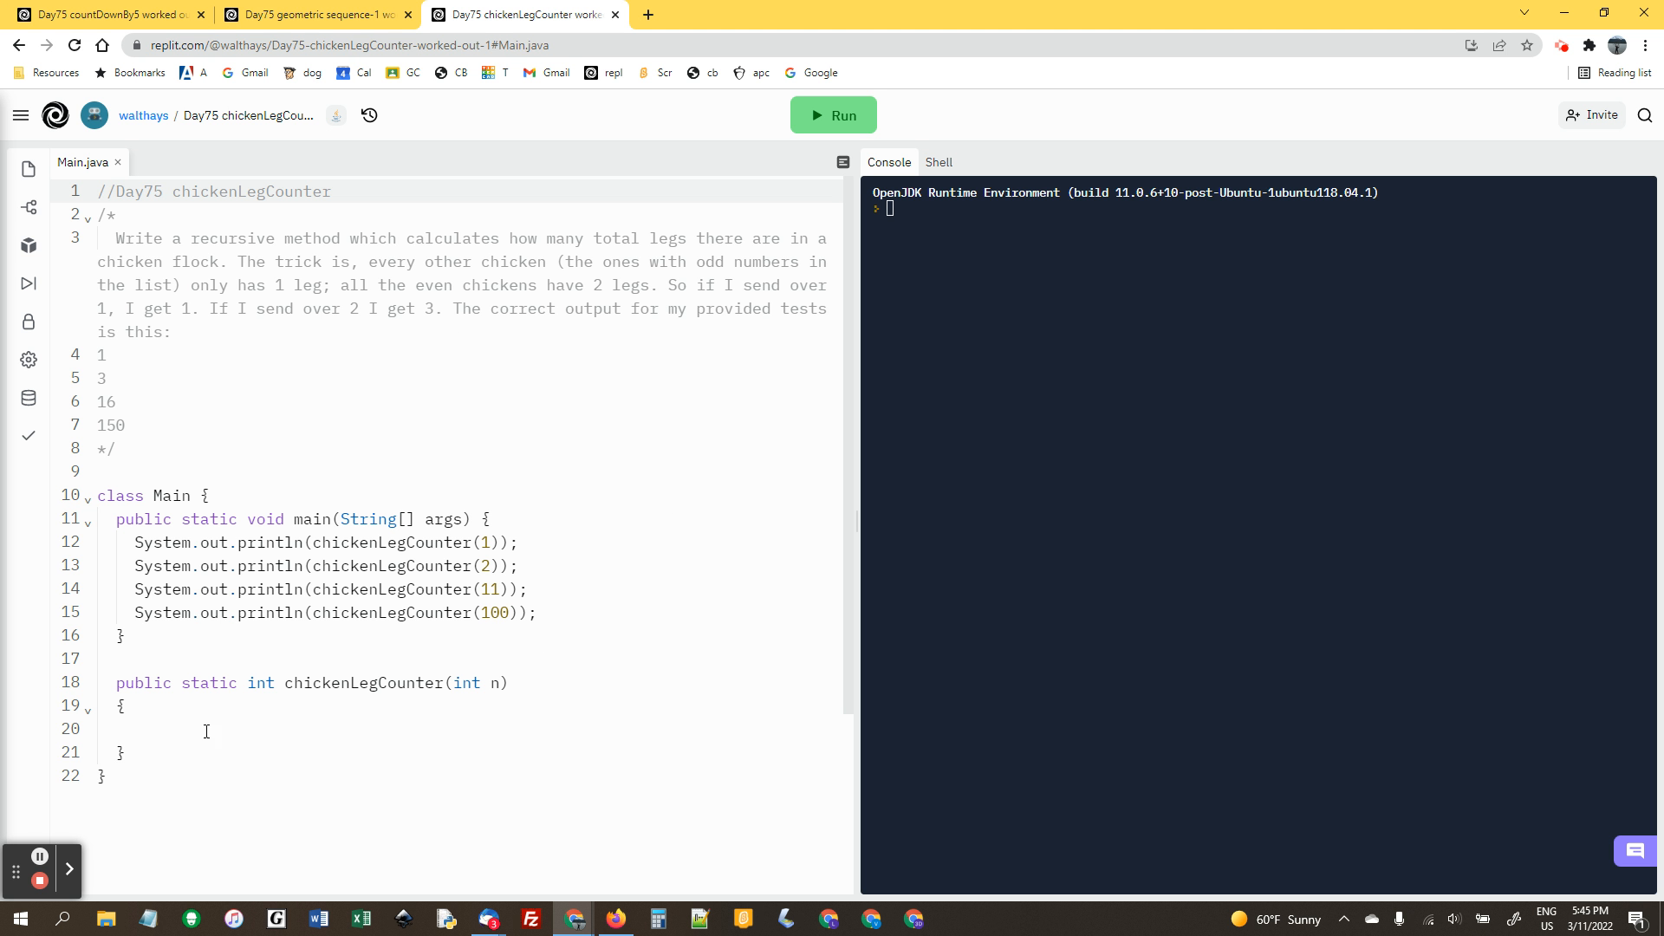
# Write the base case if(n==0) return 0; and the odd-chicken condition if(n%2==1)
pyautogui.click(201, 727)
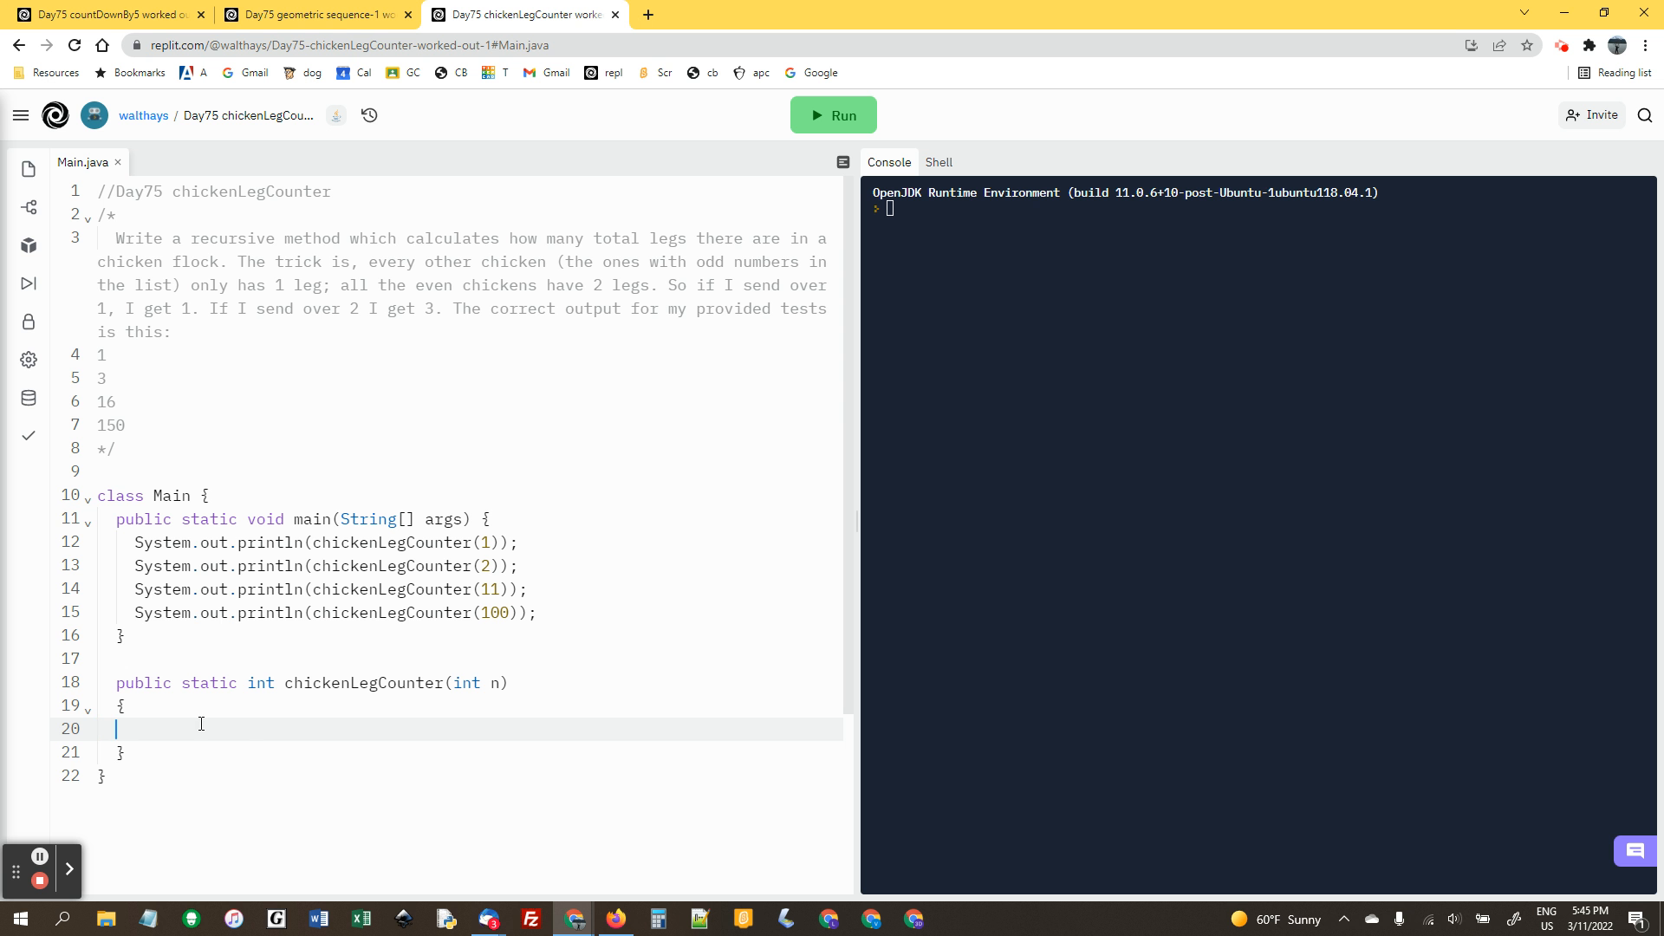
pyautogui.write('if')
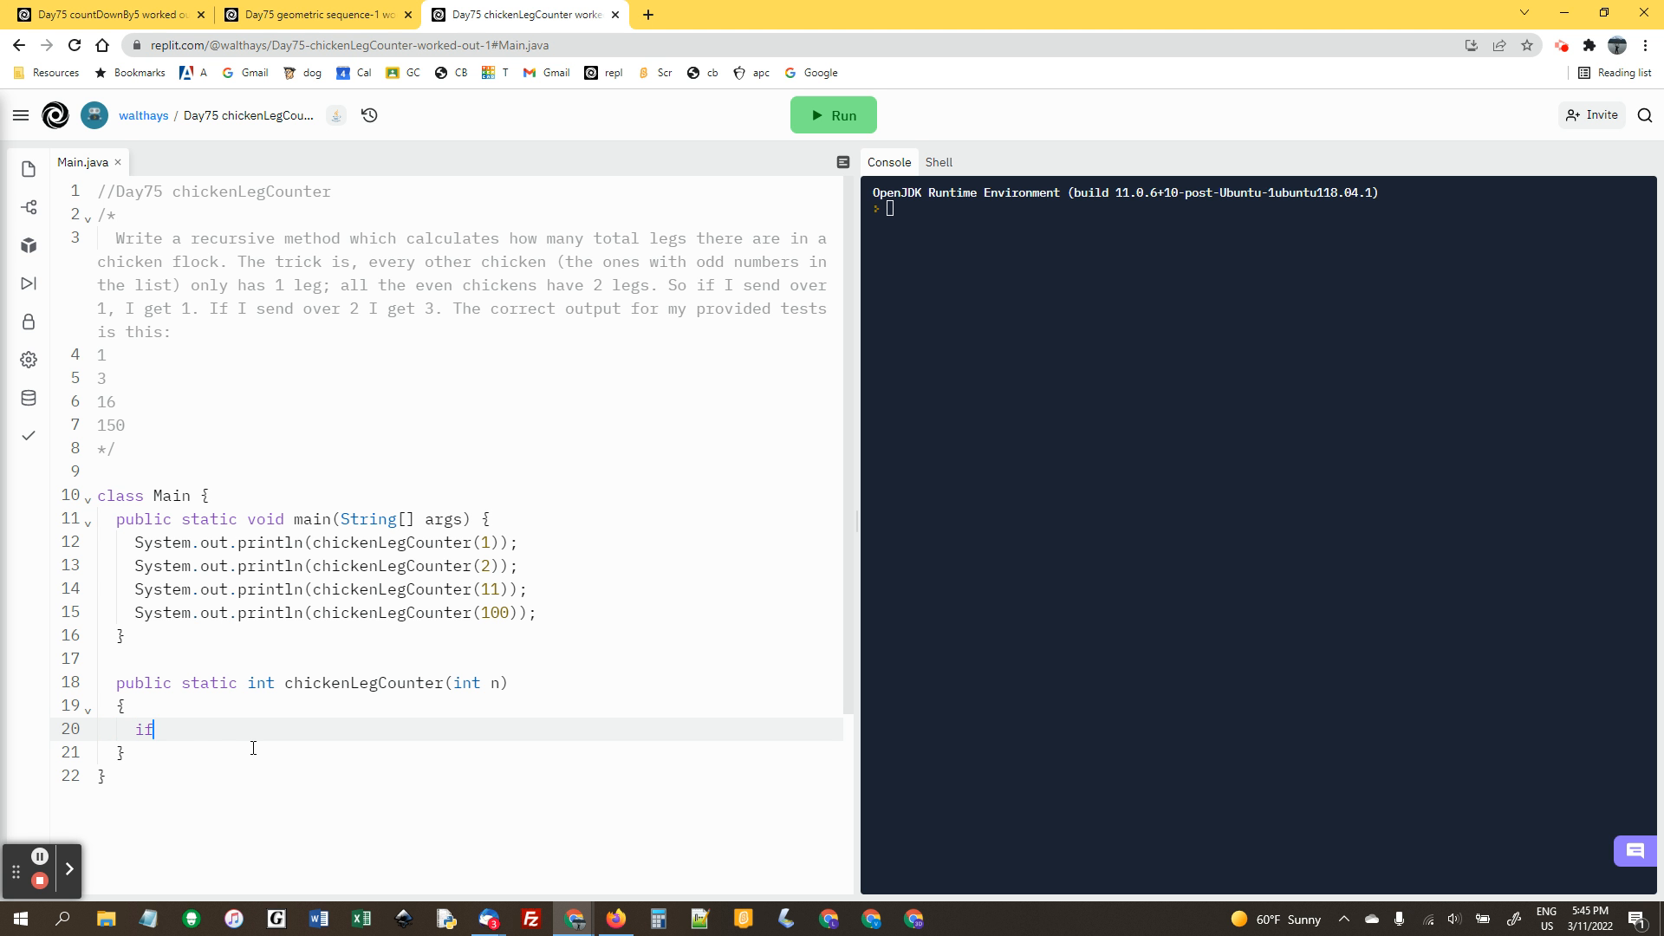
pyautogui.write('(n==0)')
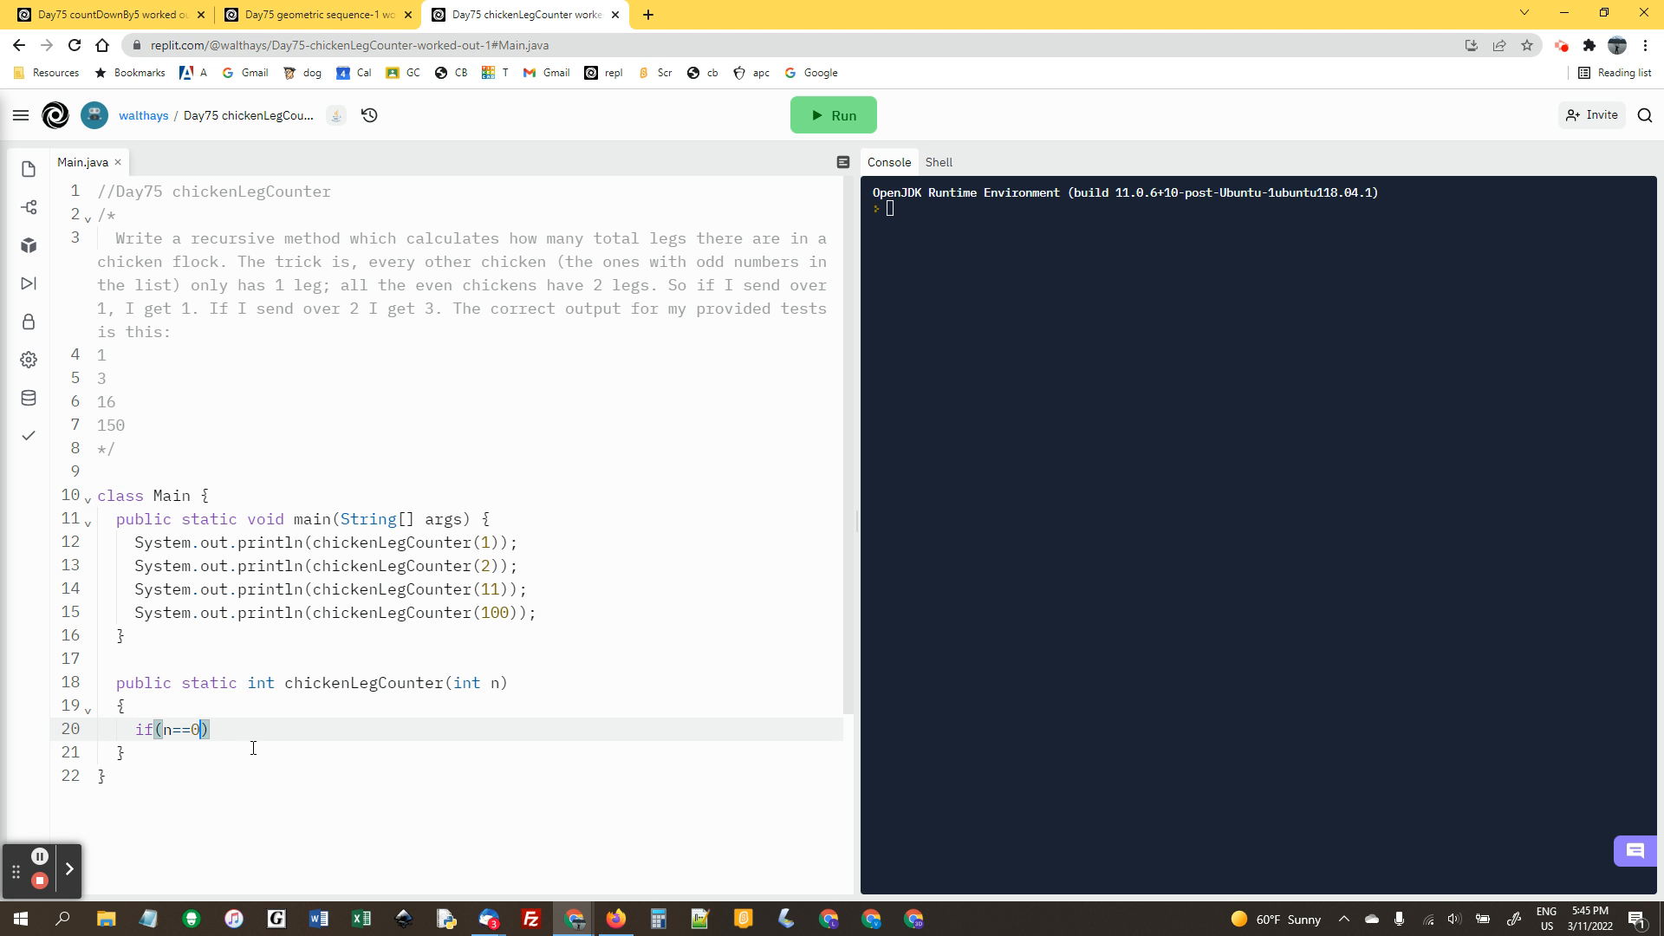
pyautogui.write('return 0;')
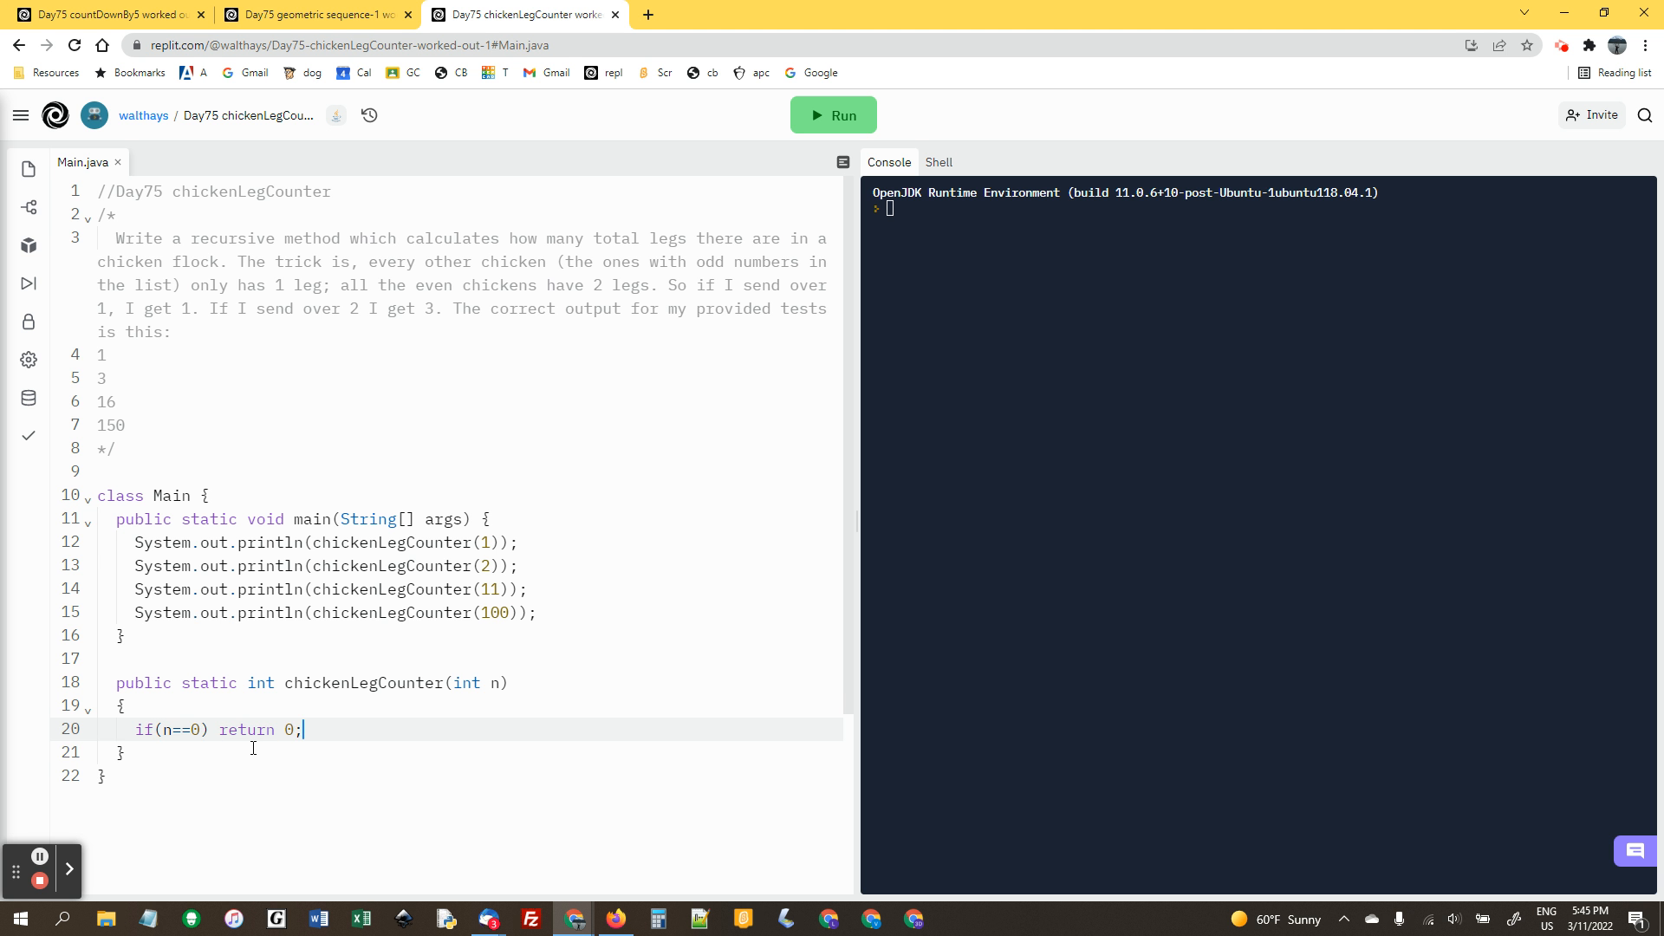
pyautogui.write('if')
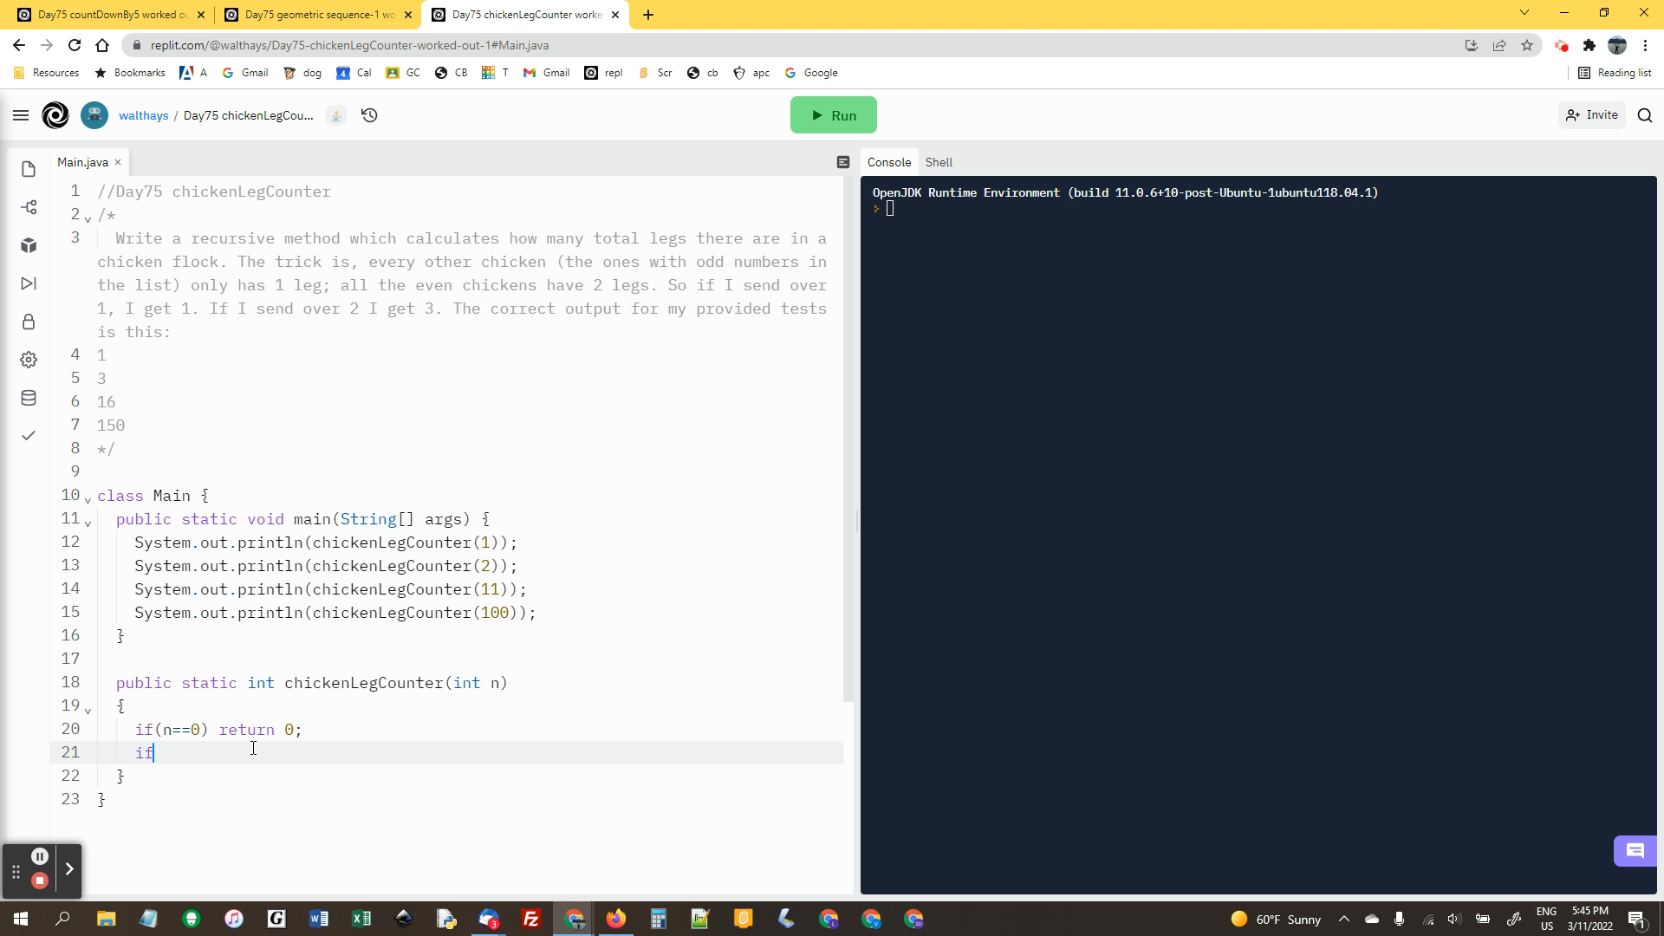
pyautogui.write('(n%')
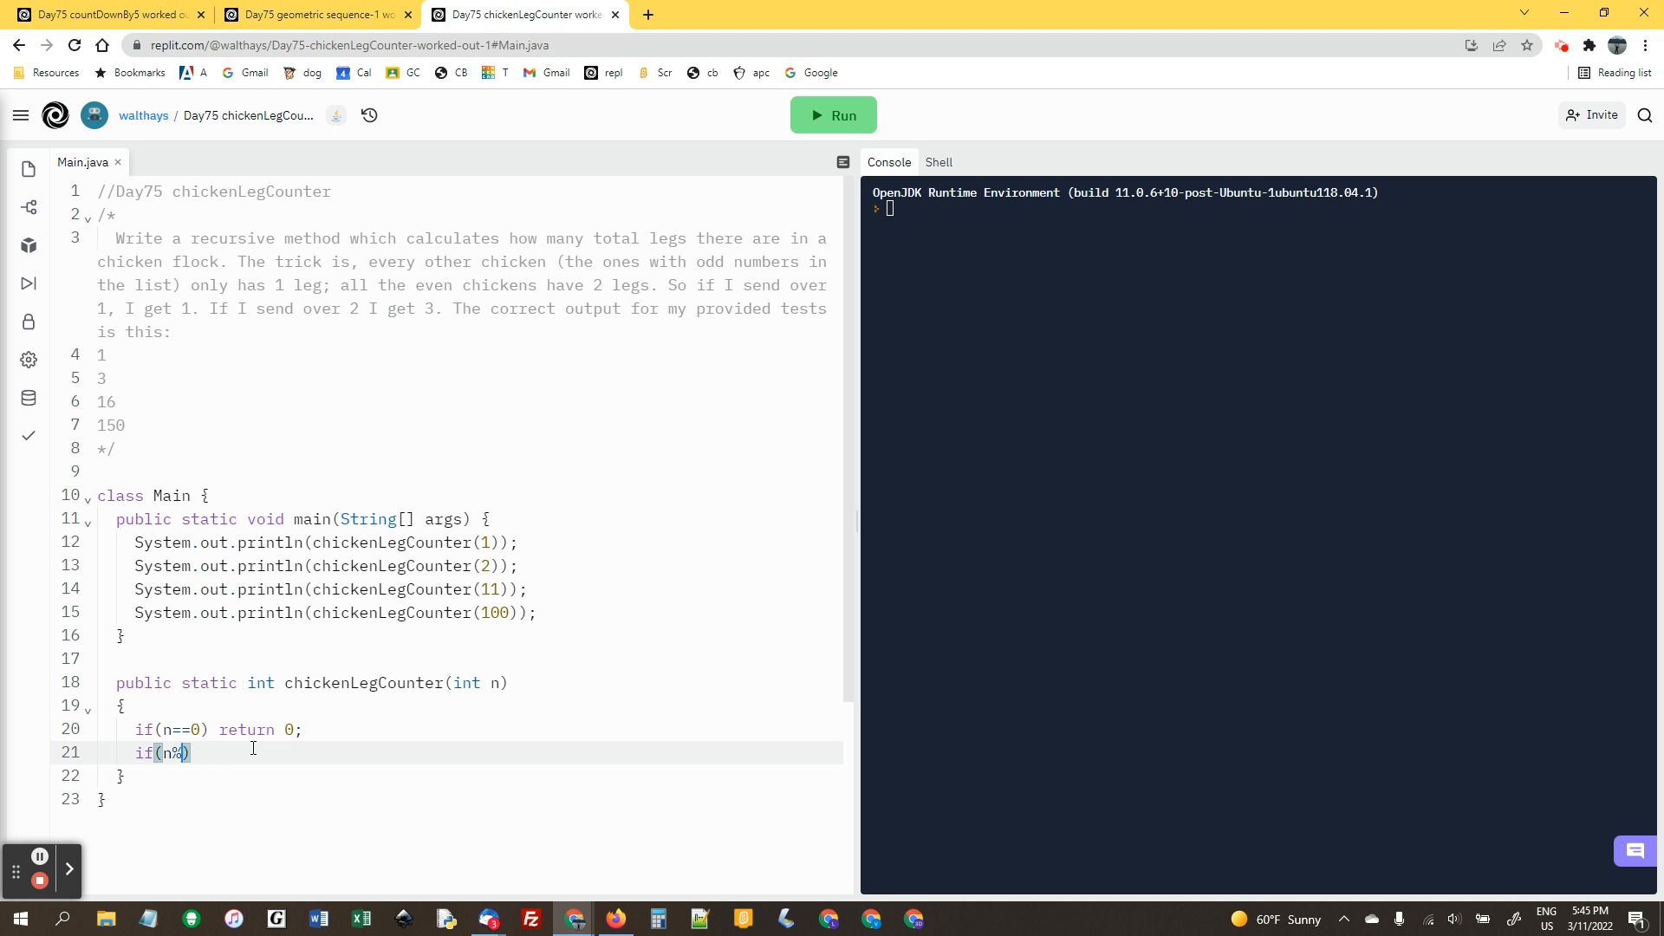
pyautogui.write('2')
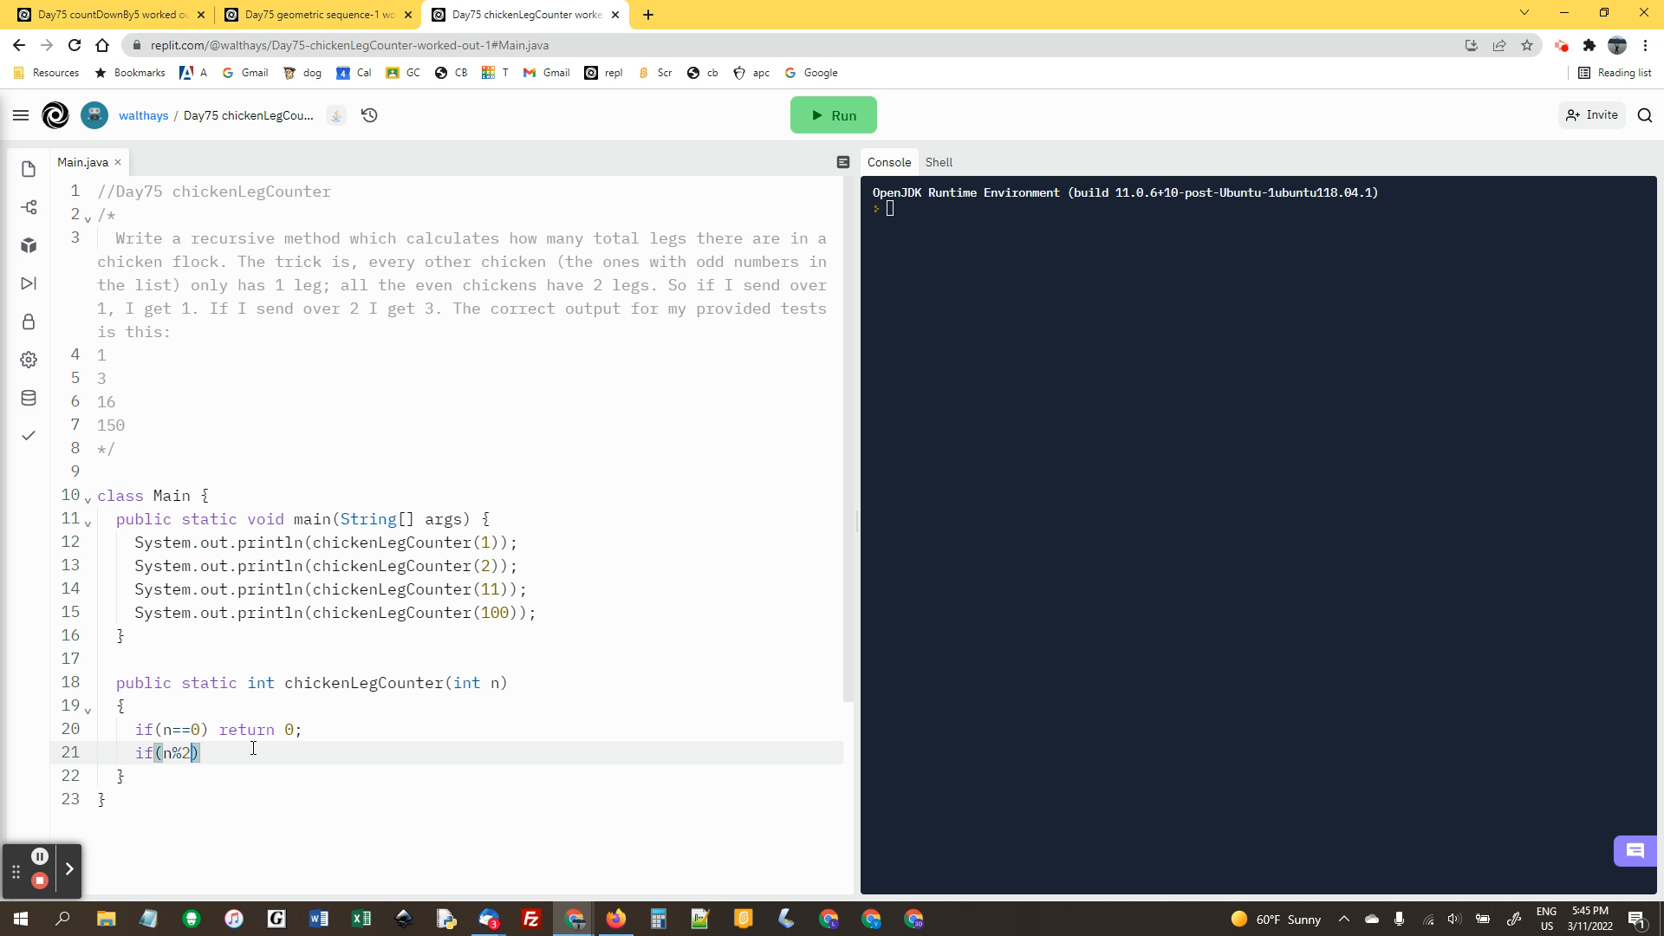
pyautogui.write('==1')
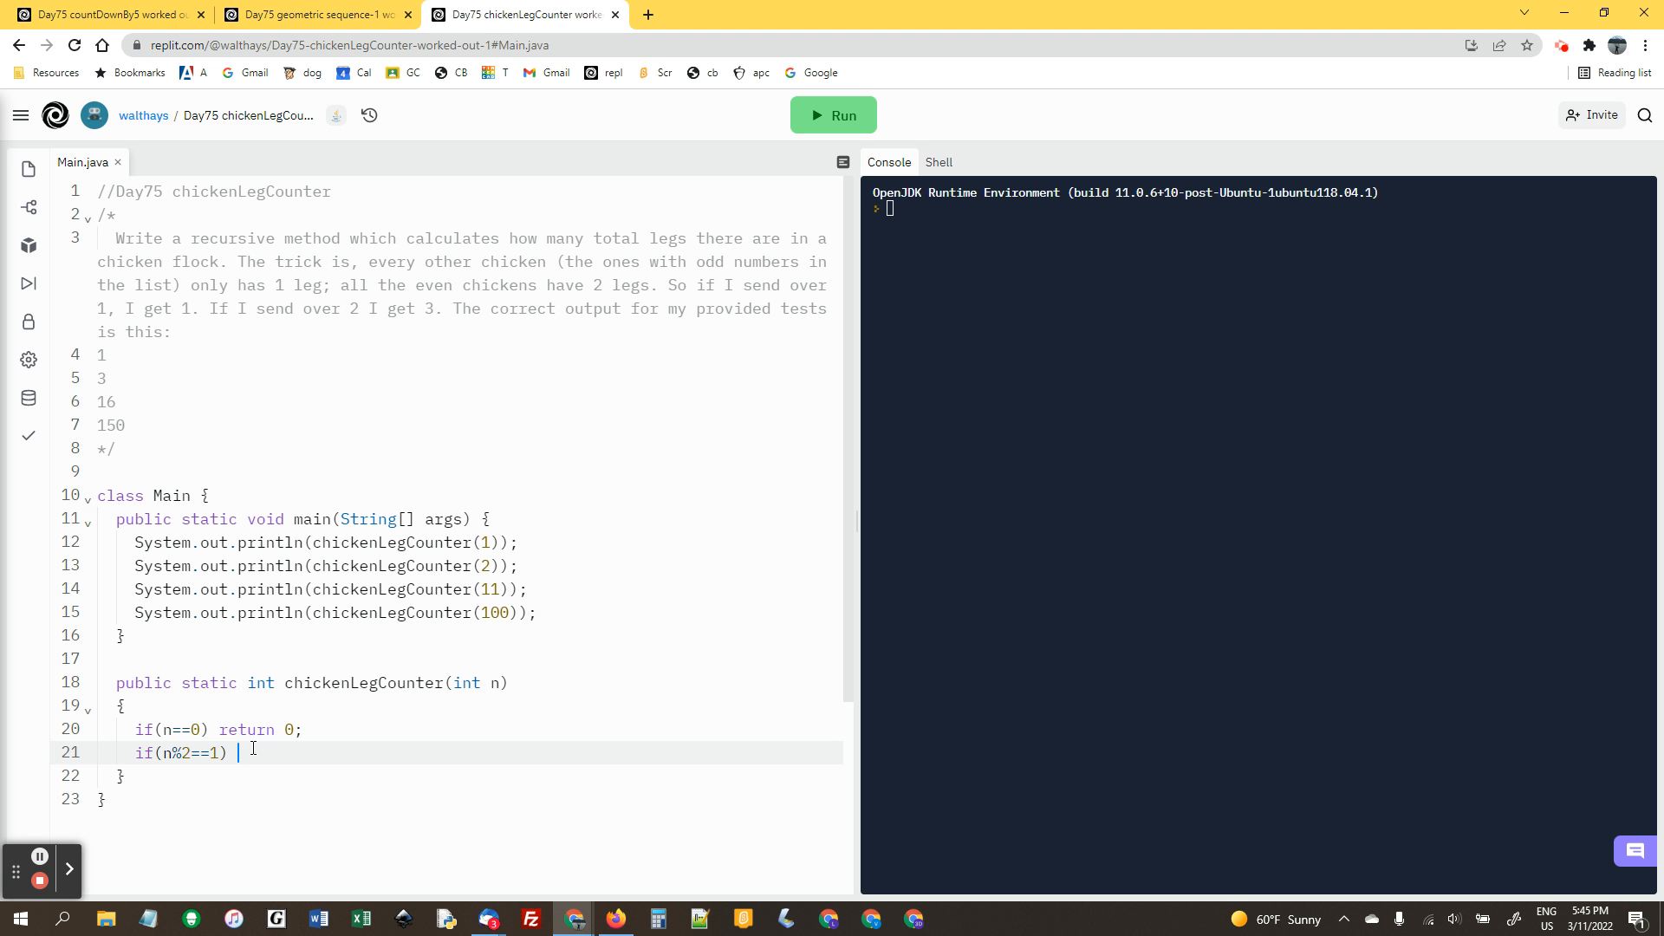
# Return 1+chickenLegCounter(n-1) for odd n, else 2+chickenLegCounter(n-1), and run the tests
pyautogui.write('return 1+')
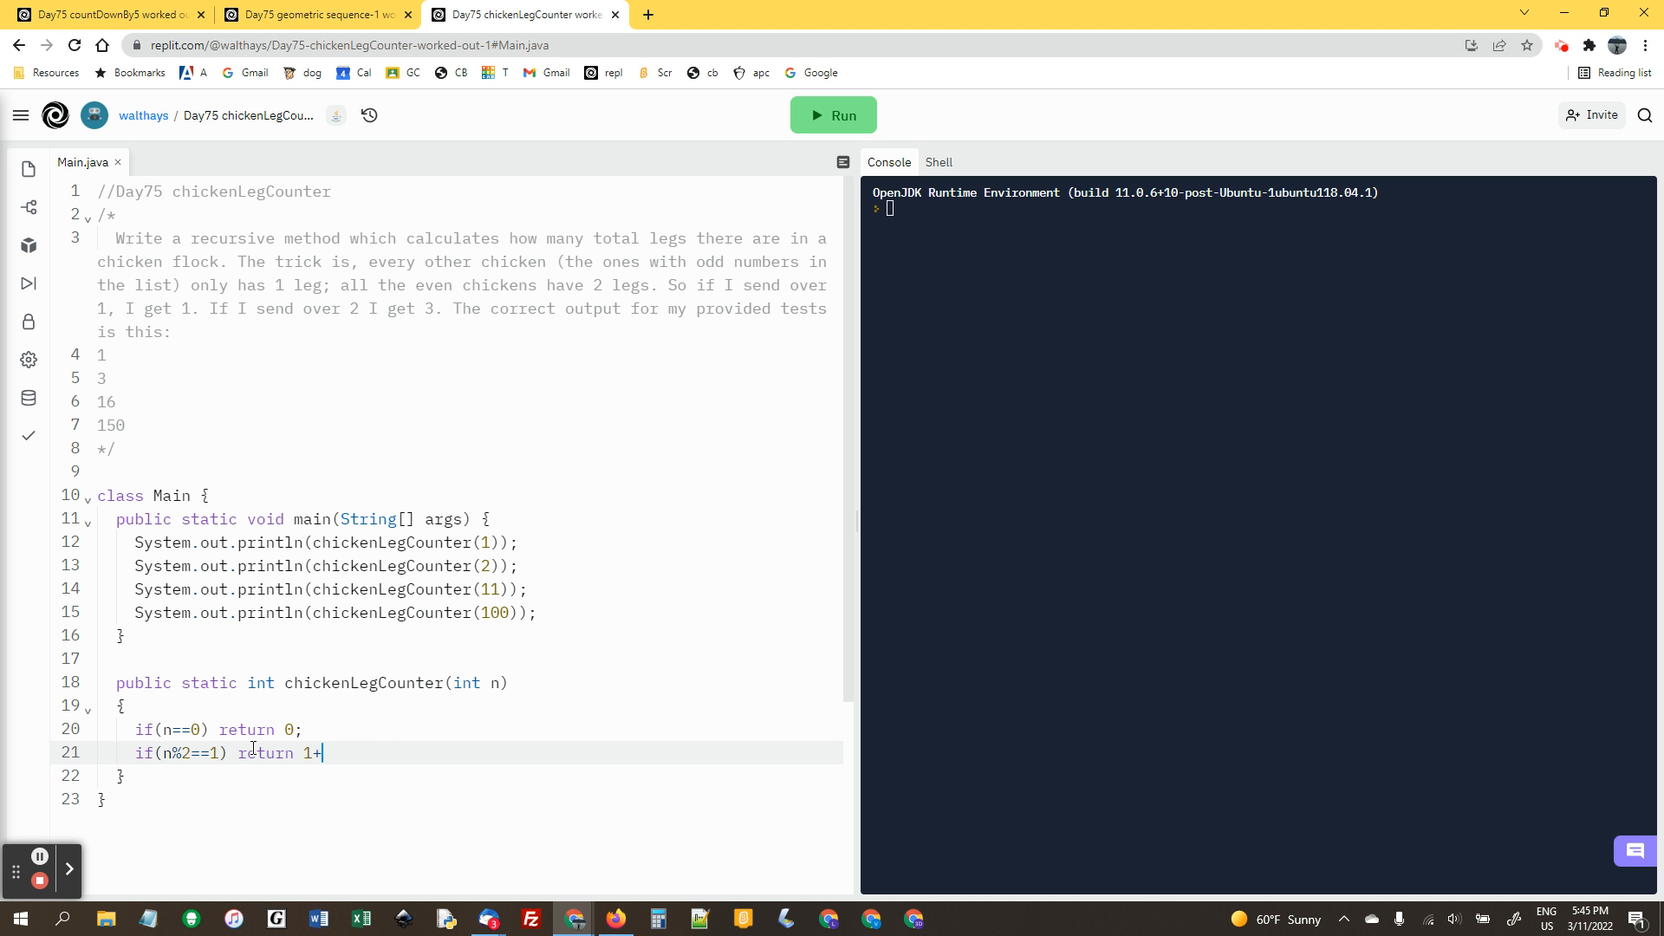
pyautogui.write('chickenLegCounter(n-1);')
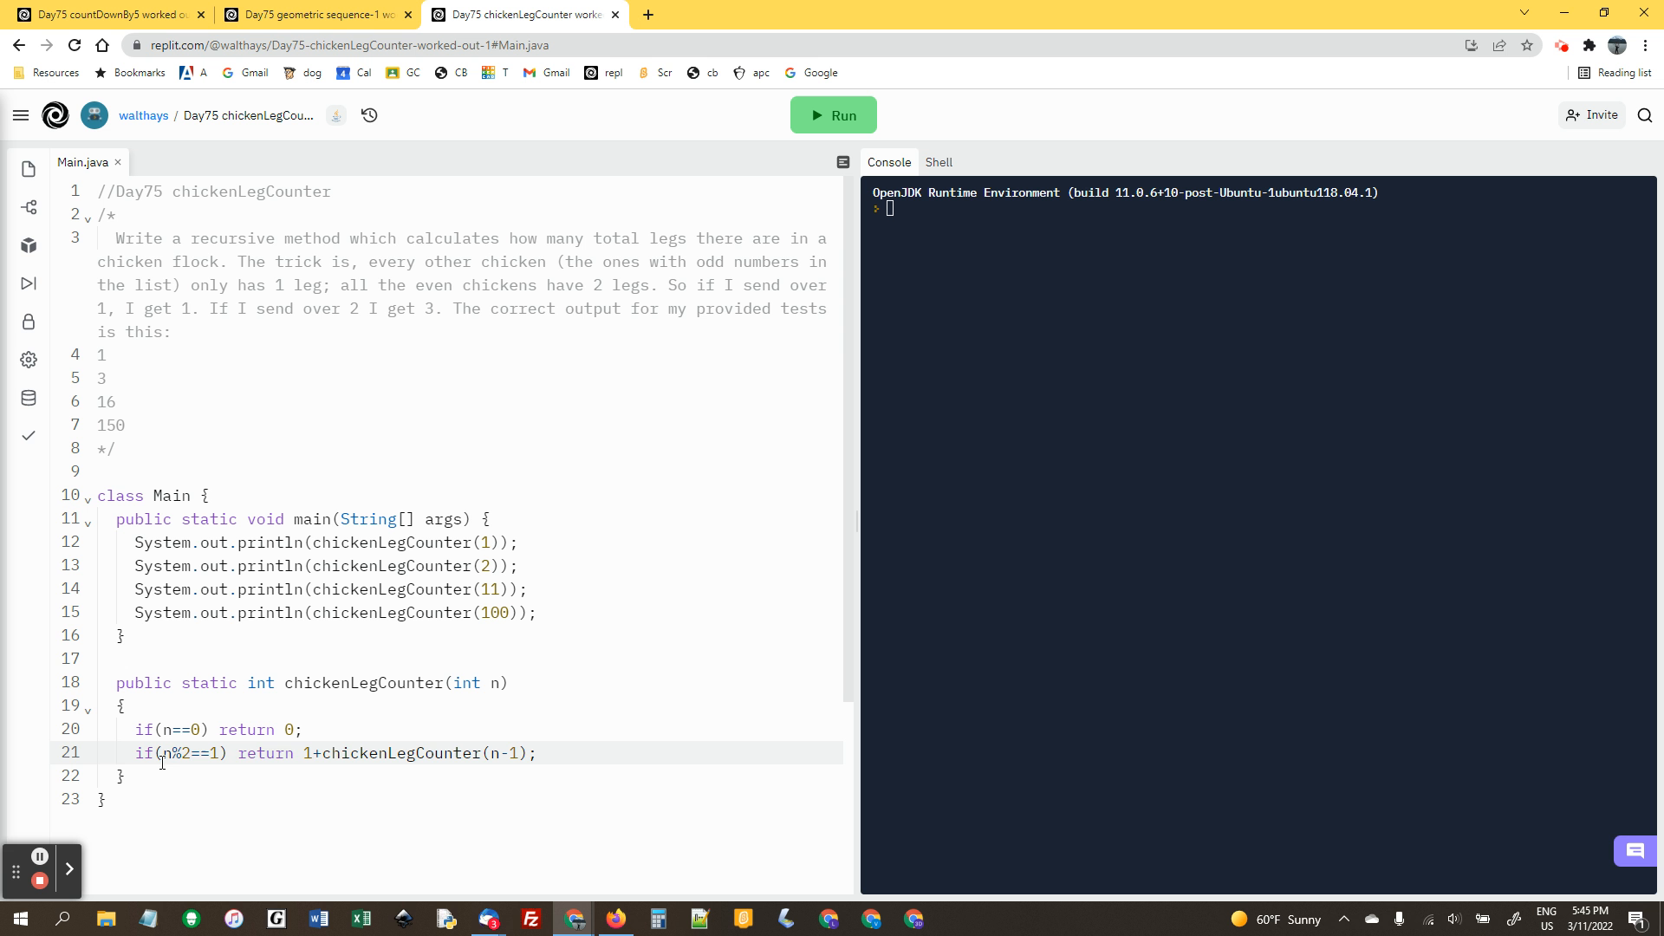
pyautogui.moveTo(239, 753); pyautogui.dragTo(404, 752)
pyautogui.write('return 1+chickenLegCounter(n-1);')
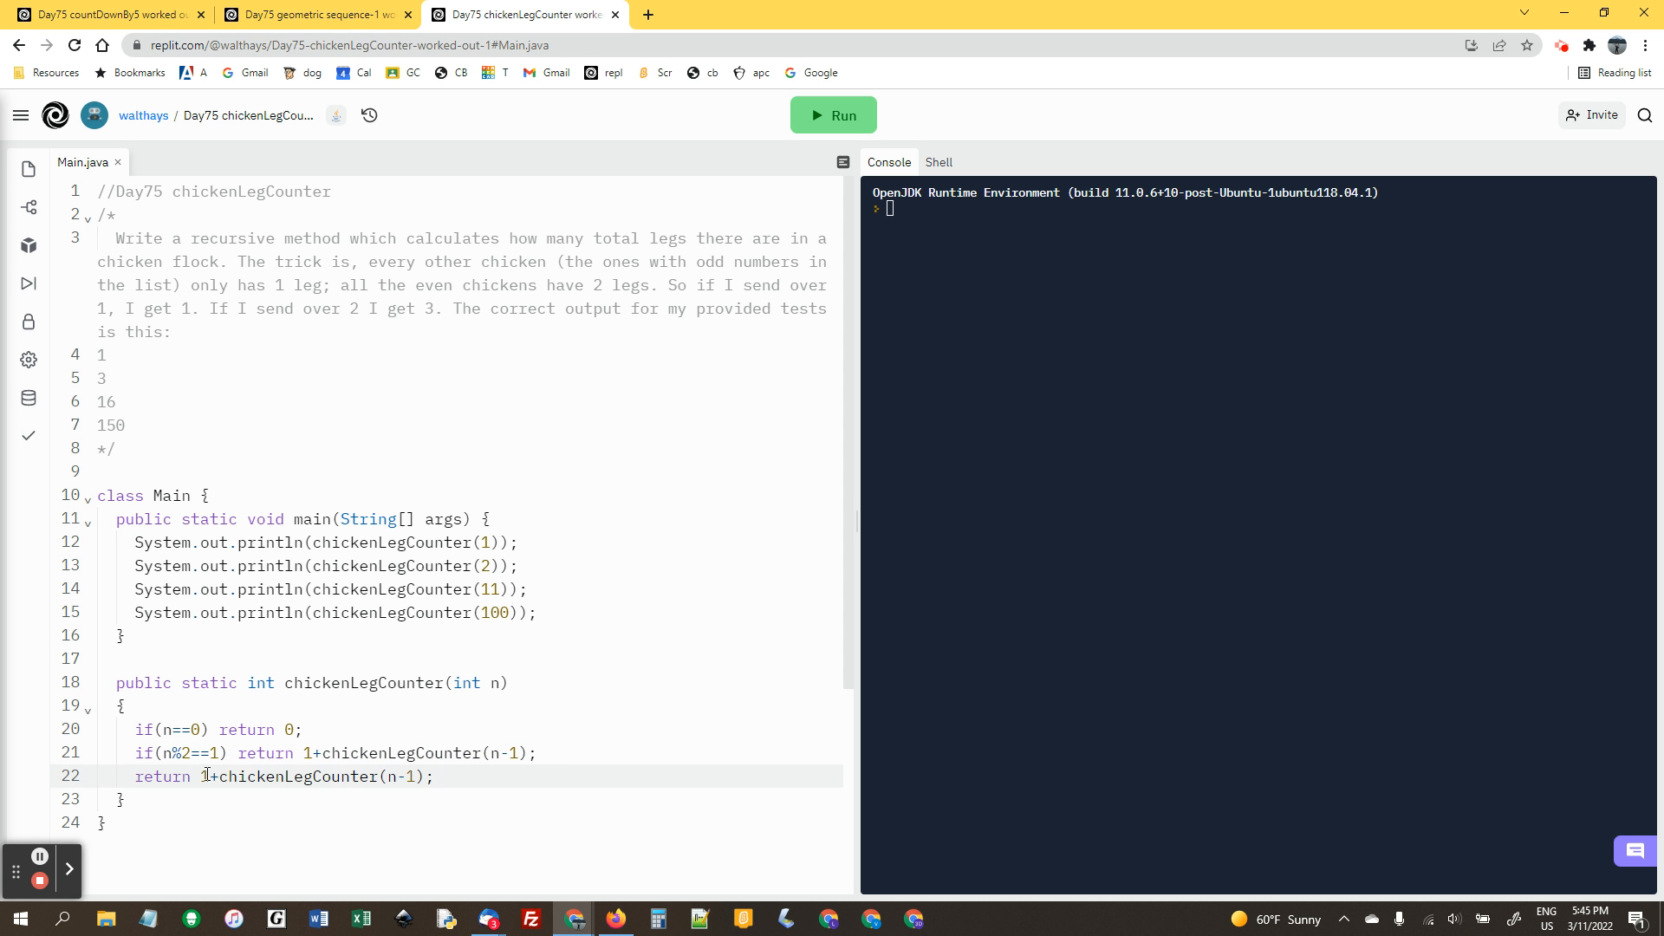
pyautogui.press('Backspace')
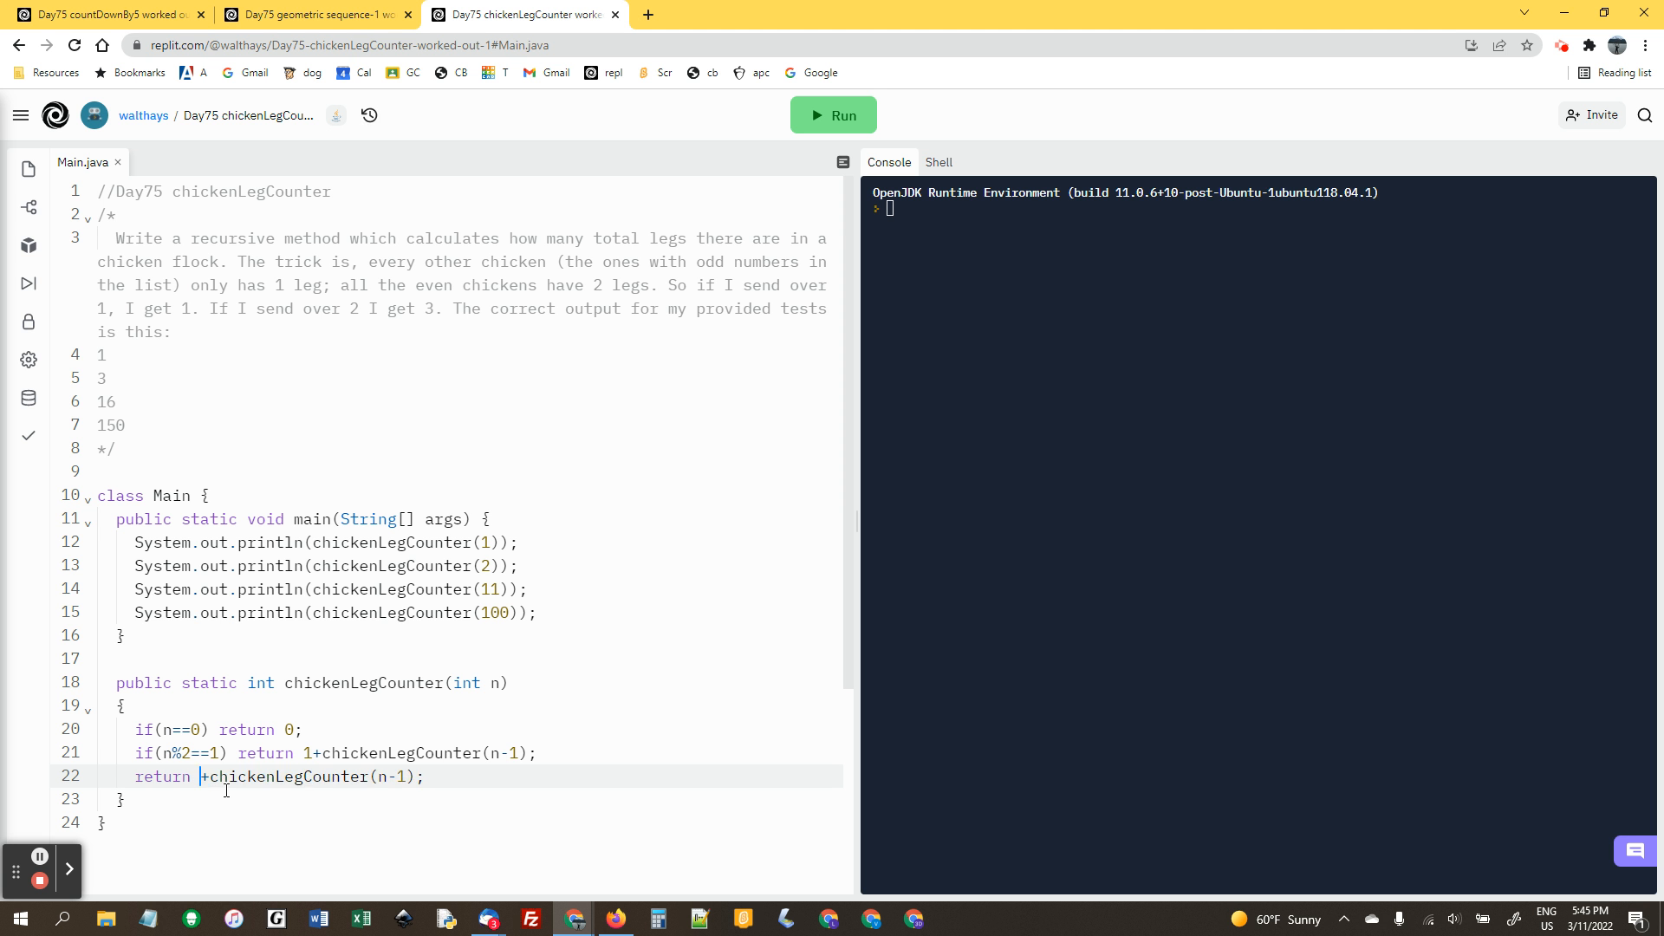
pyautogui.write('2')
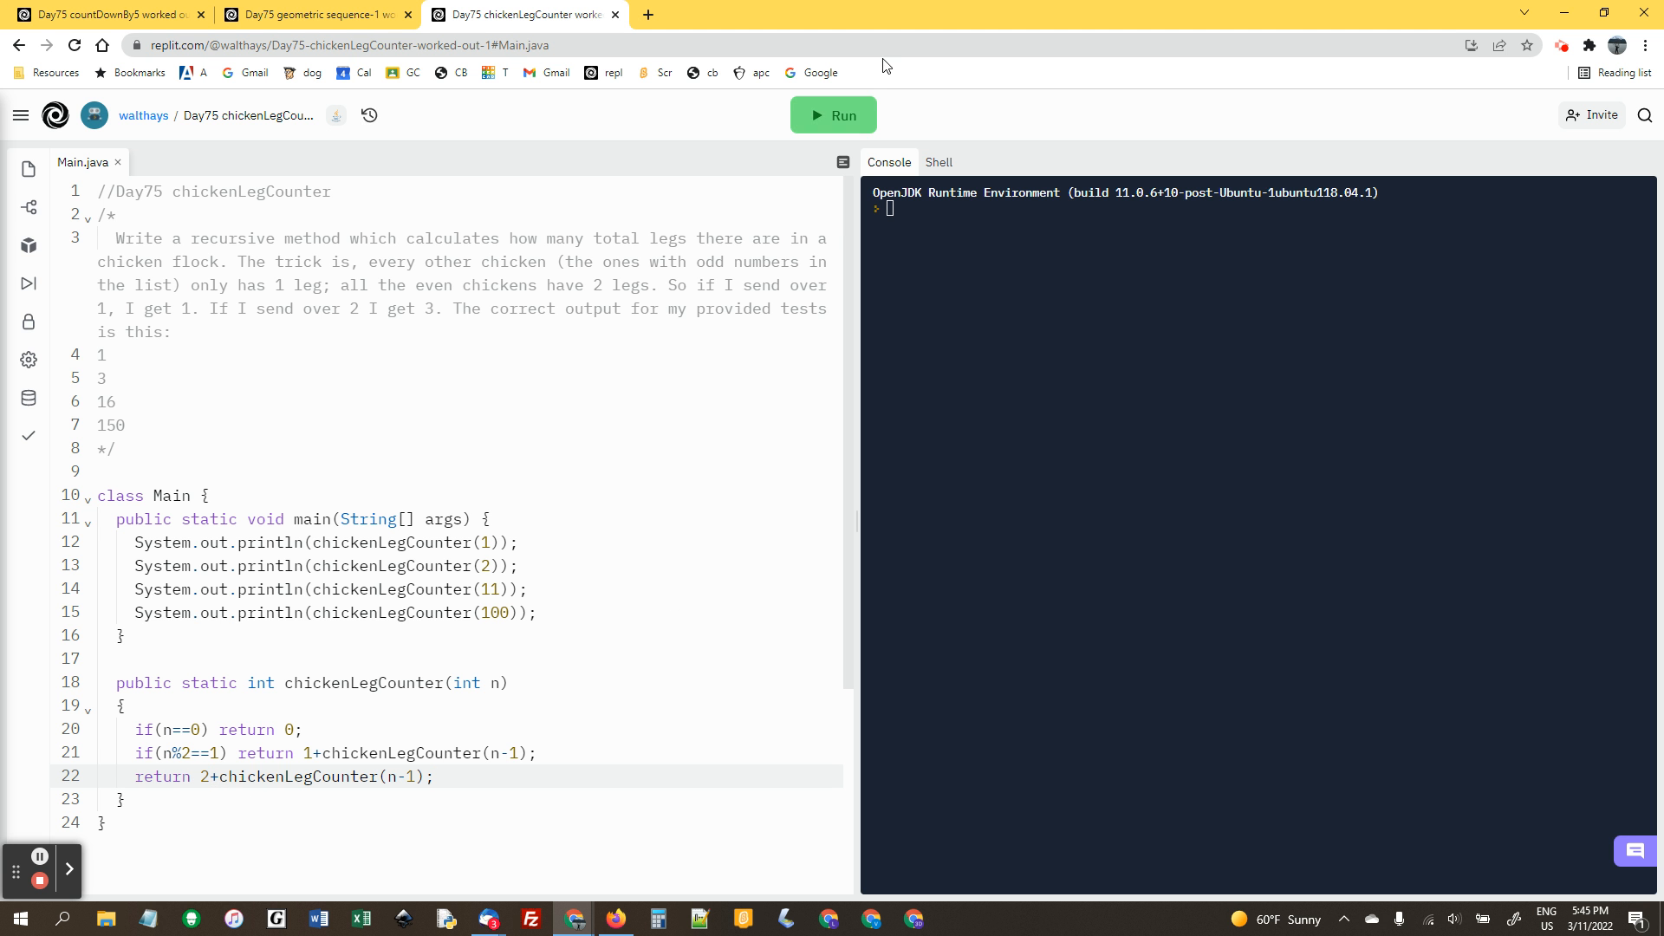
pyautogui.click(832, 114)
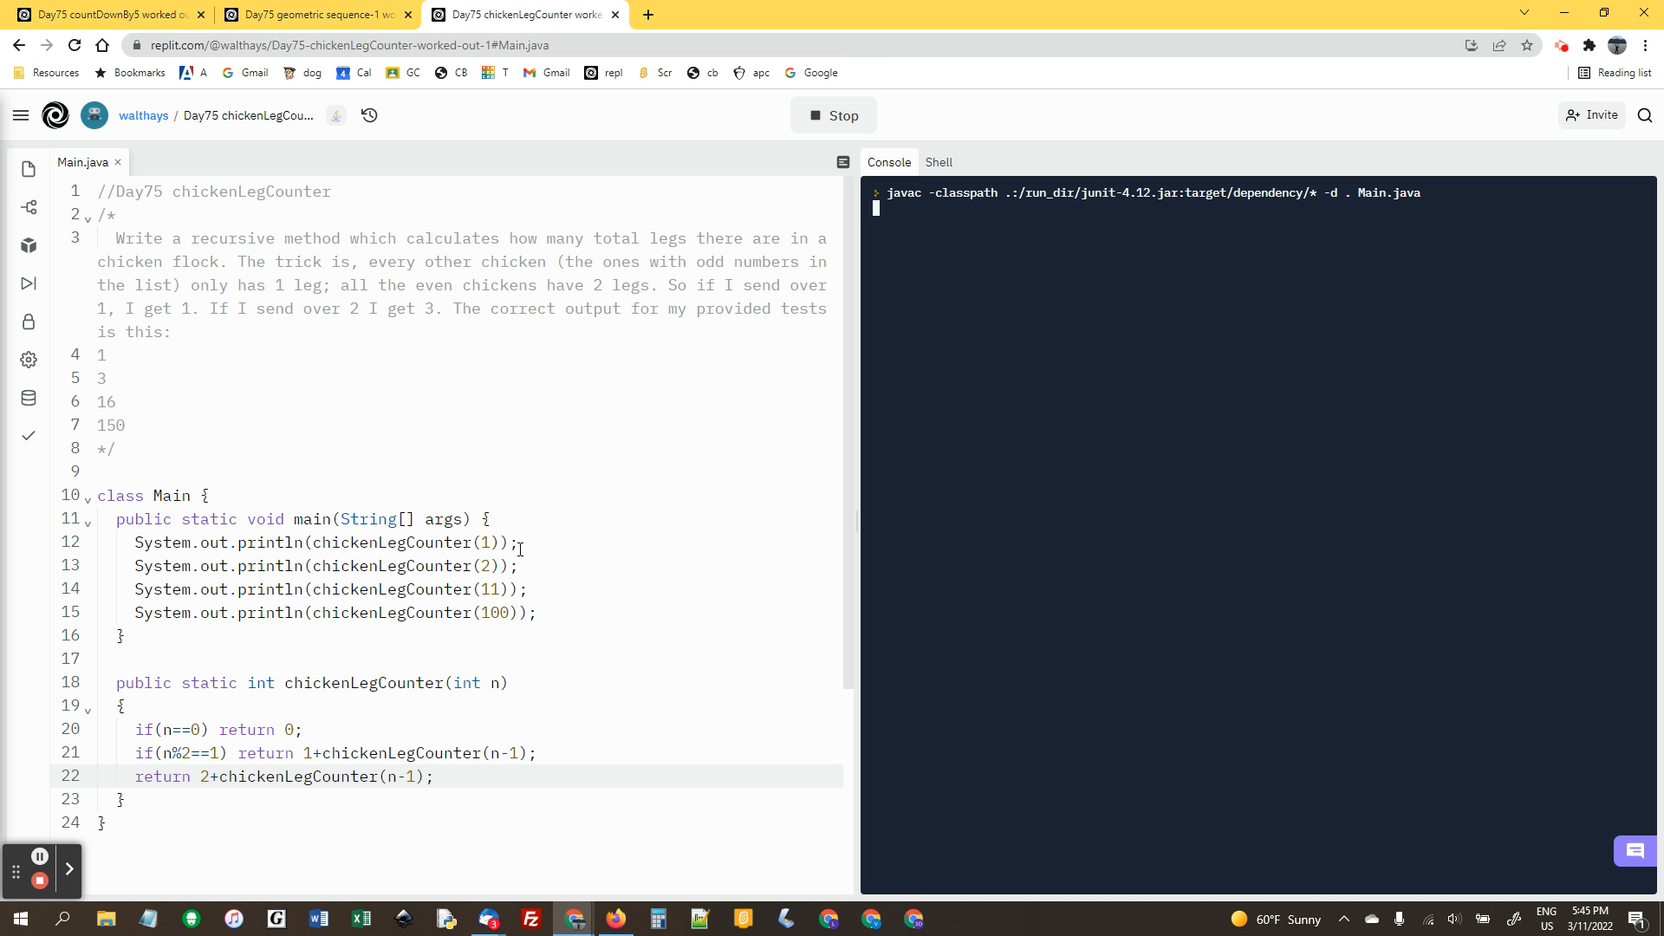